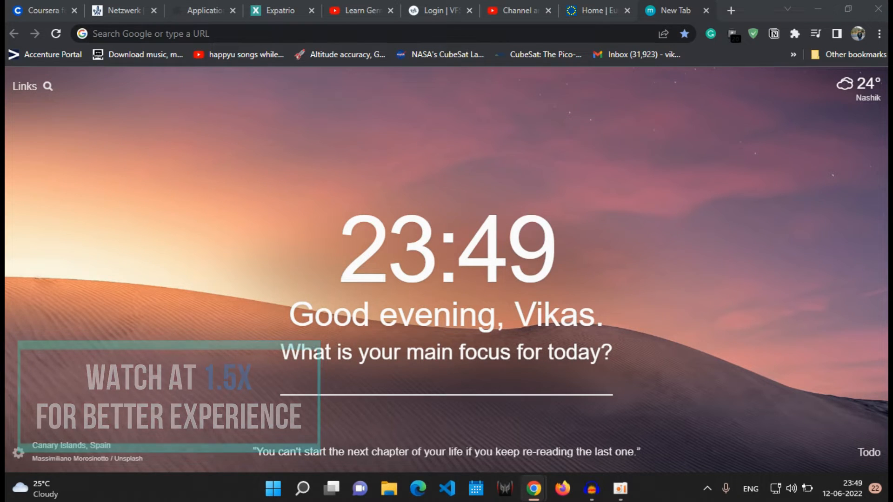
# Search the web for 'europass cv' and open the 'Home | Europass - European Union' result.
pyautogui.click(228, 33)
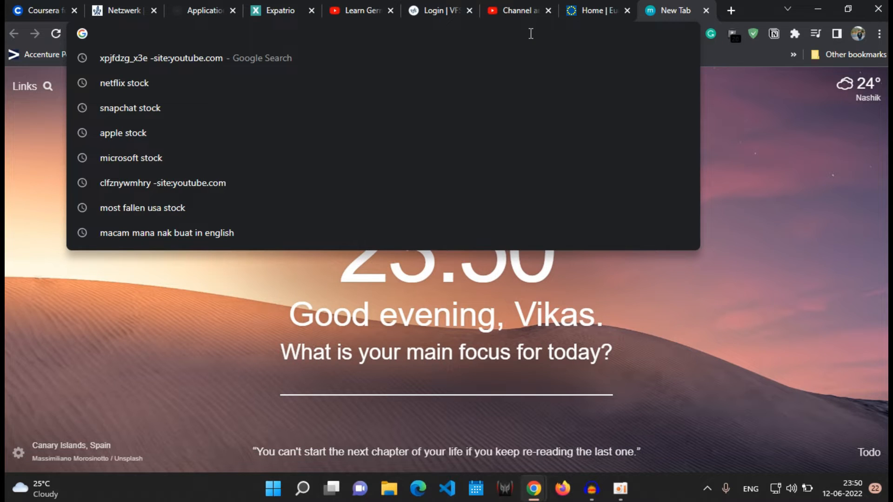
pyautogui.write('europass cv')
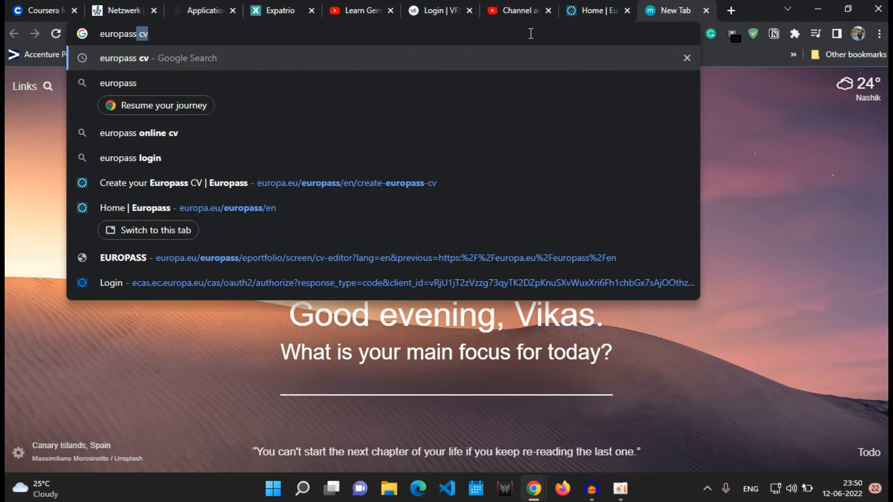
pyautogui.press('Return')
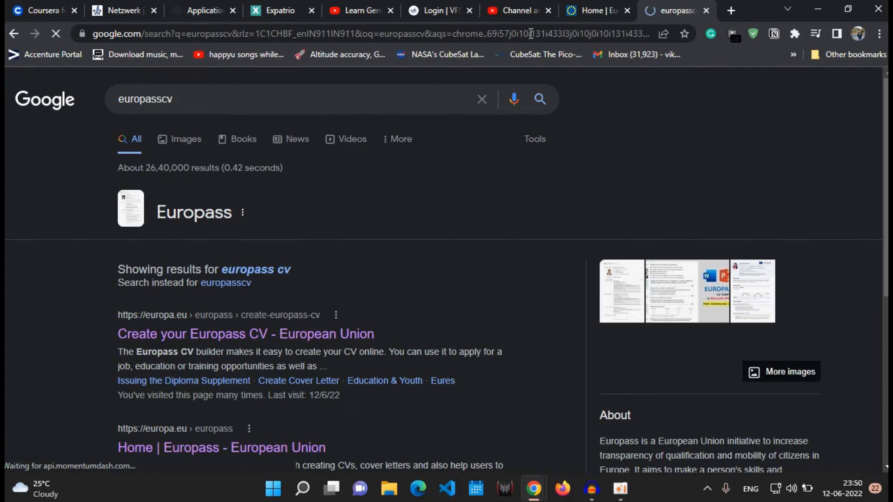
pyautogui.scroll(-3)
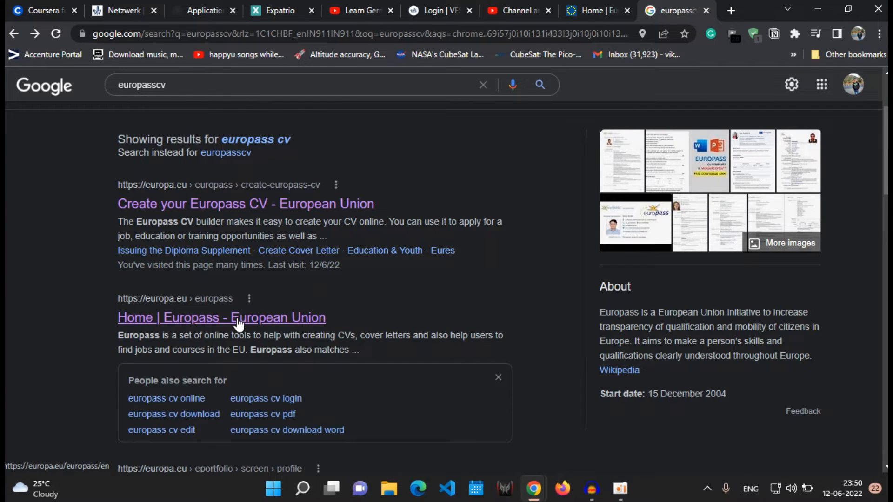
pyautogui.click(221, 317)
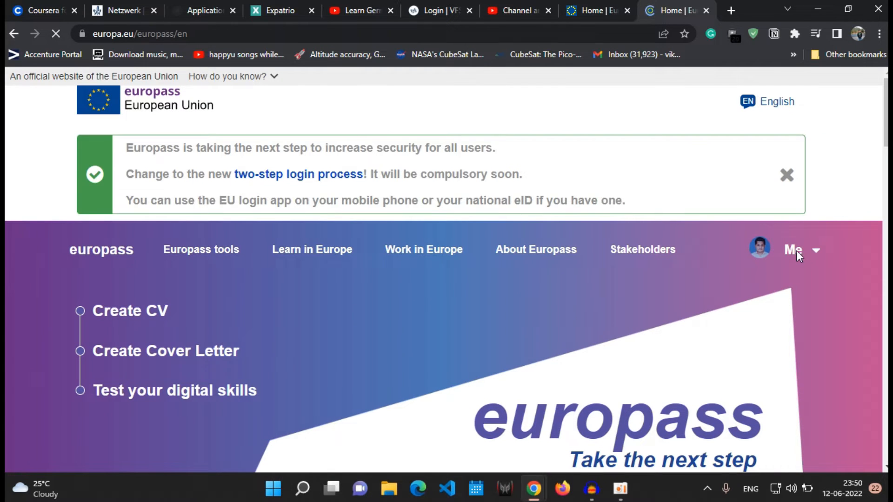
# Choose 'Create your free Europass' on the Europass home page.
pyautogui.click(792, 250)
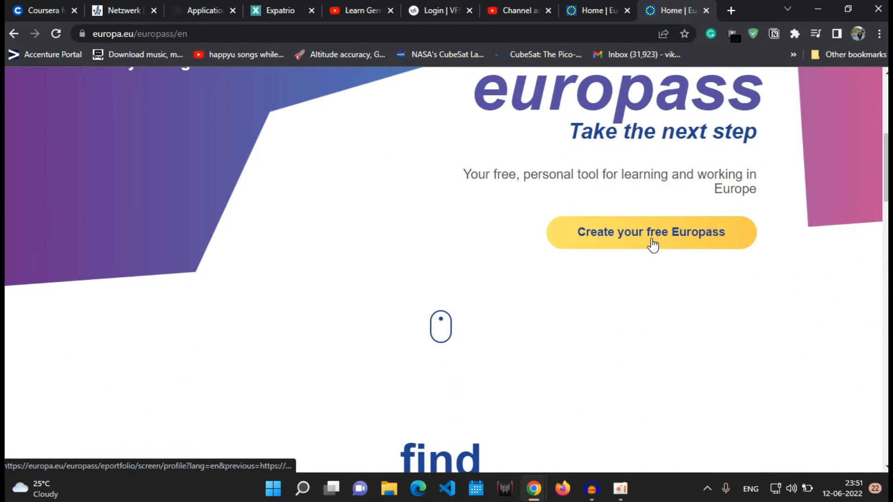
pyautogui.click(650, 231)
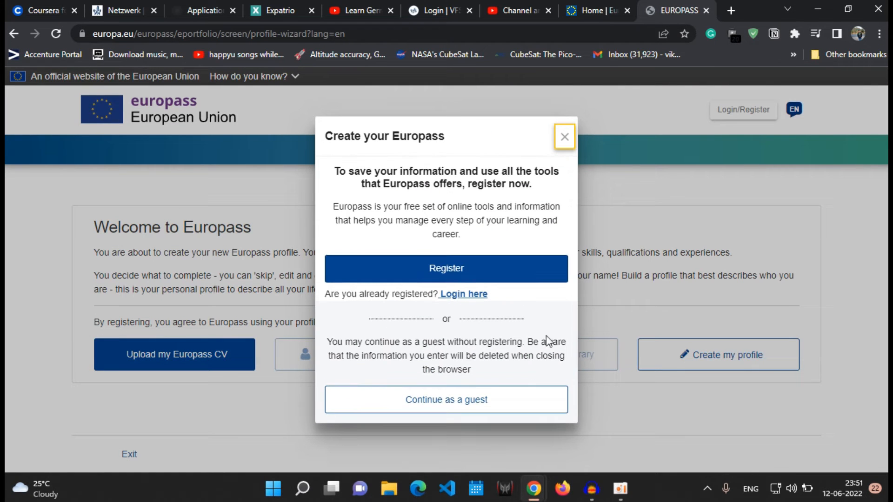
pyautogui.moveTo(345, 313)
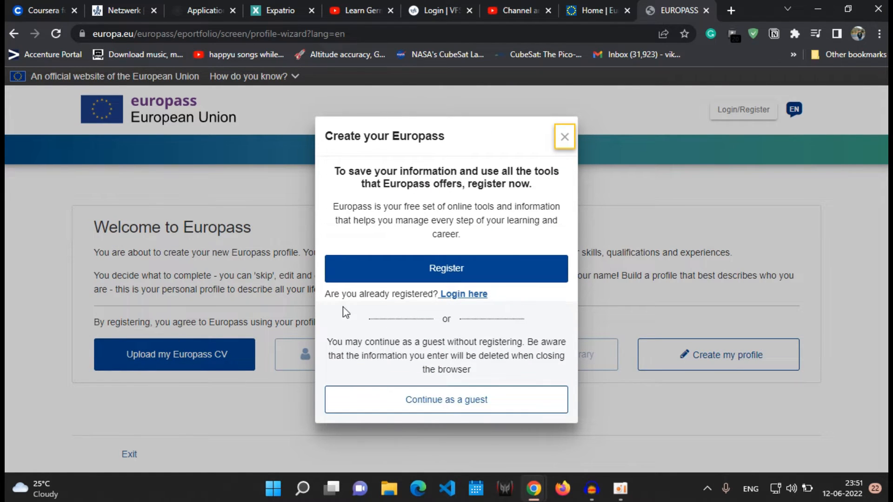
pyautogui.moveTo(464, 273)
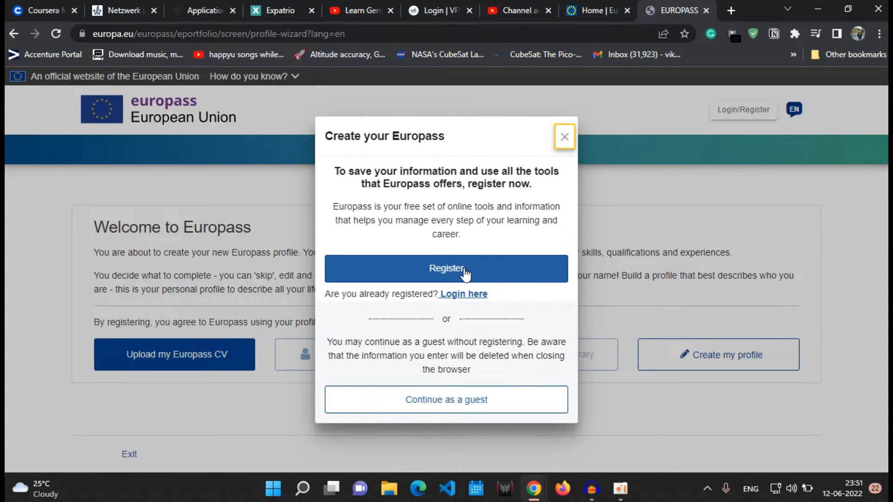
# Choose Register, then opt to sign in with a different e-mail address.
pyautogui.click(446, 268)
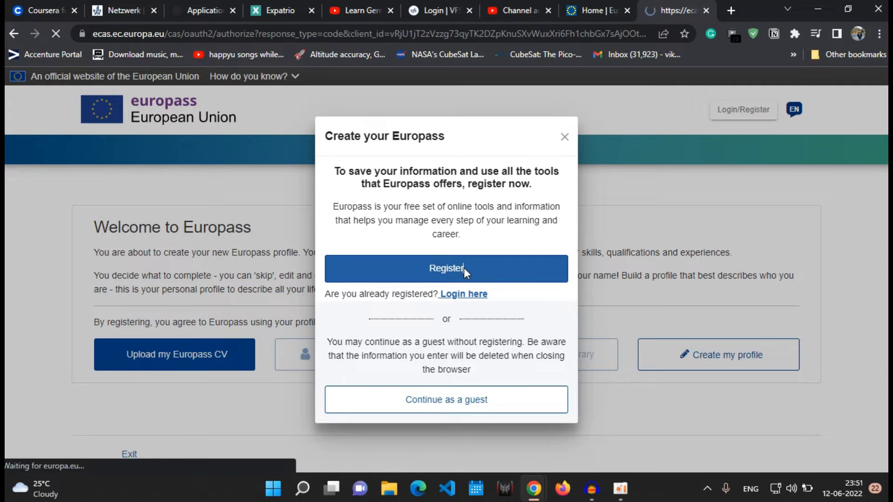
pyautogui.click(446, 268)
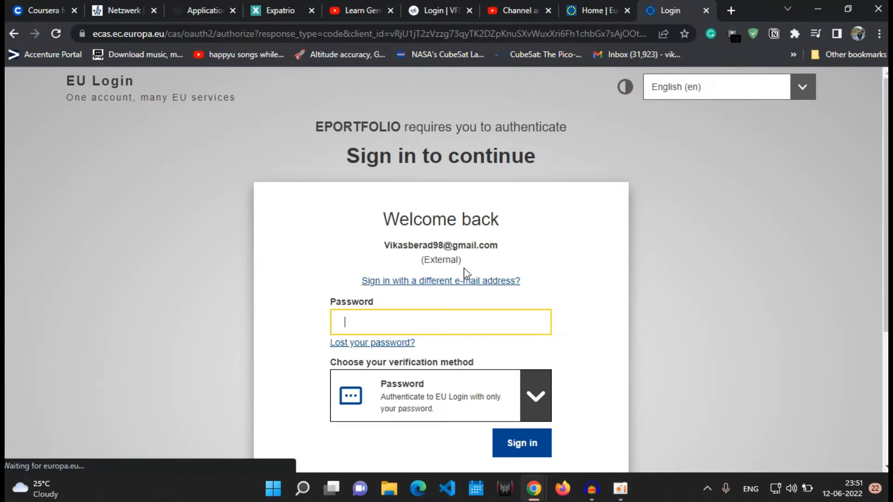
pyautogui.scroll(-3)
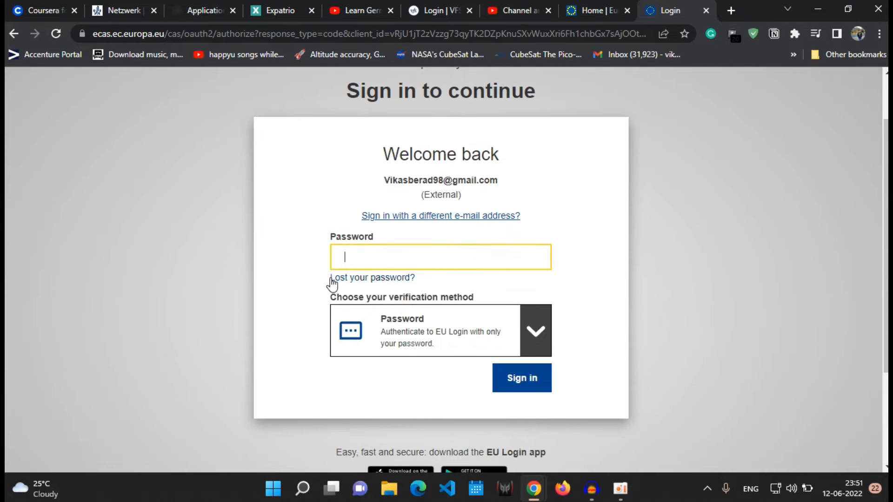
pyautogui.click(440, 216)
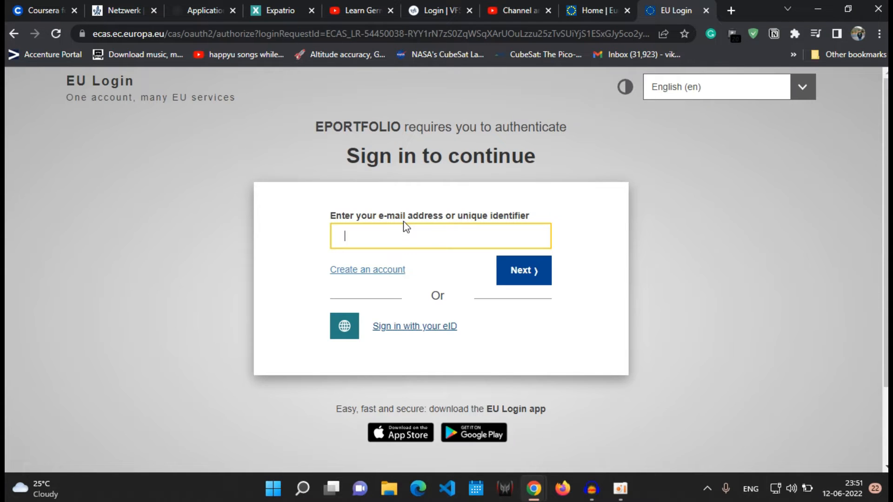
pyautogui.moveTo(367, 269)
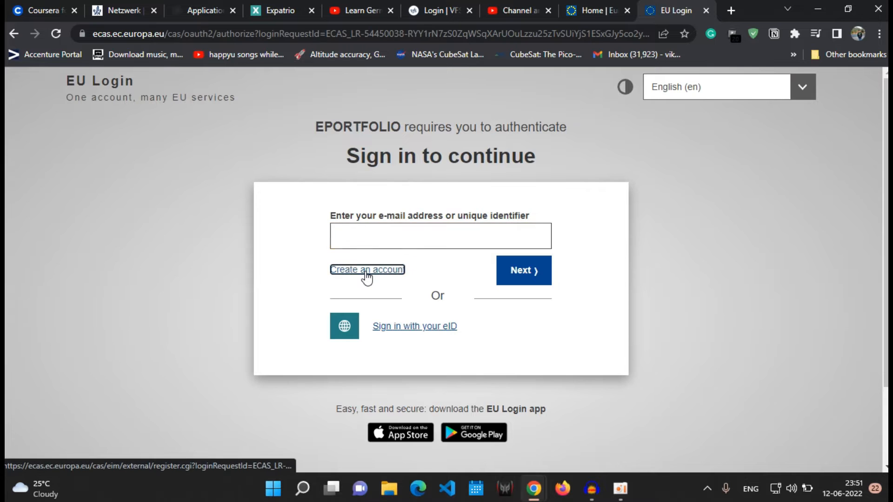
# Look over the Create an account form, then return to sign-in with the e-mail entered.
pyautogui.click(367, 270)
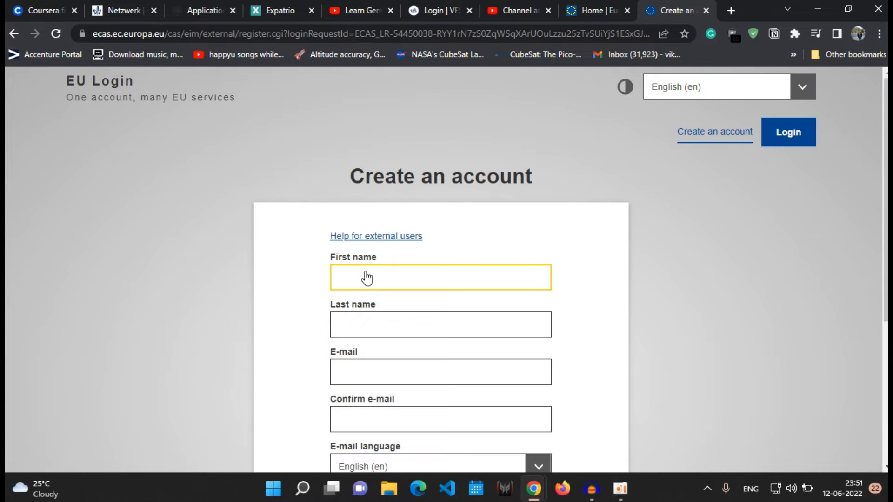
pyautogui.scroll(-3)
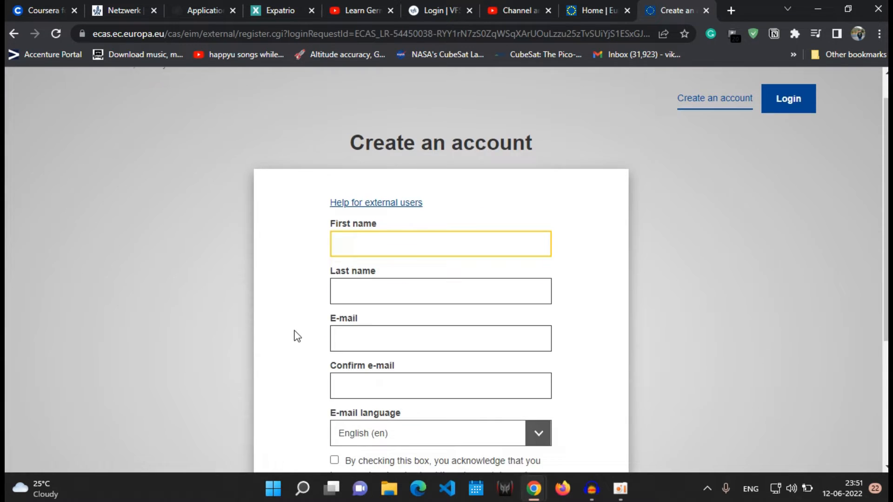
pyautogui.scroll(-3)
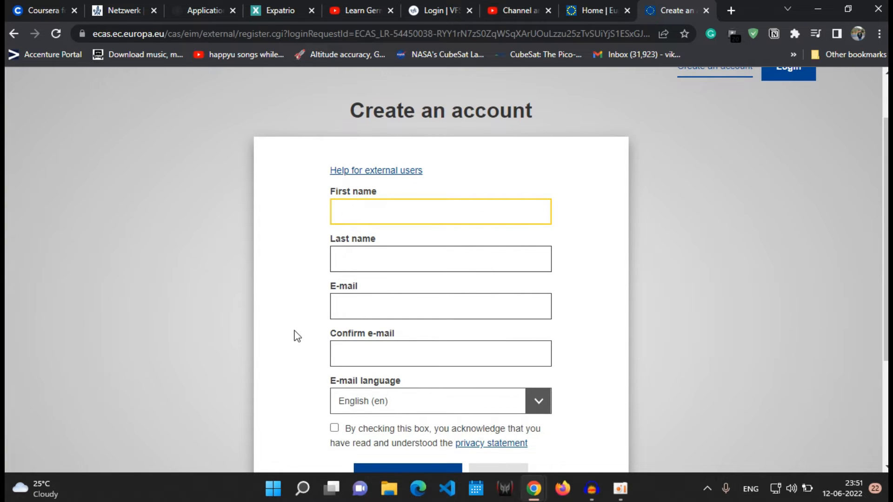
pyautogui.click(440, 211)
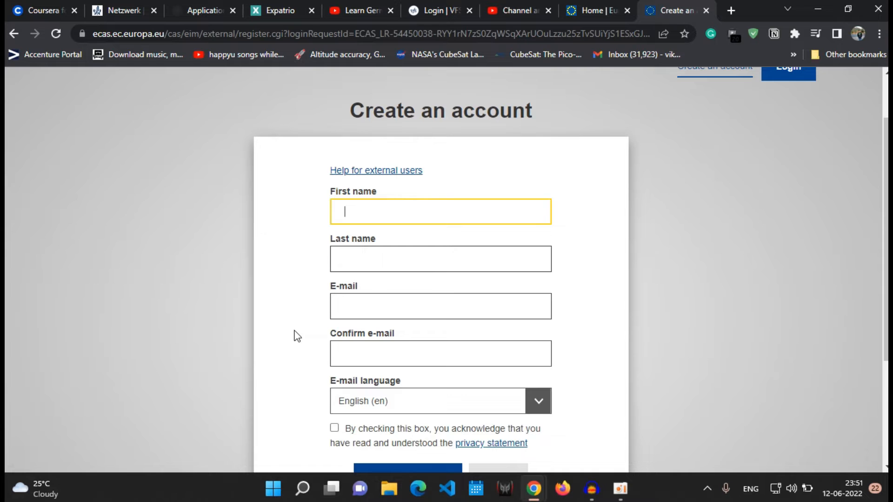
pyautogui.scroll(-3)
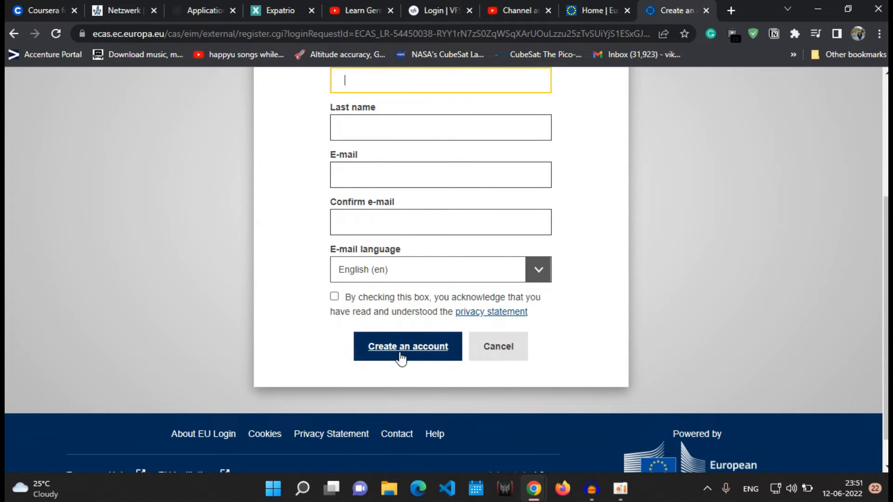
pyautogui.moveTo(408, 346)
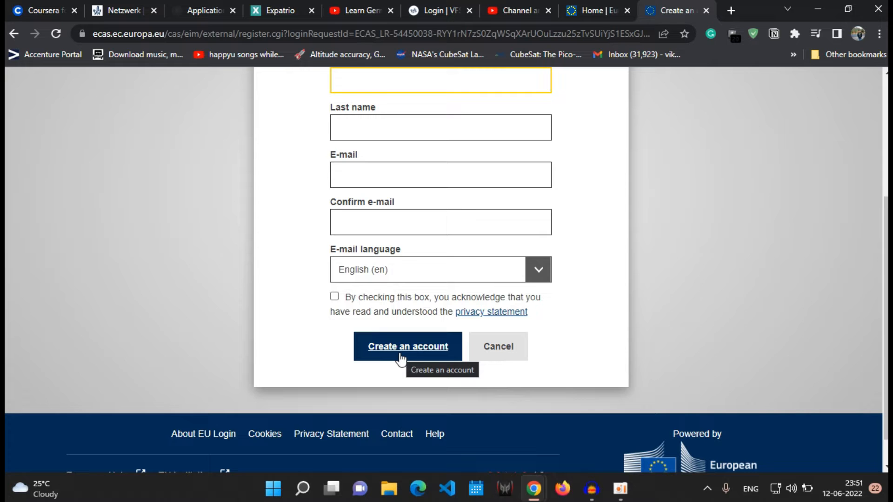
pyautogui.moveTo(292, 259)
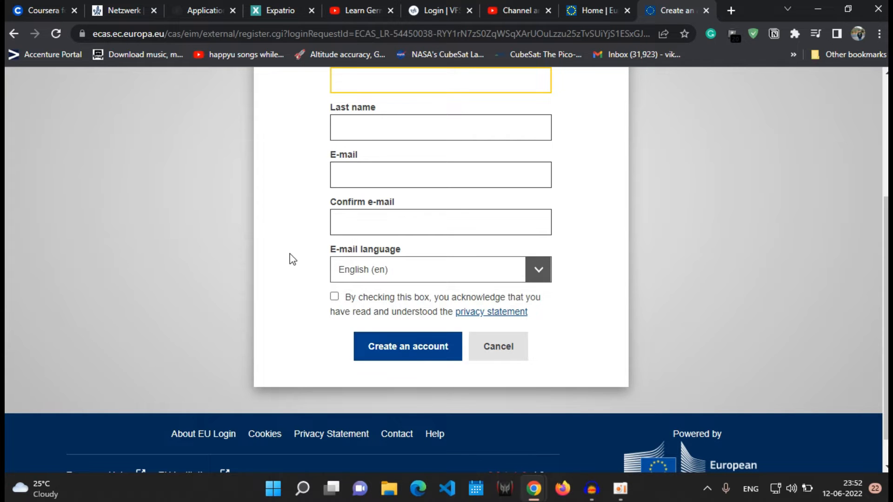
pyautogui.scroll(3)
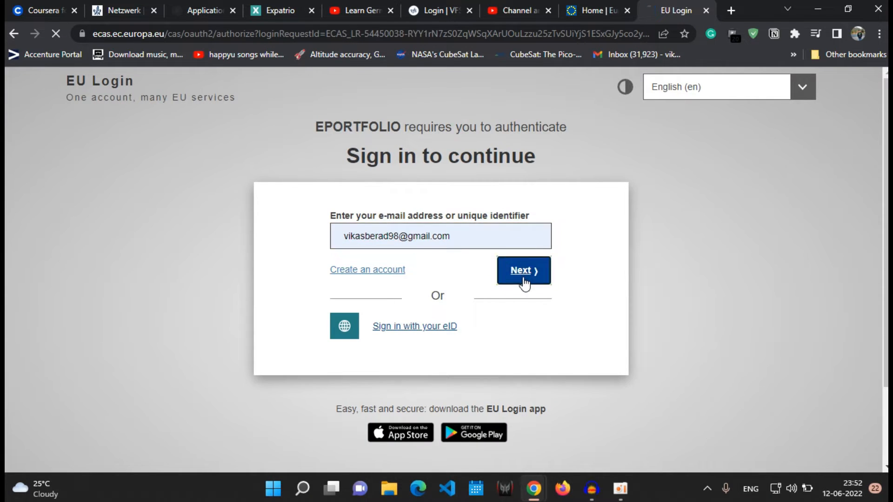
# Sign in with the entered e-mail and password, then scroll through the personal dashboard.
pyautogui.click(522, 270)
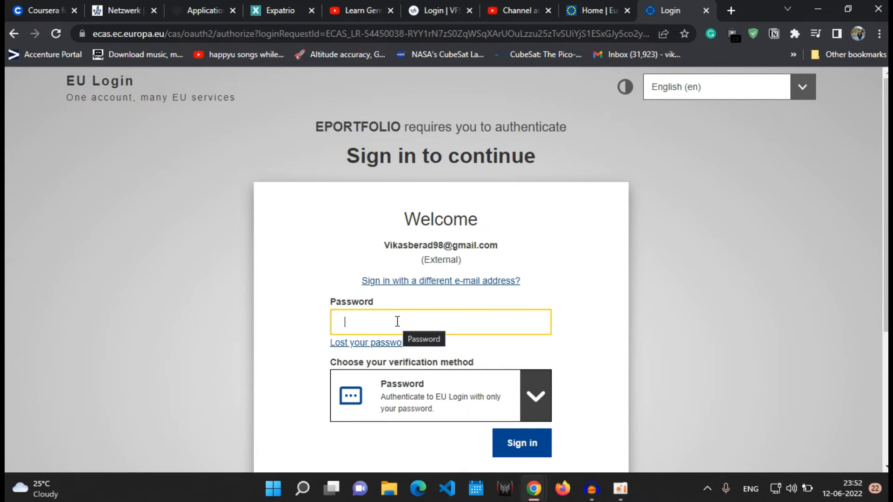
pyautogui.click(521, 444)
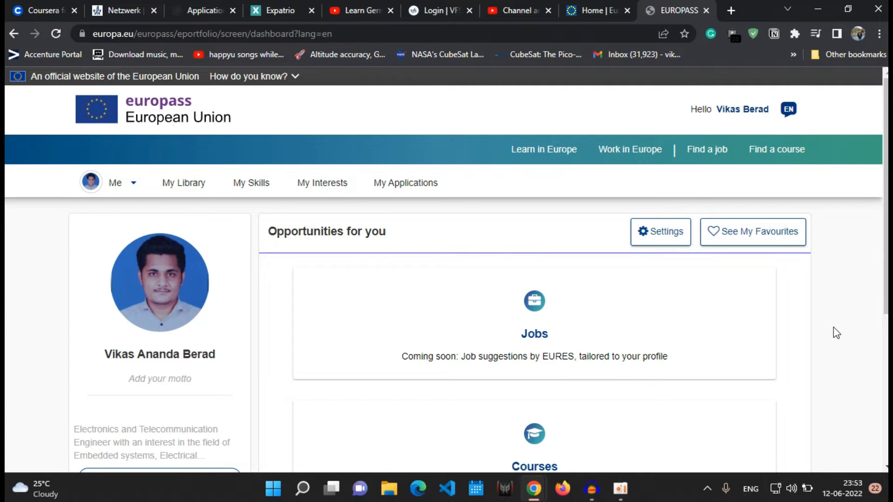
pyautogui.scroll(-3)
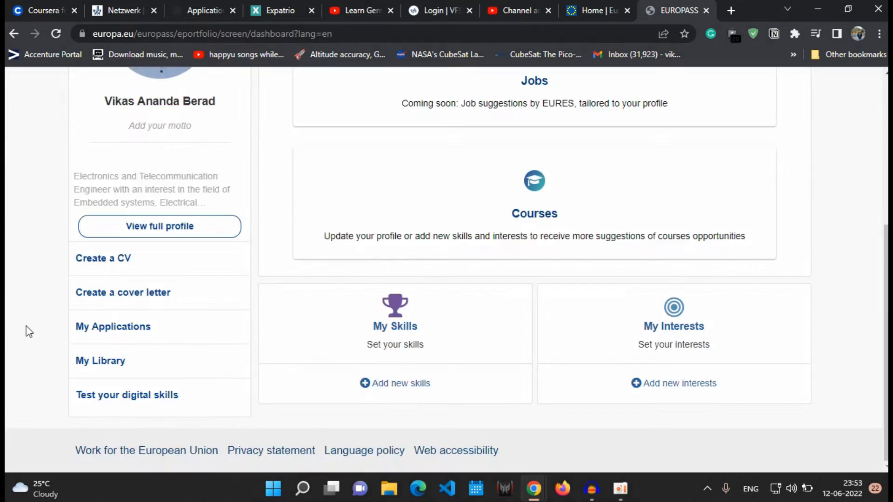
pyautogui.scroll(3)
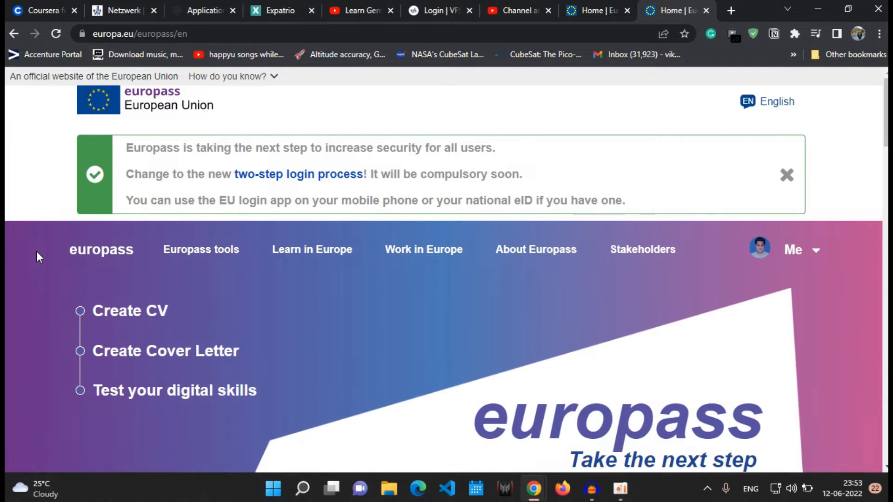
pyautogui.moveTo(129, 310)
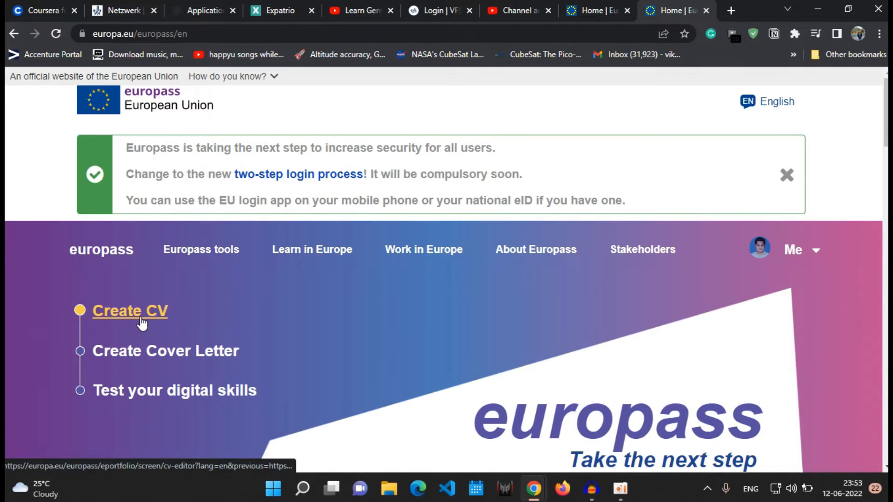
pyautogui.click(129, 310)
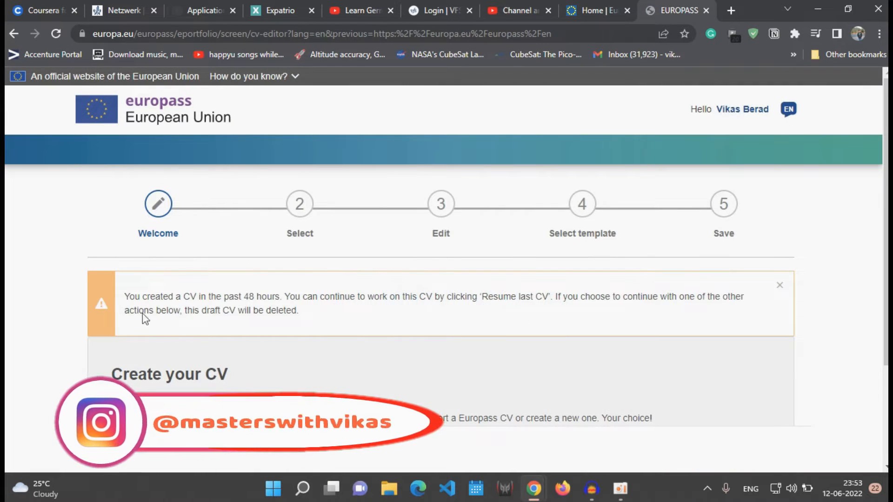
pyautogui.scroll(-3)
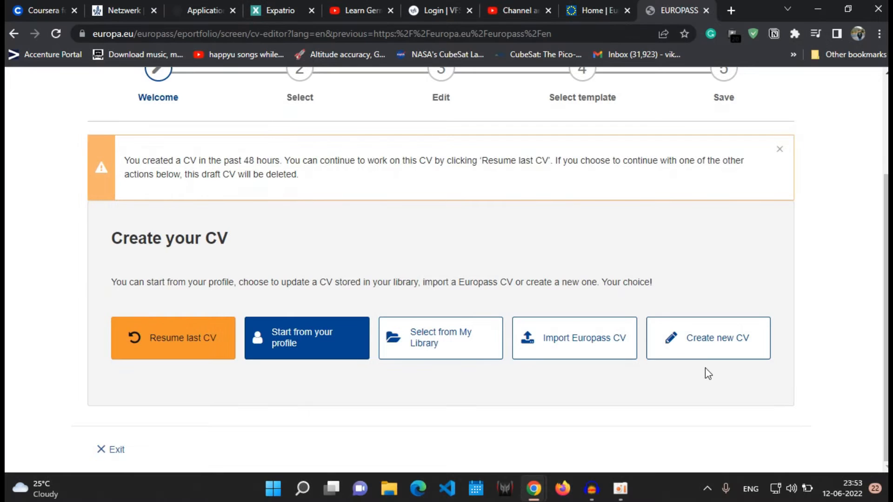
pyautogui.moveTo(326, 391)
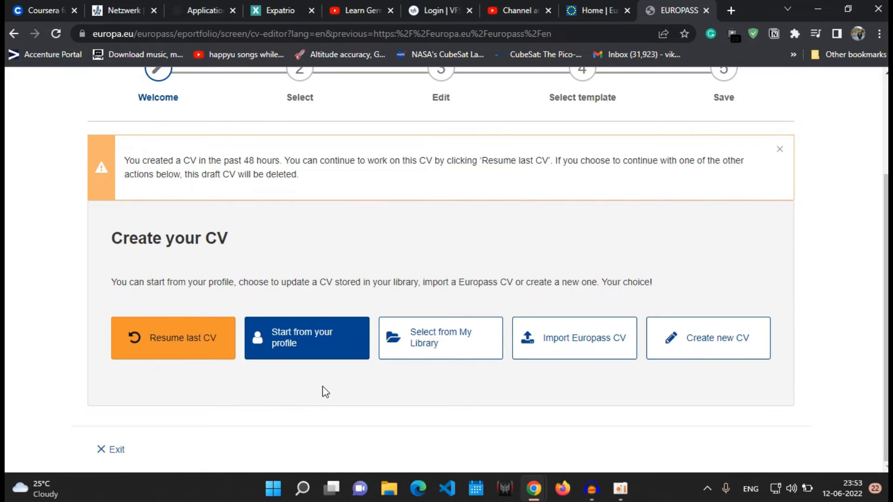
pyautogui.moveTo(575, 338)
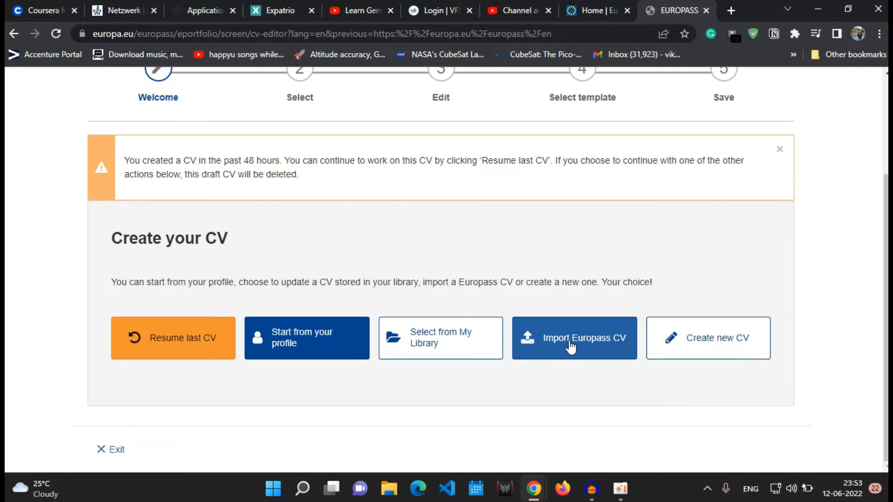
pyautogui.moveTo(323, 347)
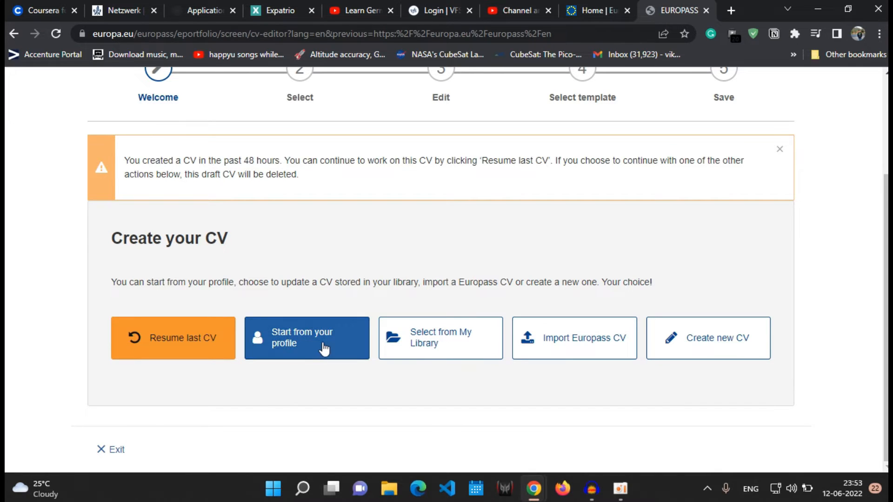
pyautogui.moveTo(31, 205)
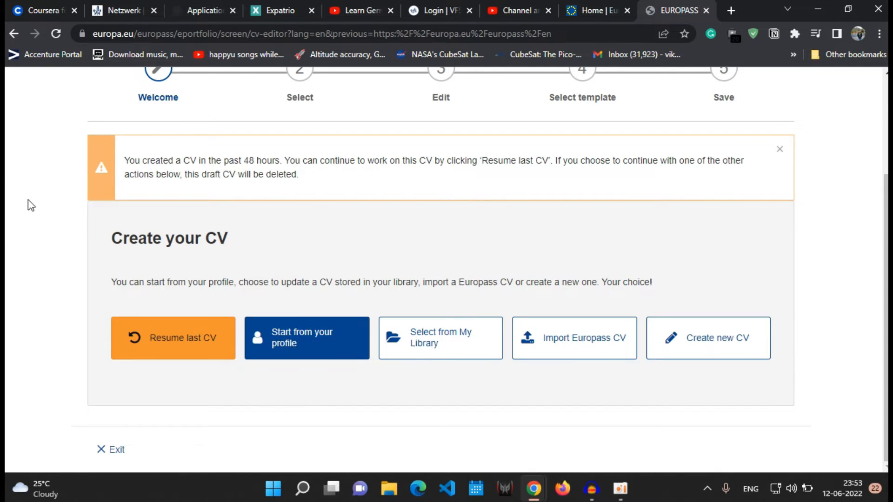
pyautogui.moveTo(306, 338)
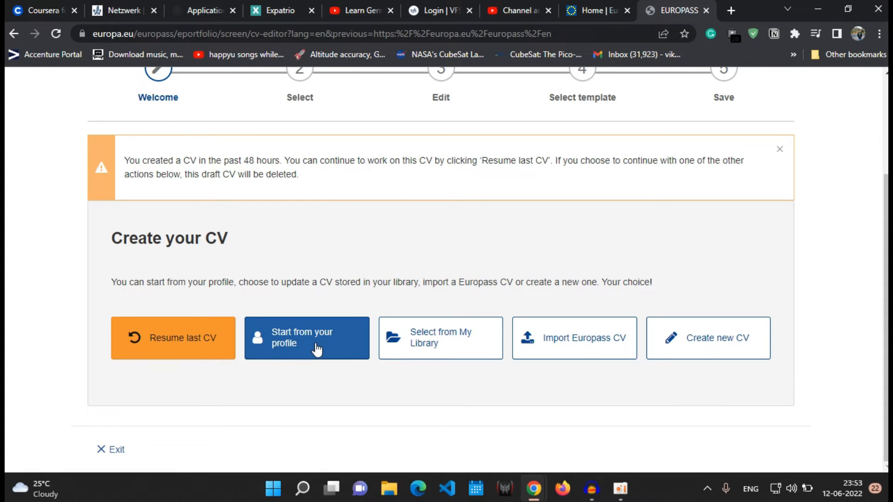
pyautogui.moveTo(55, 235)
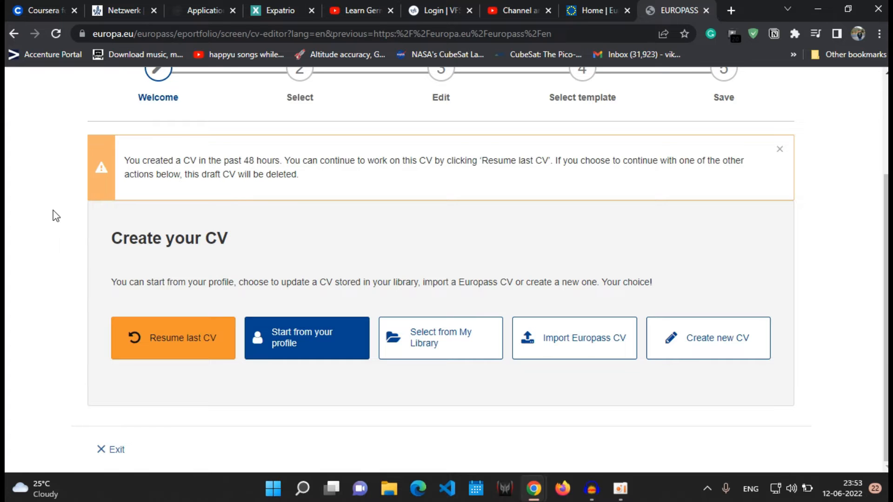
pyautogui.moveTo(158, 337)
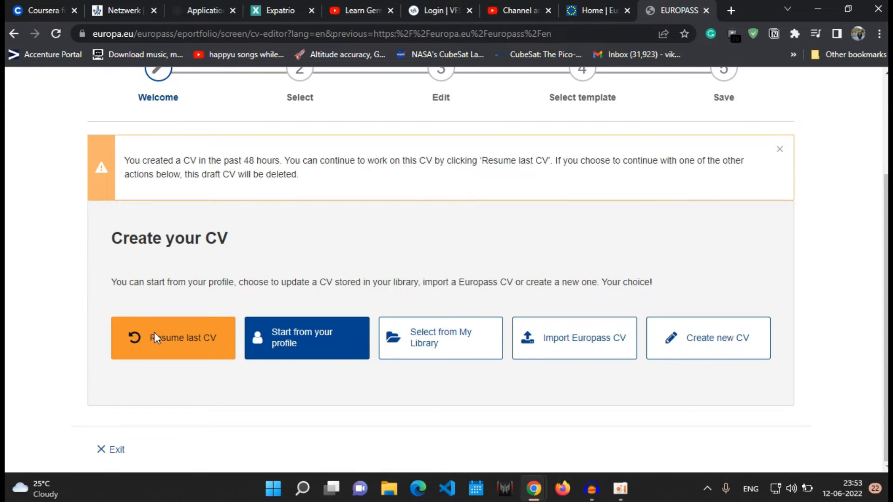
pyautogui.moveTo(45, 243)
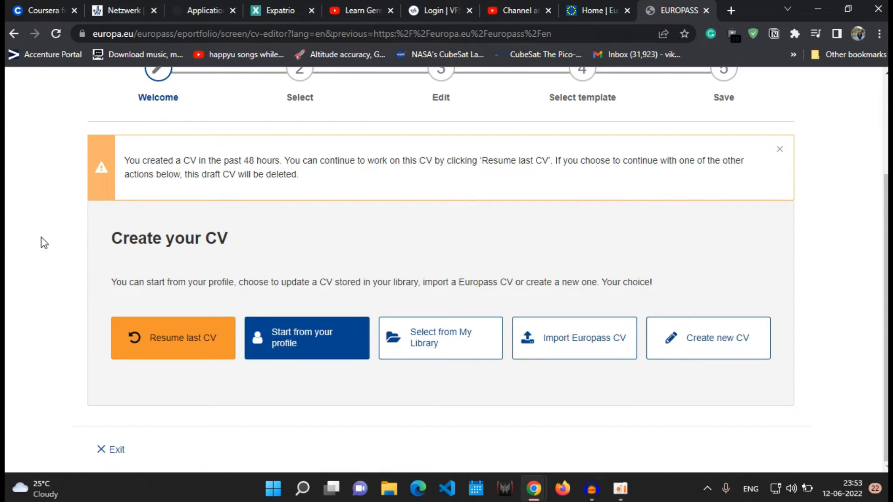
pyautogui.moveTo(321, 369)
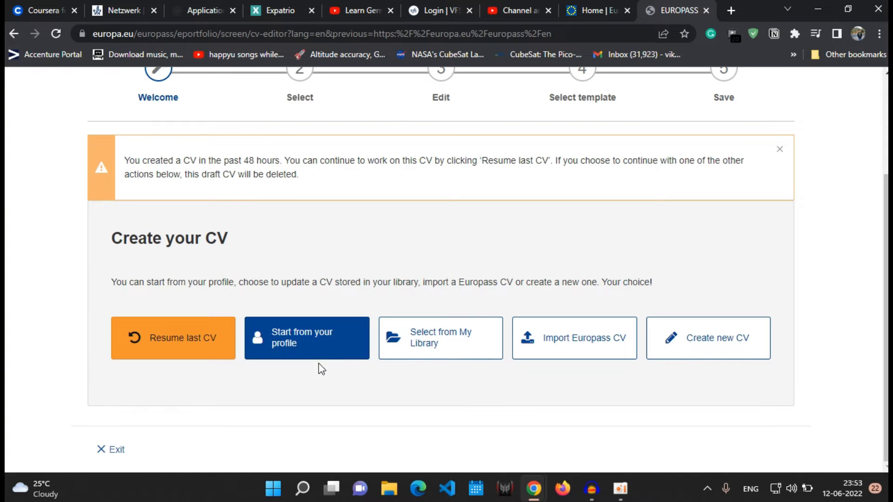
pyautogui.moveTo(806, 396)
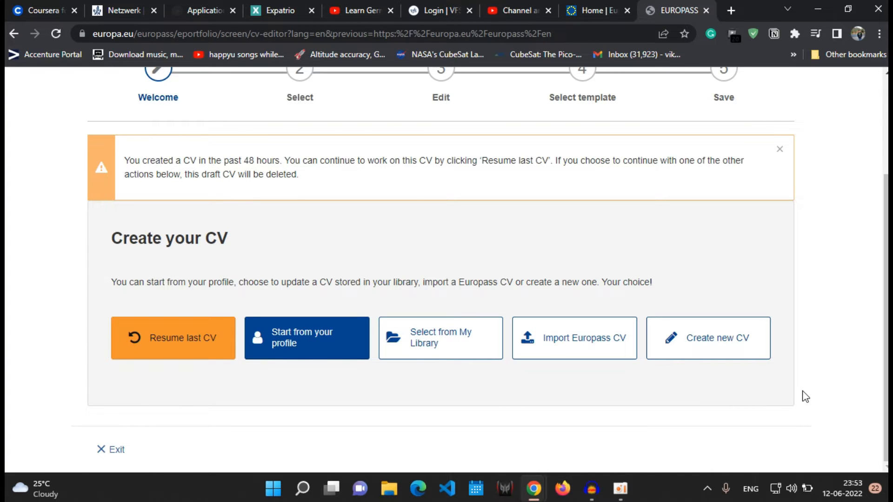
pyautogui.moveTo(723, 358)
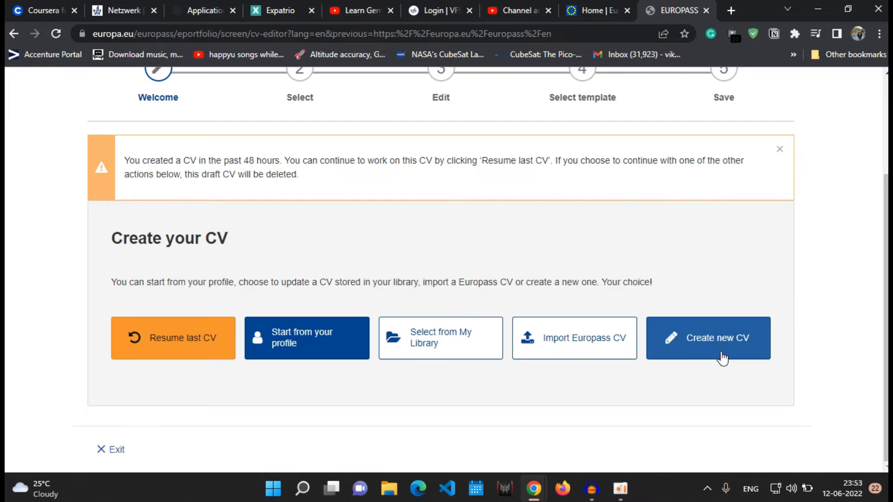
# Resume the last CV draft and scroll the Personal information form to the Address fields.
pyautogui.click(718, 338)
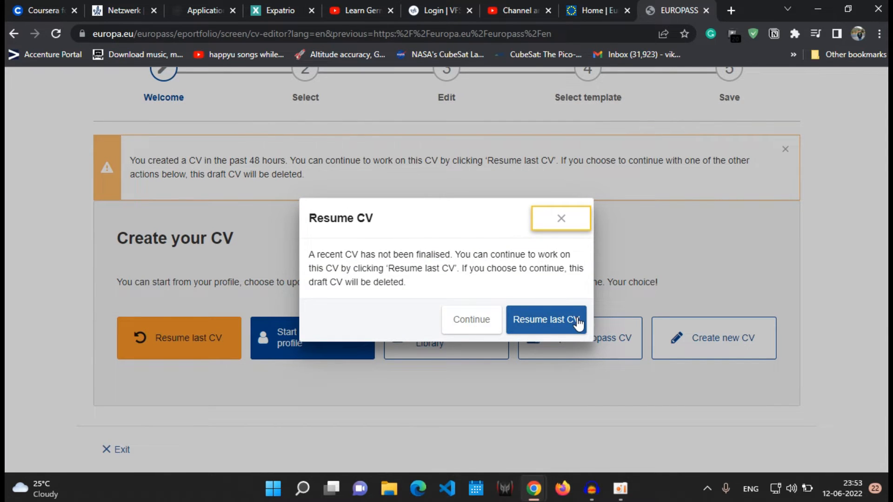
pyautogui.moveTo(472, 320)
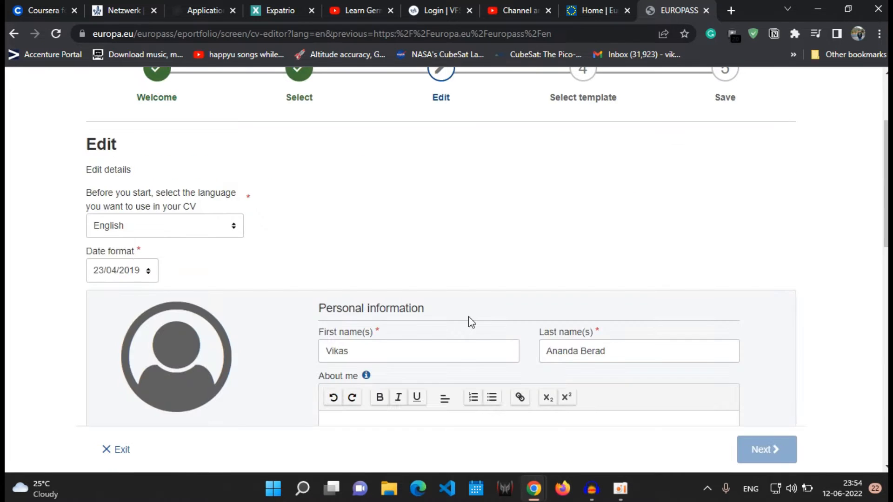
pyautogui.moveTo(768, 279)
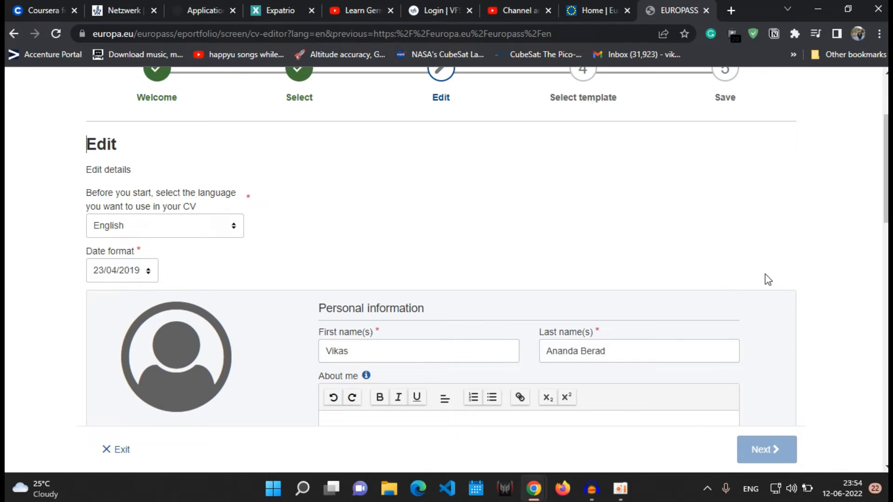
pyautogui.moveTo(256, 218)
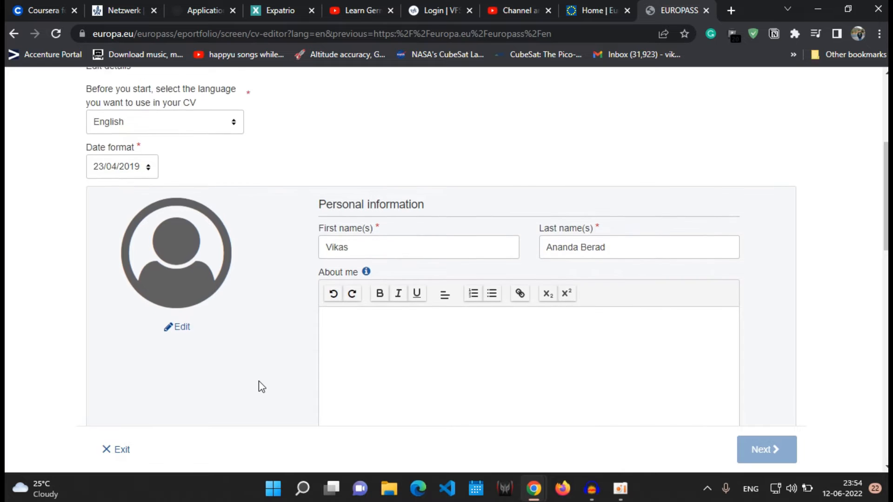
pyautogui.scroll(-3)
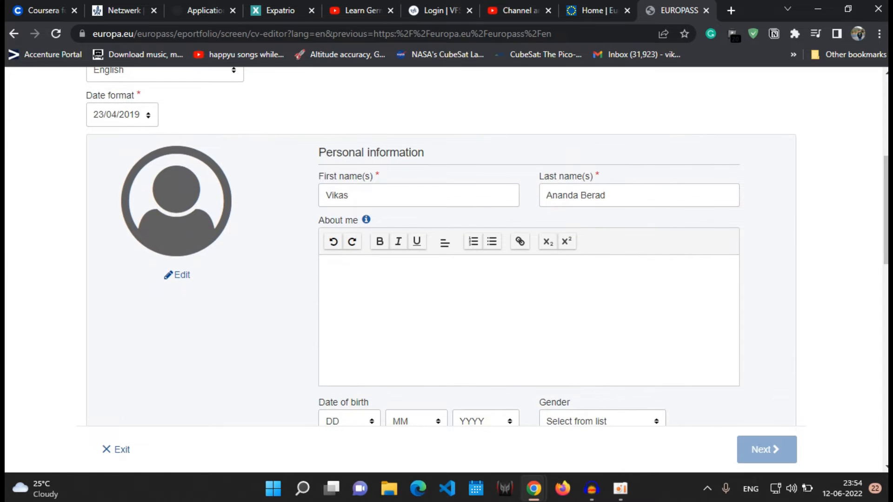
pyautogui.scroll(-3)
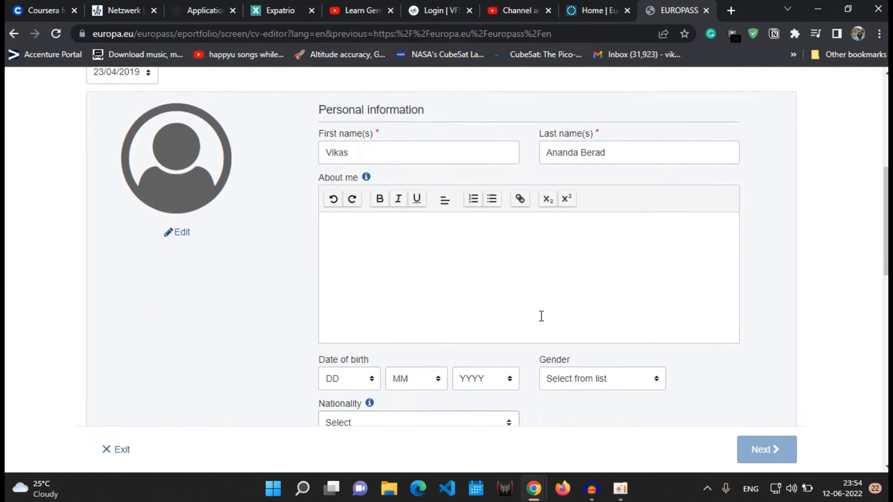
pyautogui.scroll(-3)
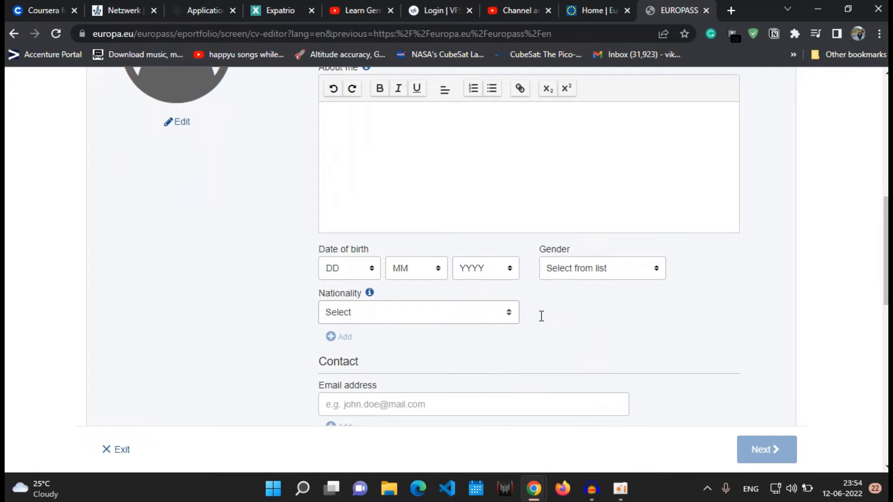
pyautogui.scroll(-3)
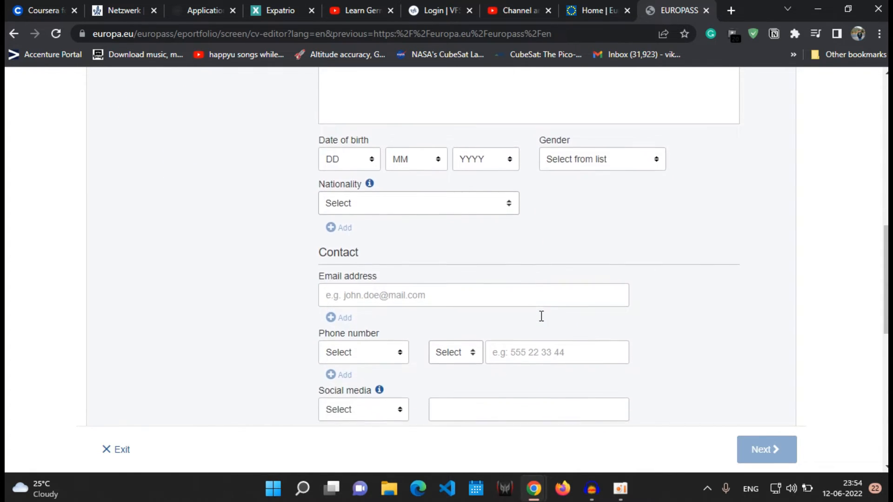
pyautogui.scroll(-3)
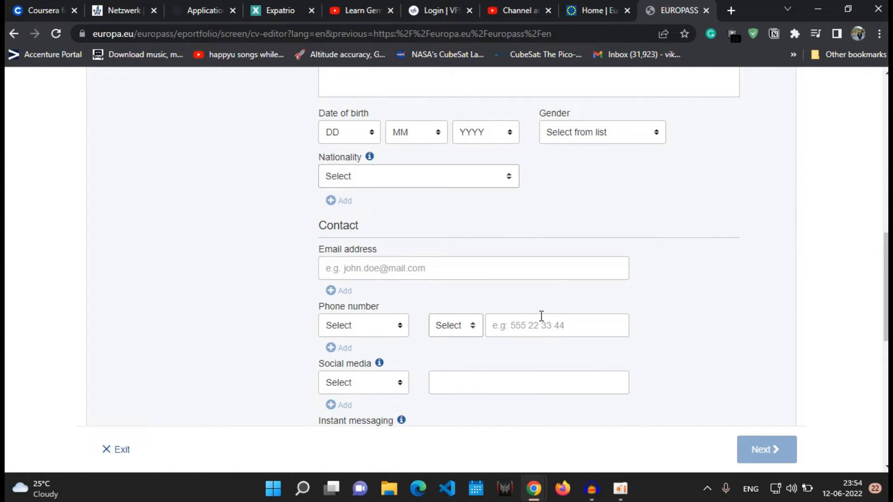
pyautogui.scroll(-3)
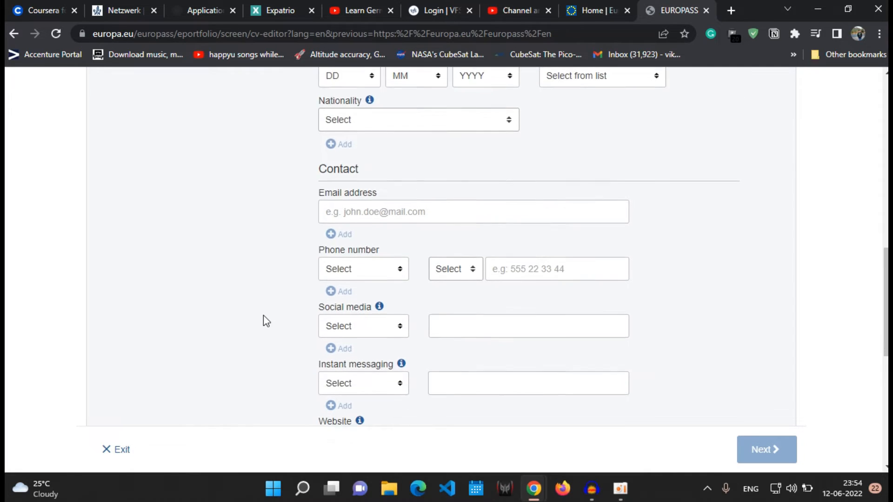
pyautogui.scroll(-3)
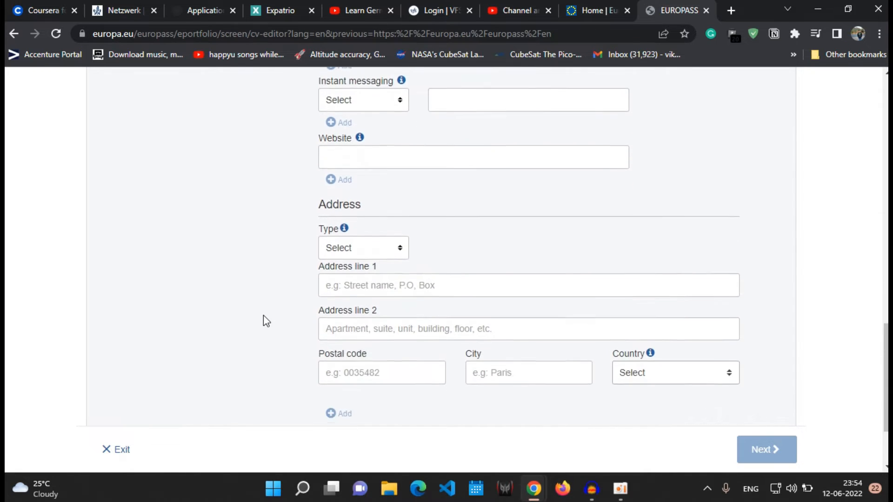
pyautogui.scroll(-3)
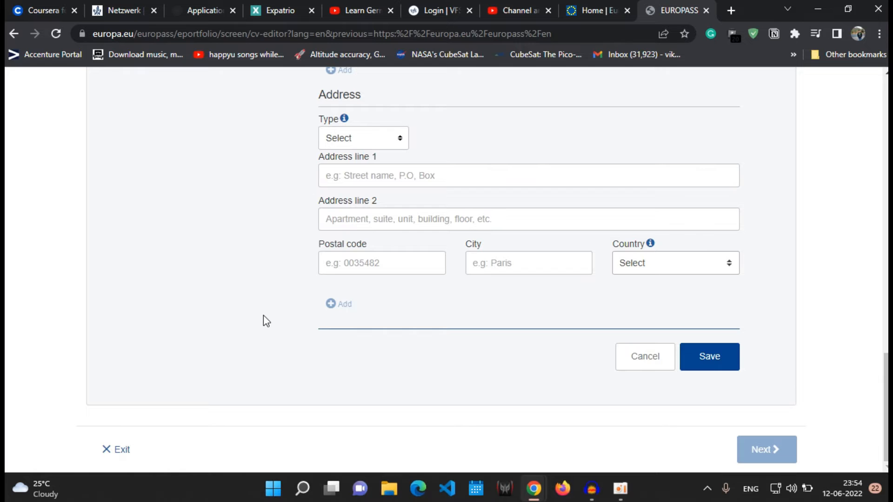
pyautogui.scroll(3)
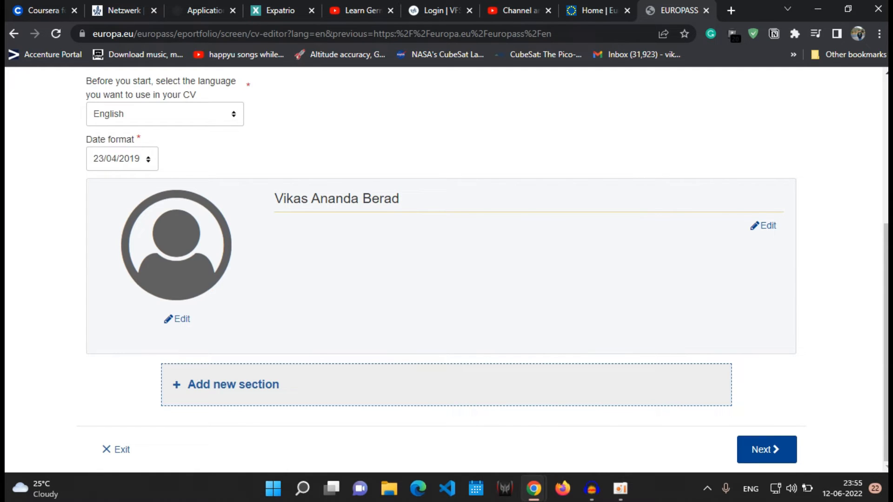
pyautogui.moveTo(809, 359)
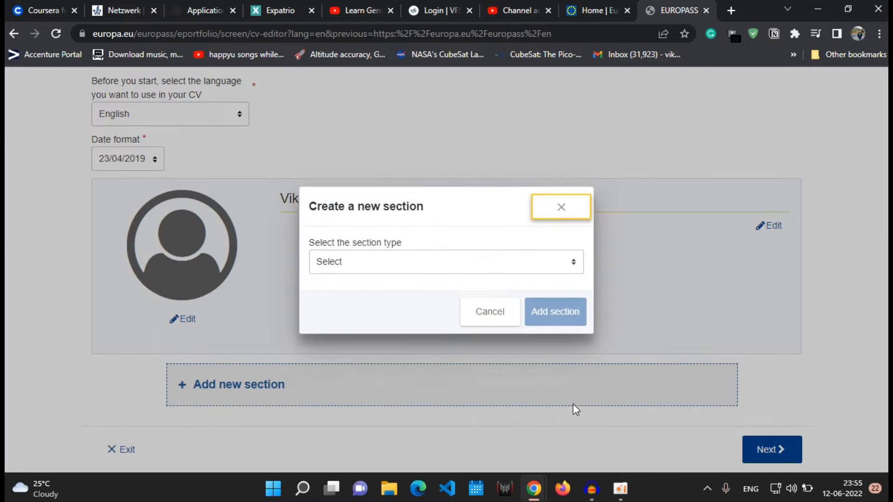
# Pick Work experience as the new section type and add it.
pyautogui.click(446, 262)
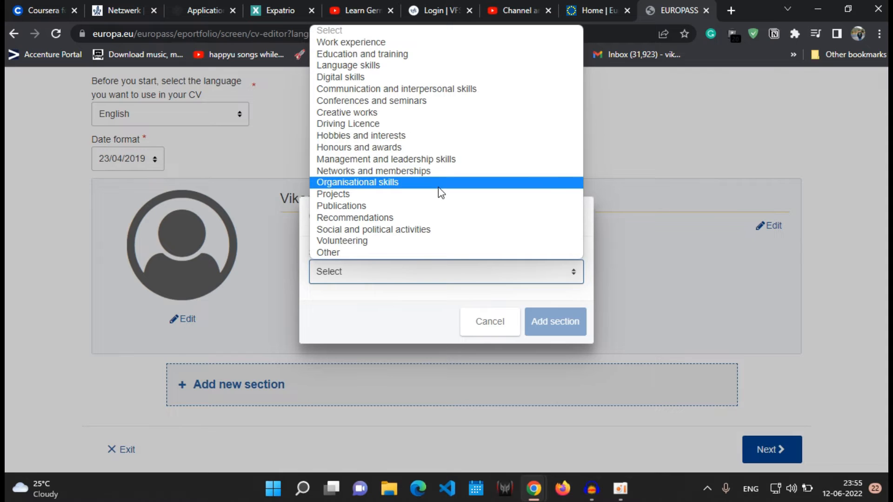
pyautogui.moveTo(444, 195)
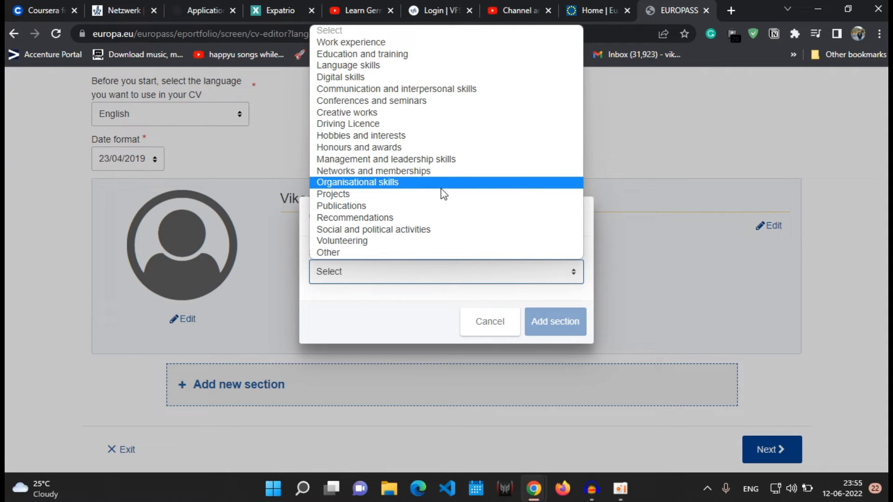
pyautogui.moveTo(444, 185)
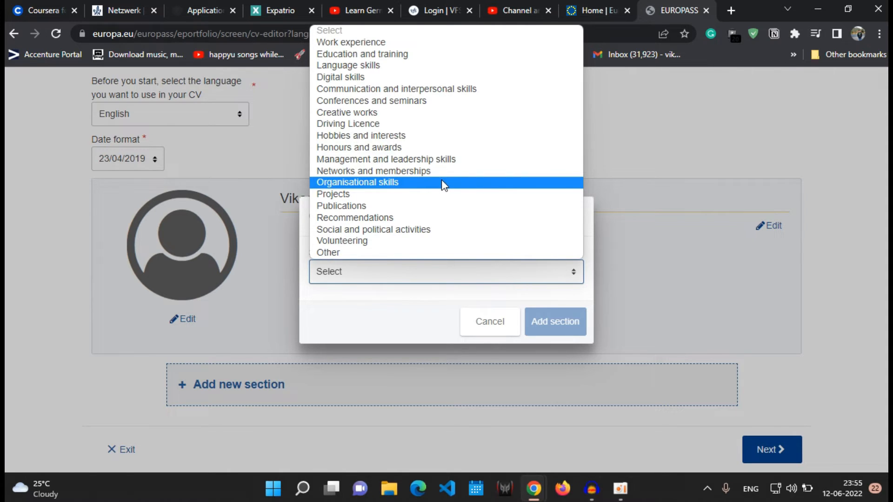
pyautogui.moveTo(404, 89)
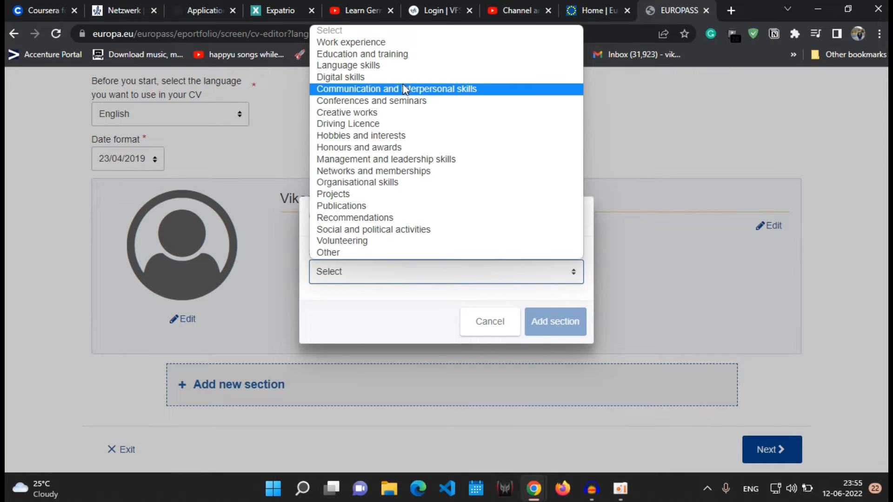
pyautogui.moveTo(441, 54)
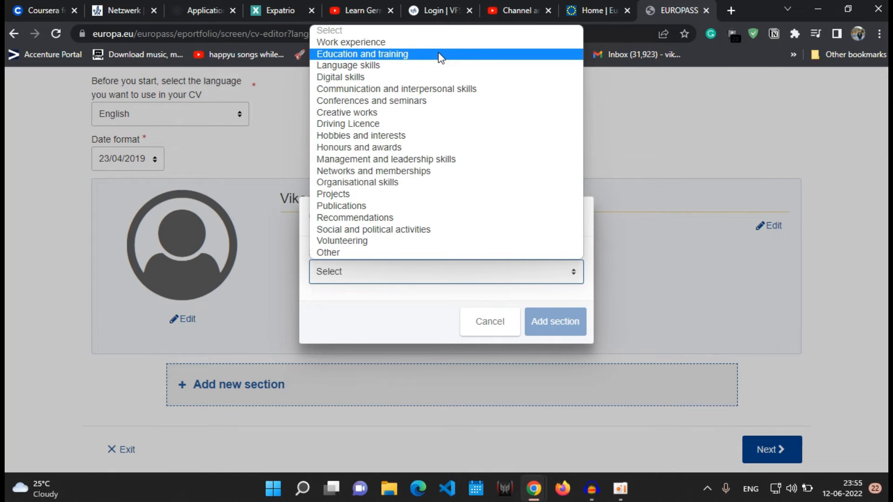
pyautogui.moveTo(388, 65)
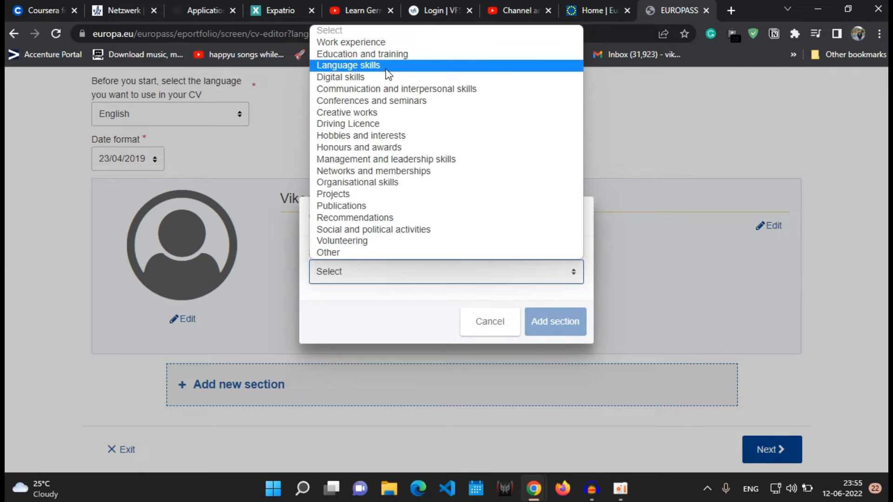
pyautogui.moveTo(461, 183)
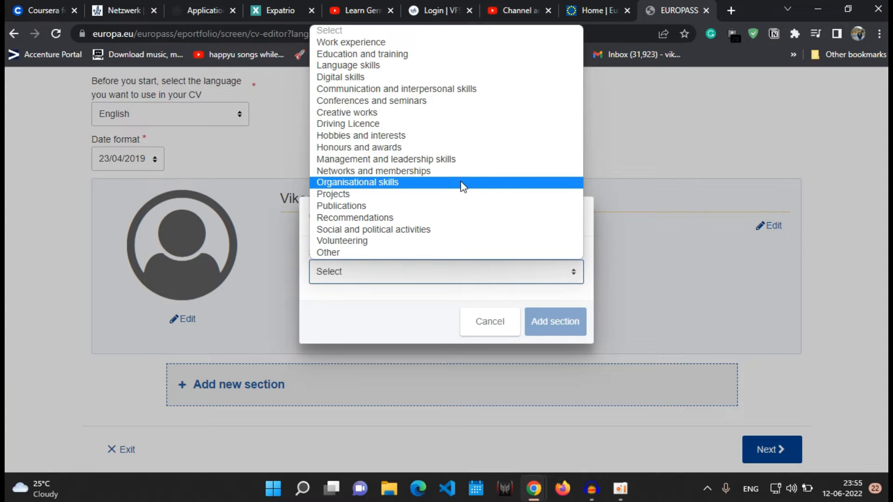
pyautogui.moveTo(418, 42)
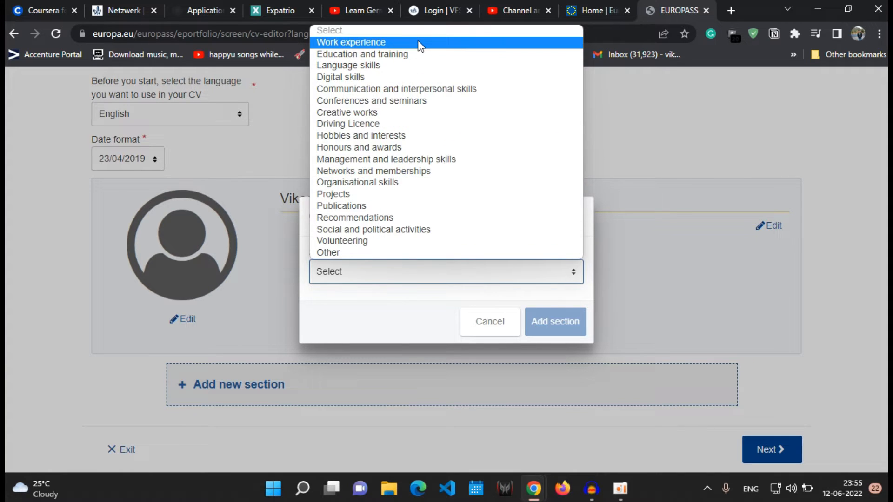
pyautogui.click(351, 41)
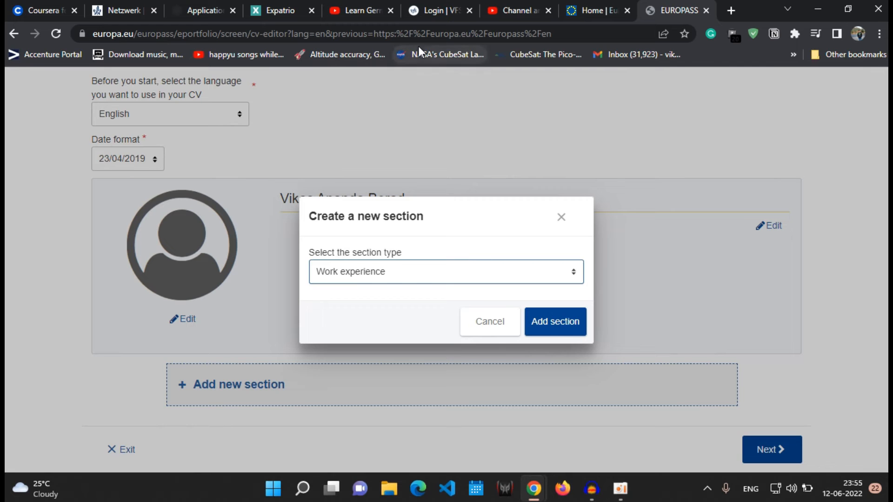
pyautogui.moveTo(443, 279)
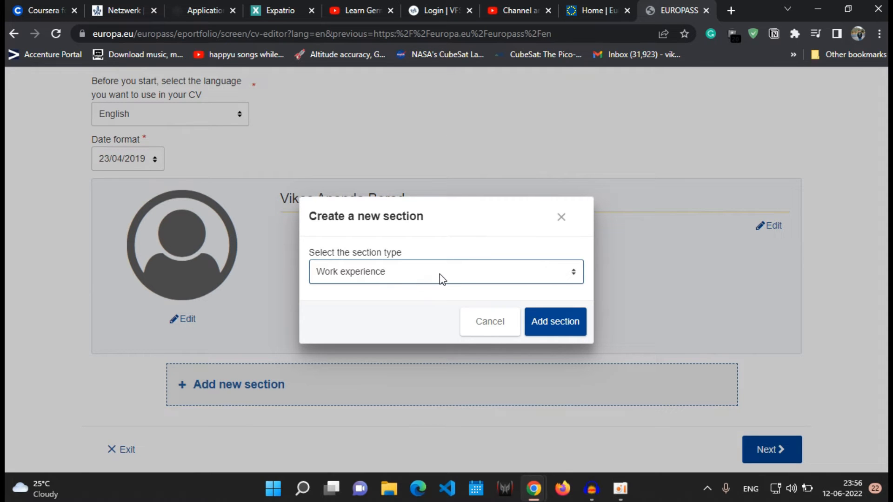
pyautogui.click(553, 322)
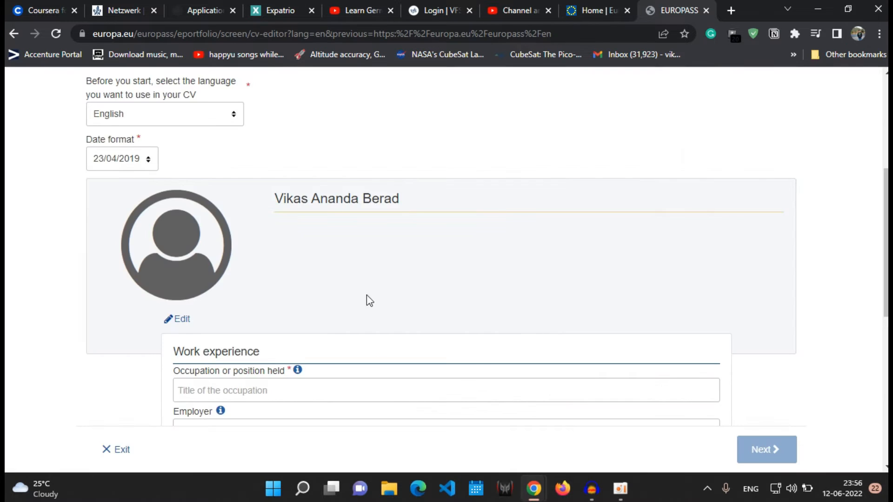
pyautogui.scroll(-3)
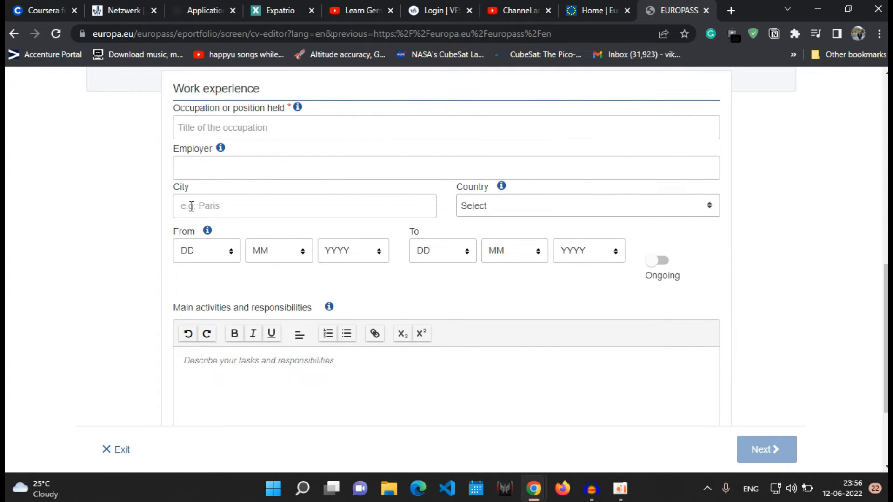
pyautogui.moveTo(467, 226)
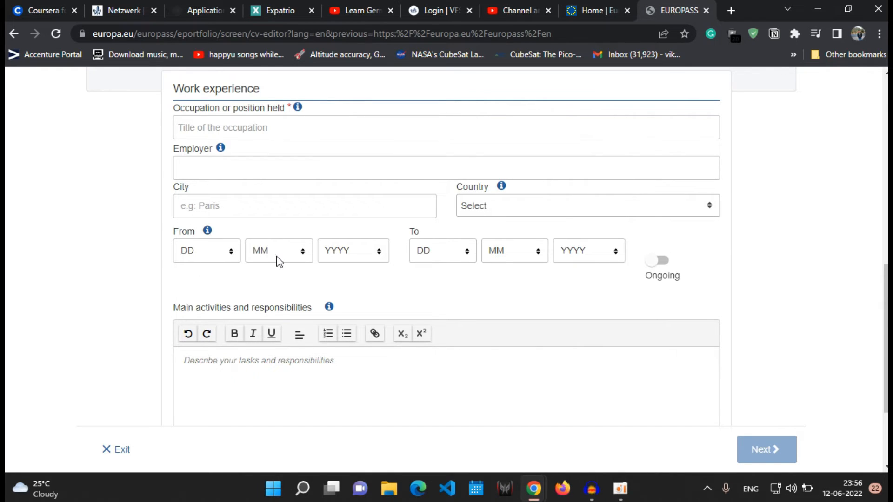
pyautogui.moveTo(371, 259)
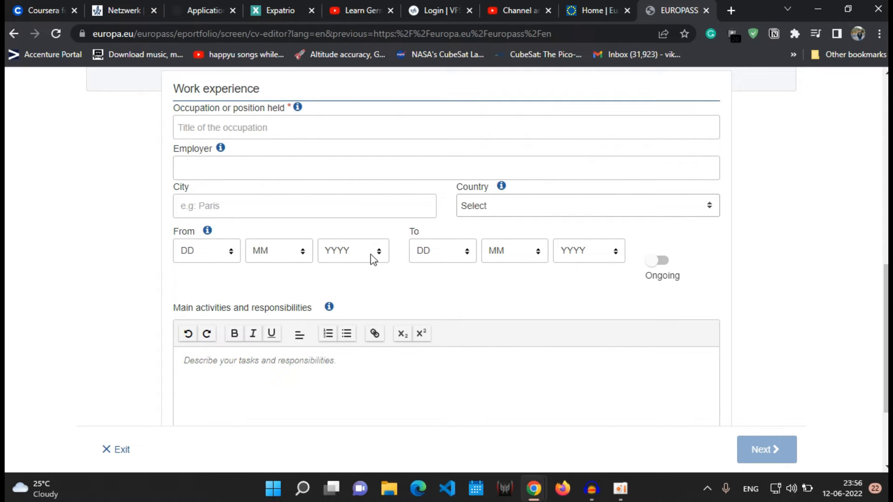
pyautogui.moveTo(127, 226)
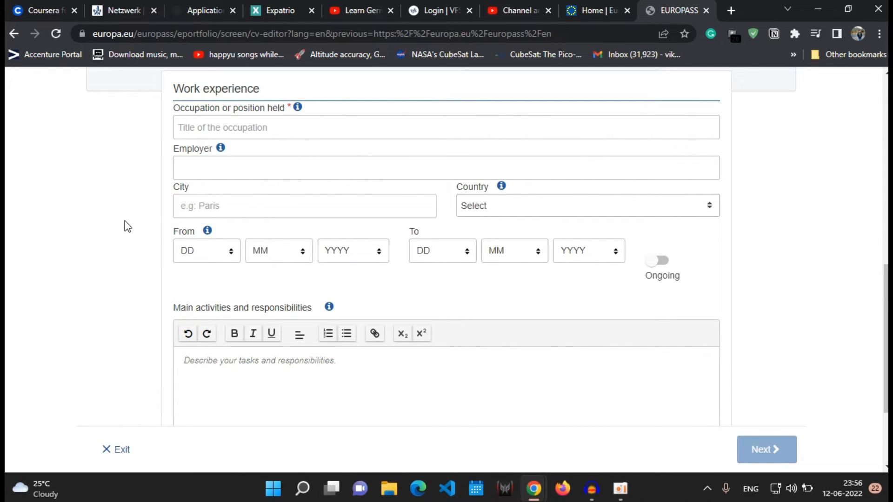
pyautogui.scroll(-3)
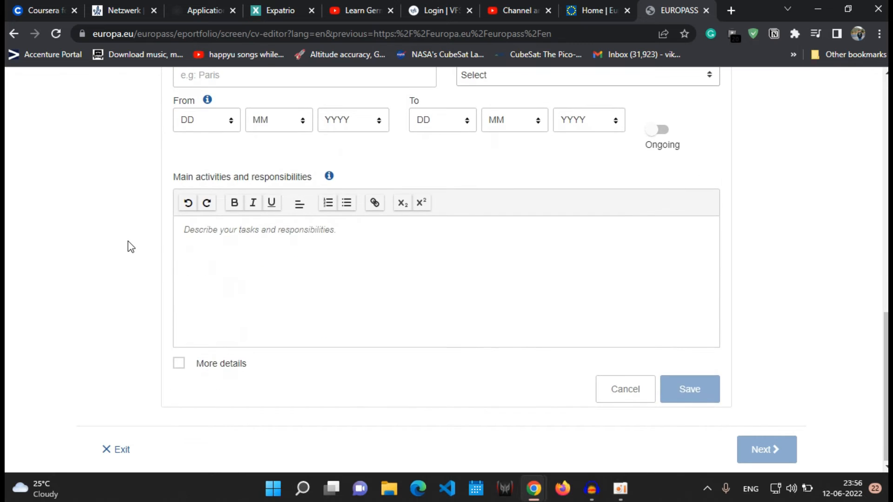
pyautogui.moveTo(236, 186)
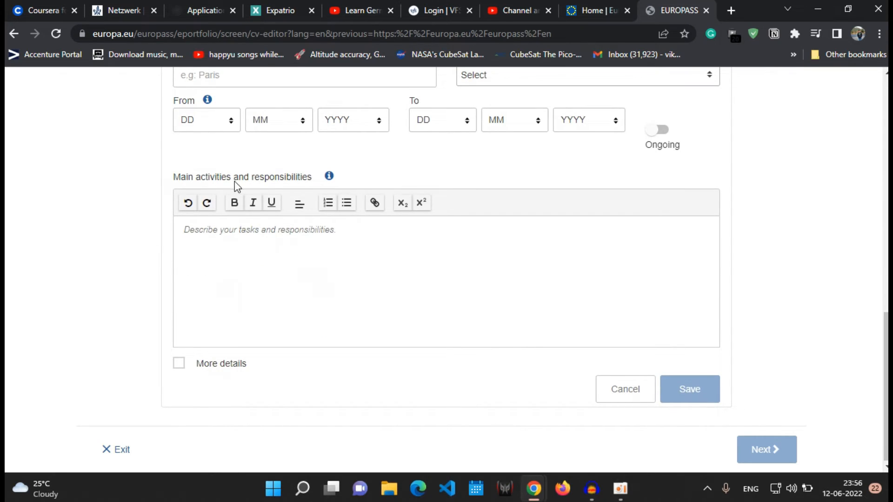
pyautogui.moveTo(324, 281)
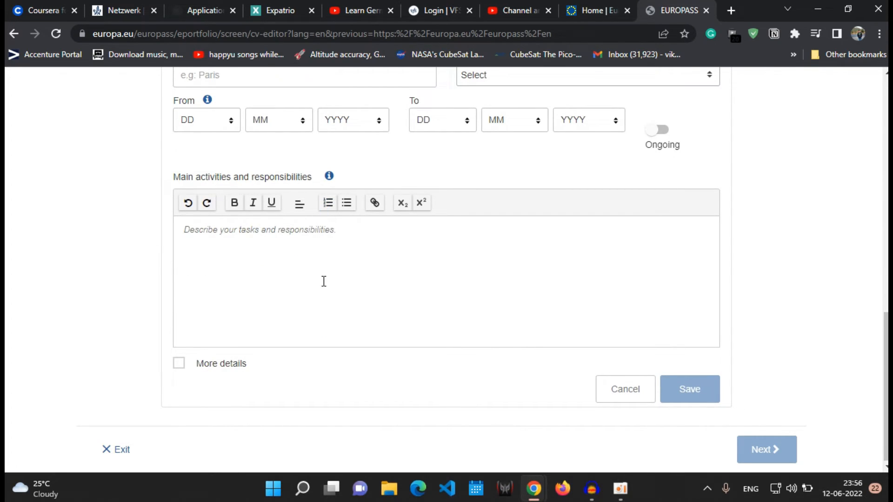
pyautogui.moveTo(319, 286)
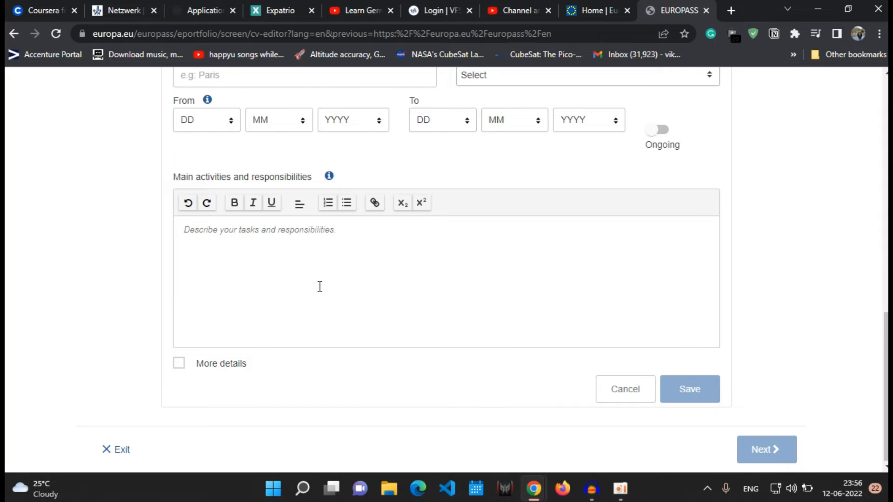
pyautogui.moveTo(124, 234)
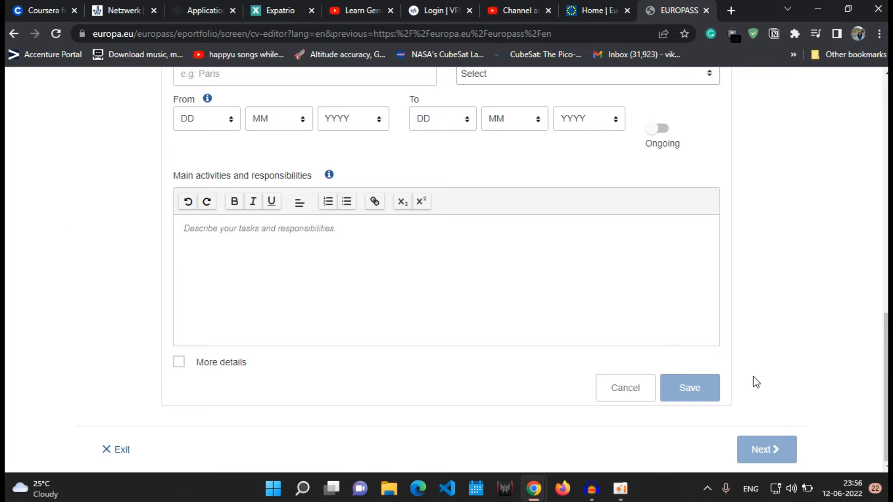
pyautogui.moveTo(690, 388)
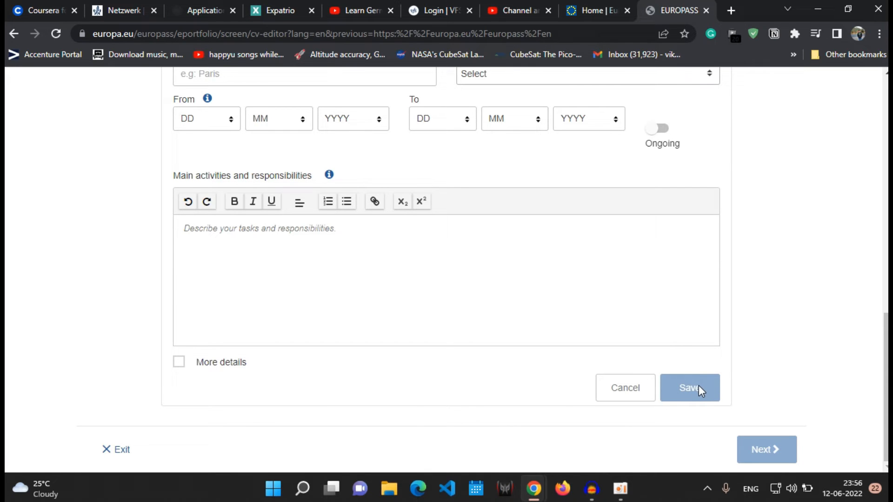
pyautogui.click(689, 388)
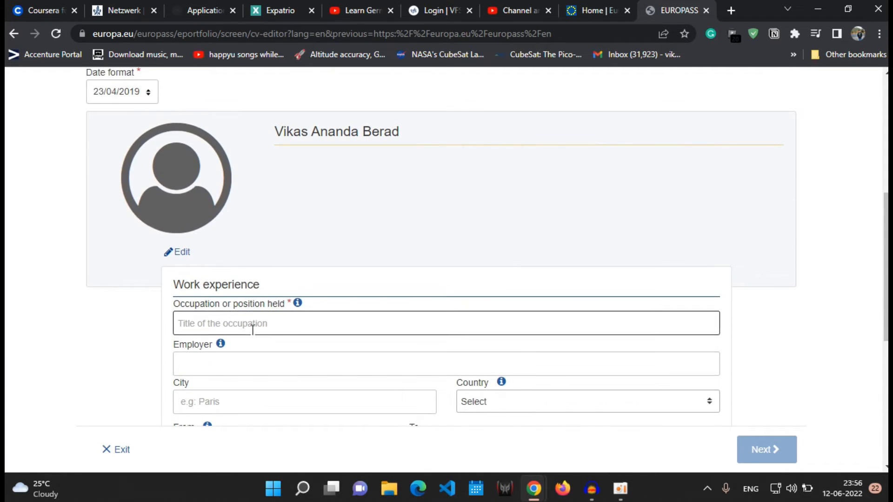
# Fill the Software developer job at Google, Mumbai, India, 01/2015–12/2018, and save it.
pyautogui.write('s')
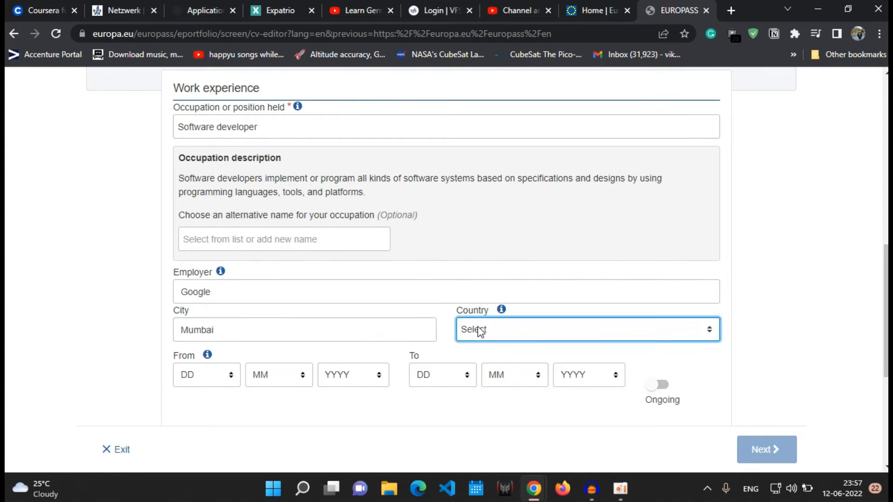
pyautogui.click(588, 375)
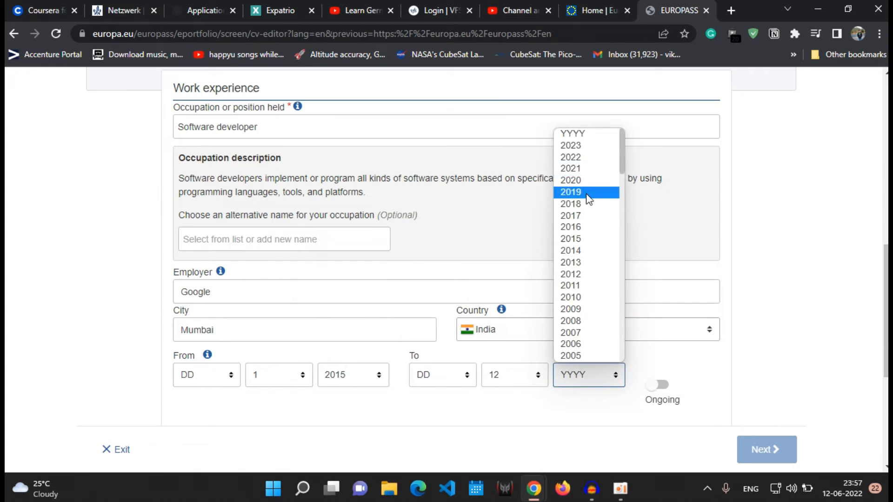
pyautogui.click(571, 204)
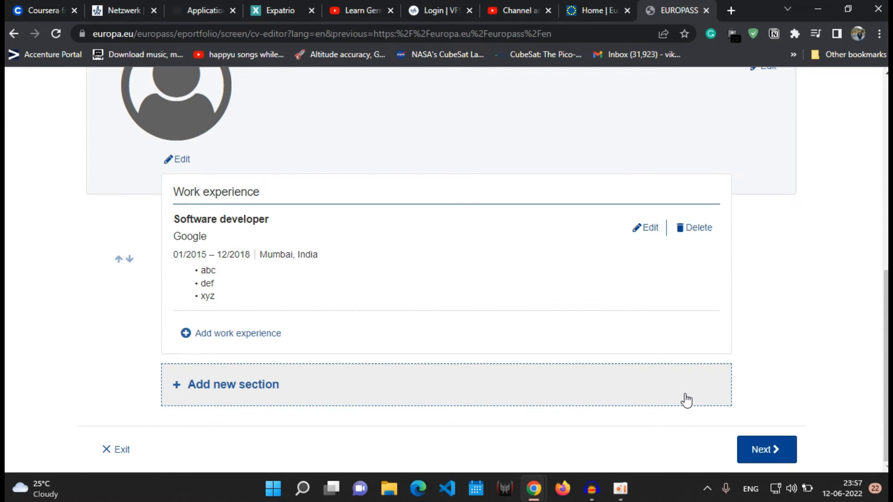
pyautogui.moveTo(768, 396)
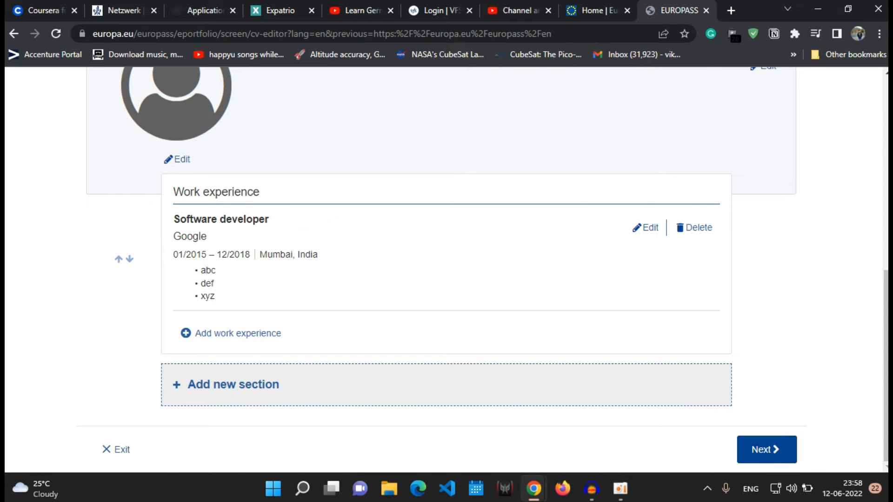
pyautogui.moveTo(253, 344)
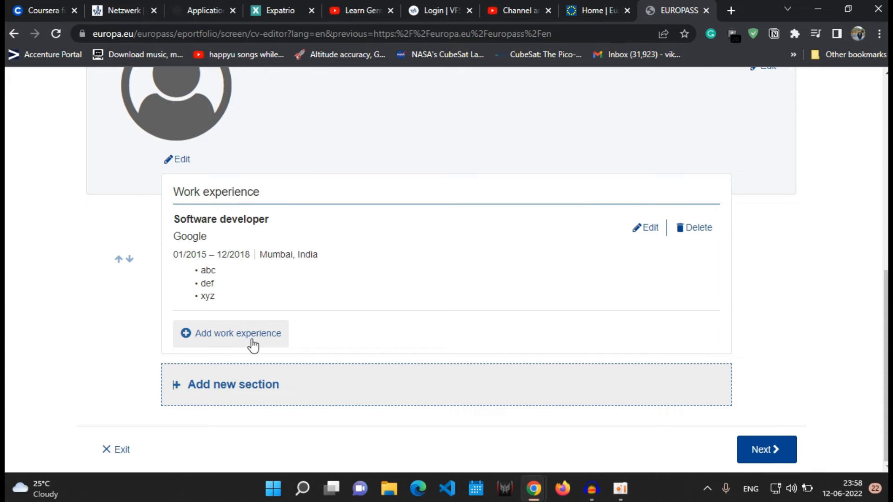
pyautogui.moveTo(258, 345)
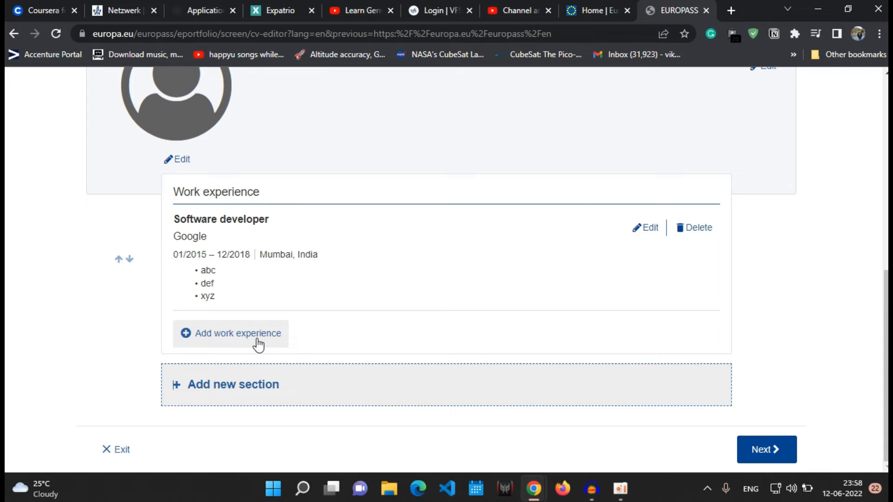
pyautogui.moveTo(77, 304)
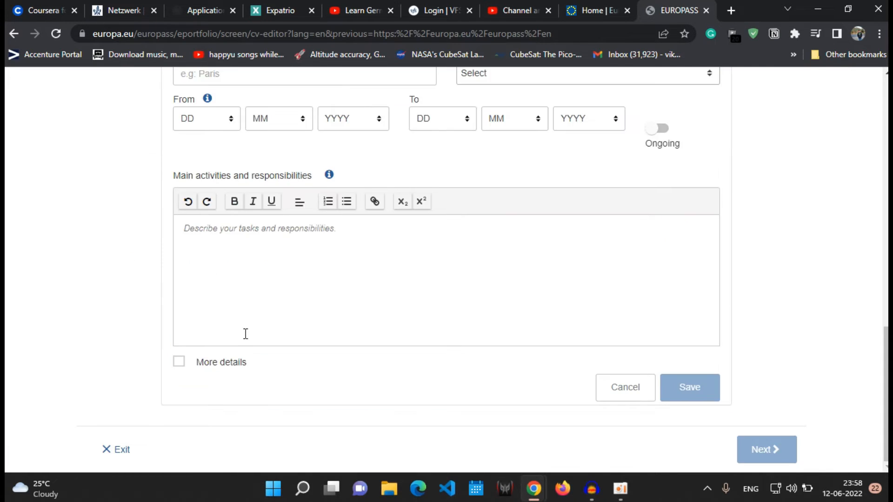
# Enter the occupation 'Mobile Application Developer' for the Amazon, Bangalore, India job, starting 01/2019.
pyautogui.scroll(3)
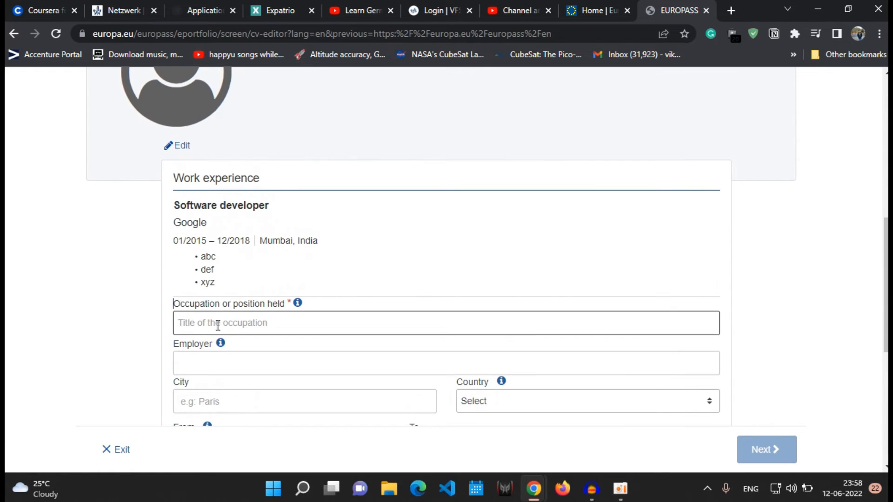
pyautogui.write('A')
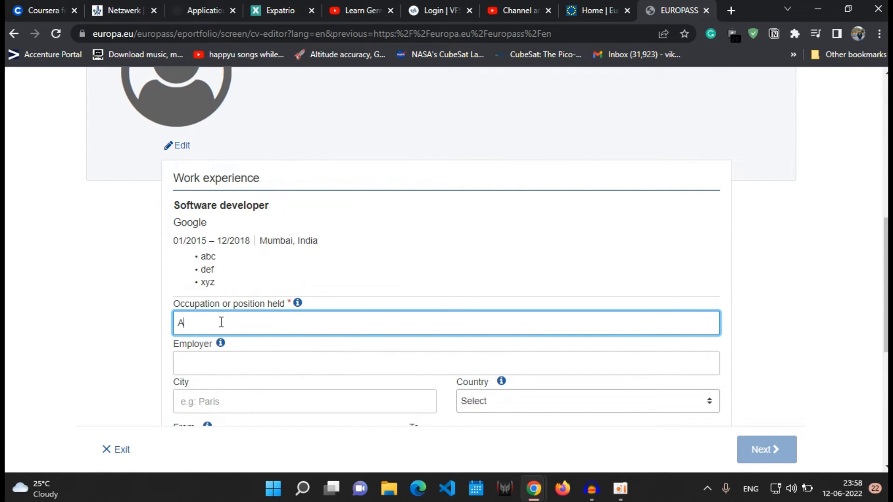
pyautogui.write('pplication Developer')
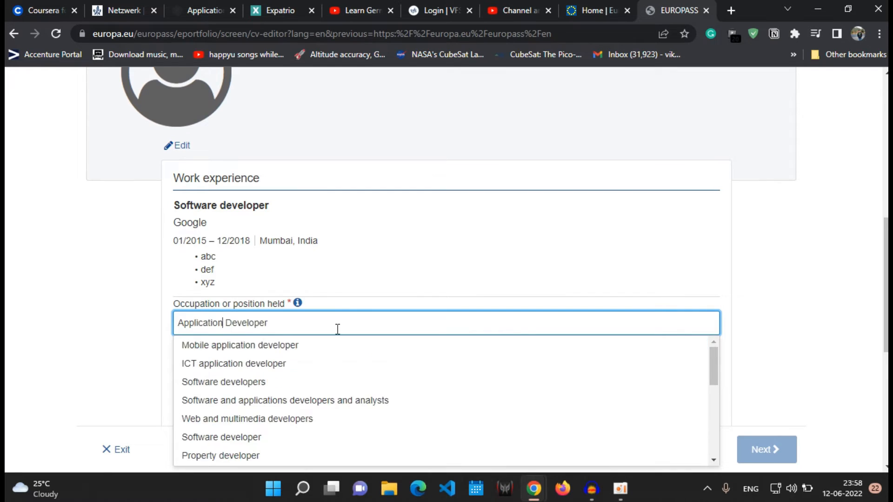
pyautogui.scroll(-3)
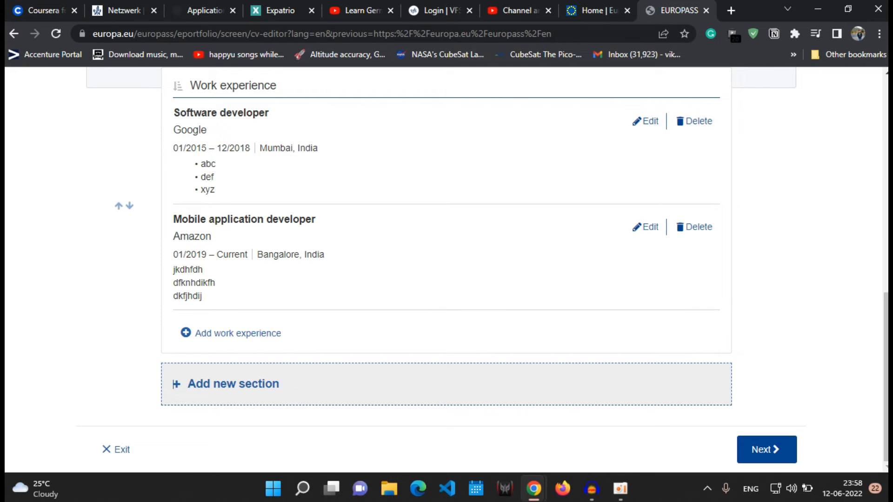
pyautogui.moveTo(292, 391)
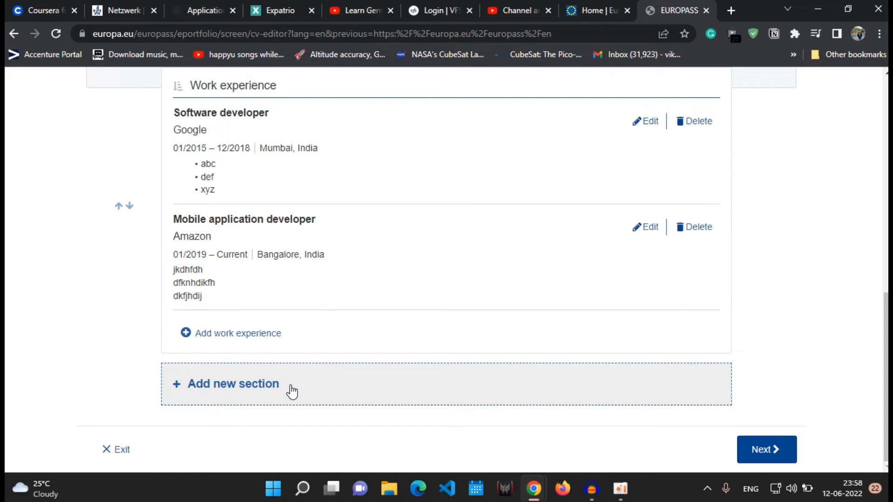
# Add an Education and training section to the CV.
pyautogui.click(233, 384)
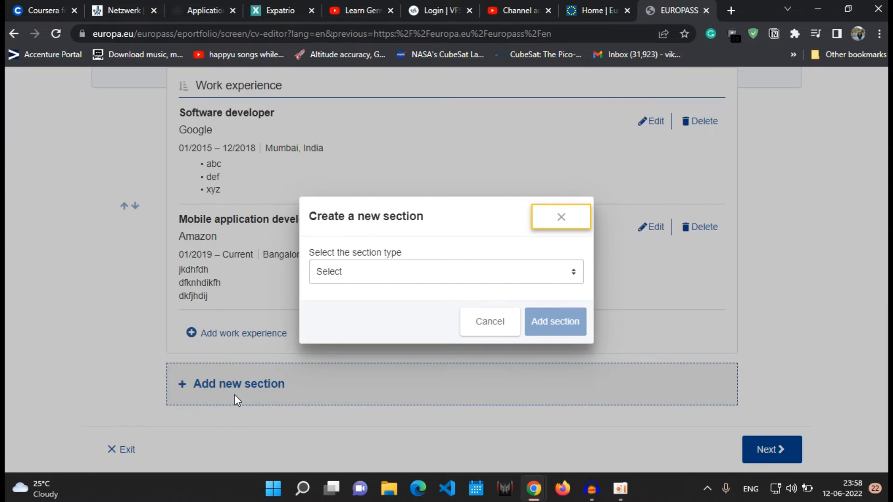
pyautogui.click(445, 272)
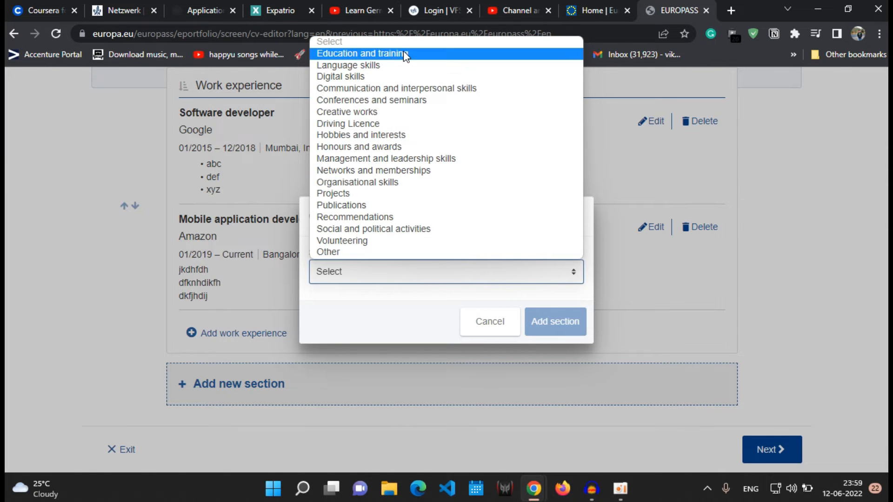
pyautogui.click(361, 53)
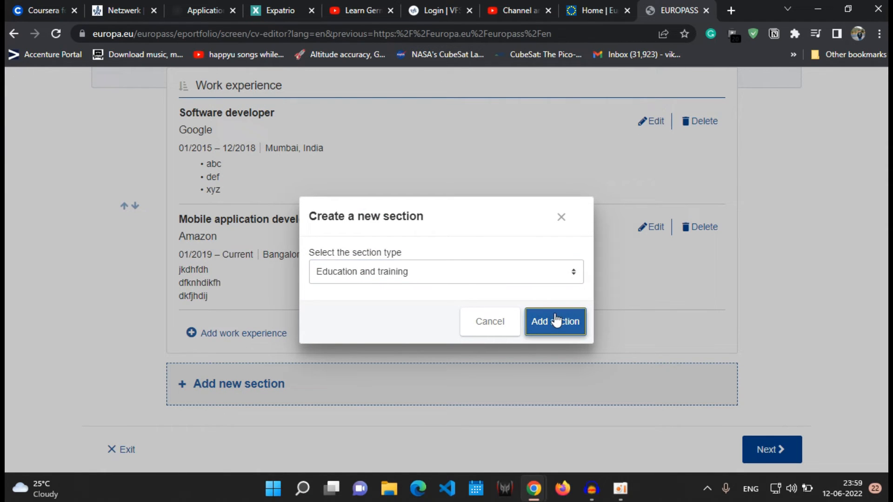
pyautogui.click(553, 321)
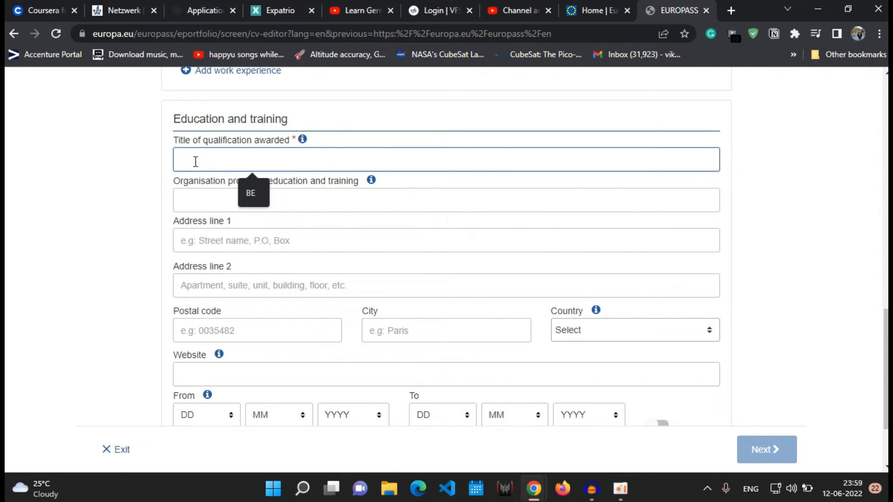
# Enter BTECH at University of India, India, 05/2007–06/2014, and save the entry.
pyautogui.write('Bach')
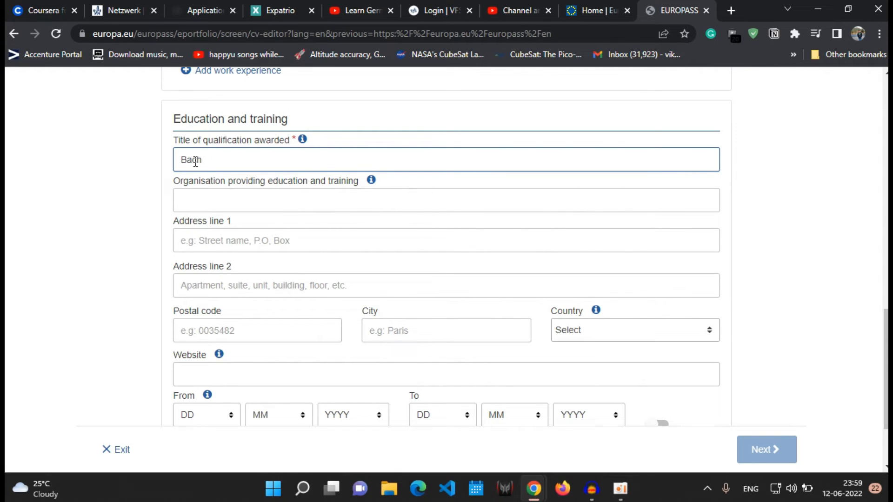
pyautogui.write('BTECX')
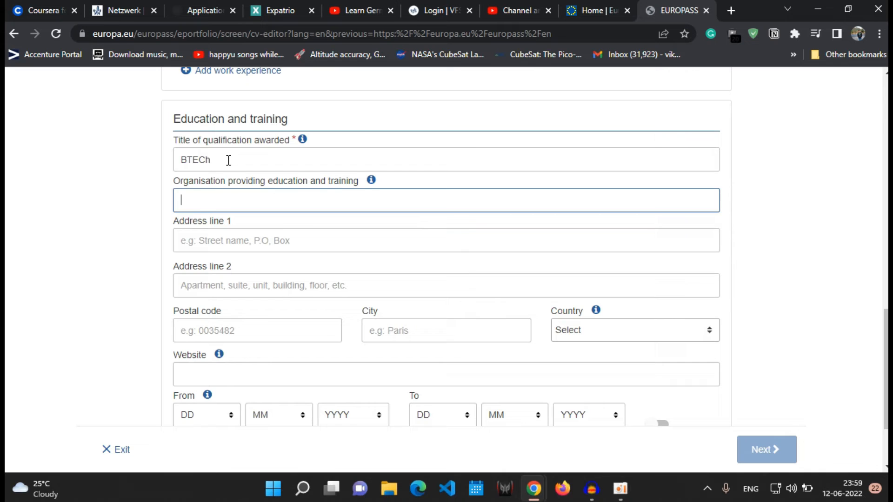
pyautogui.click(446, 159)
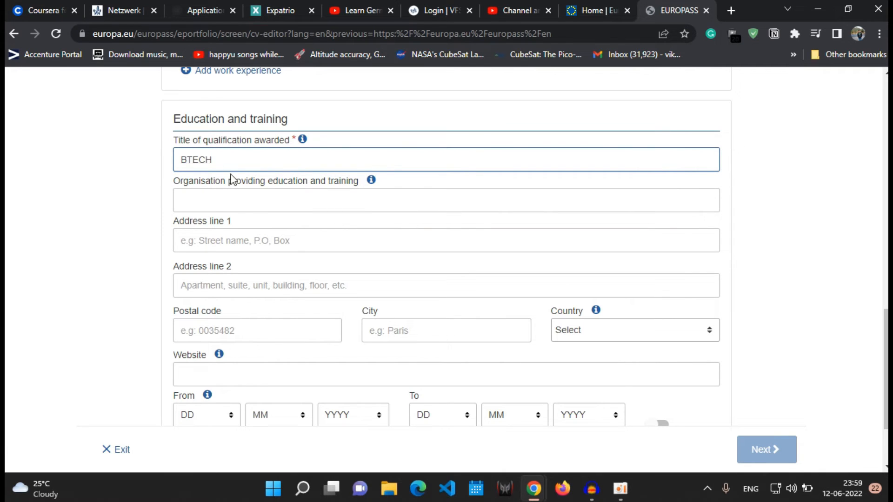
pyautogui.write('Univ')
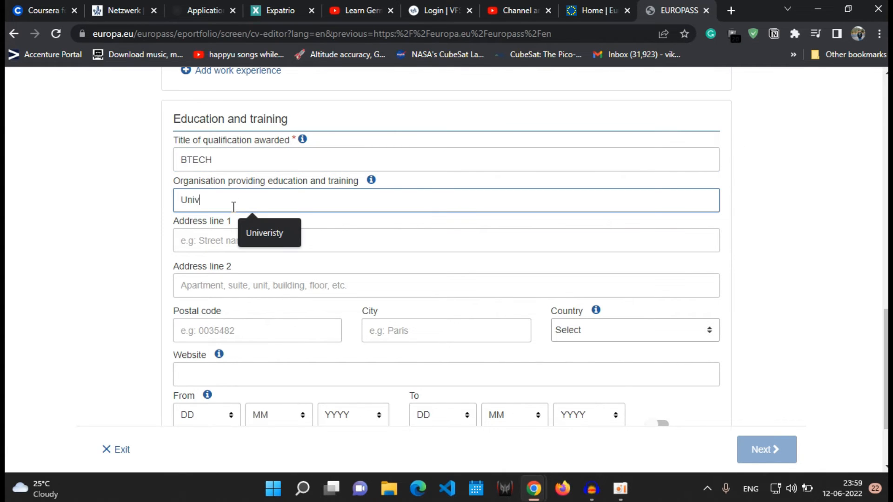
pyautogui.write('University Of')
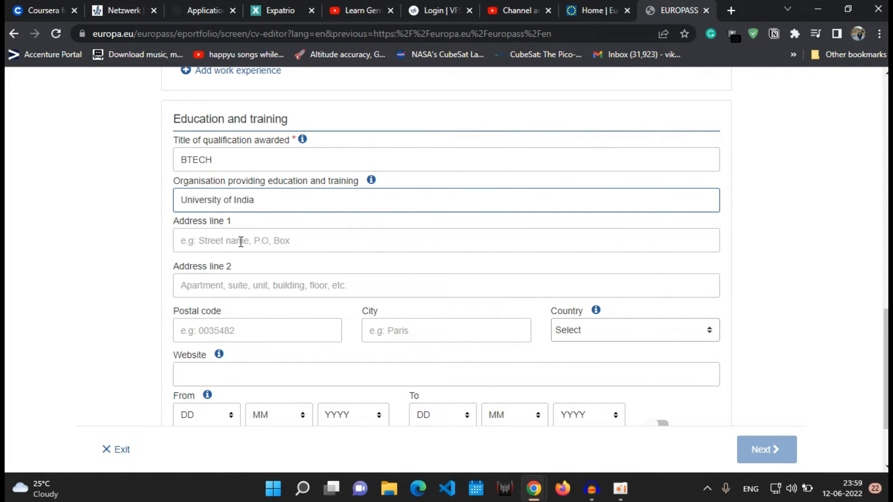
pyautogui.scroll(-3)
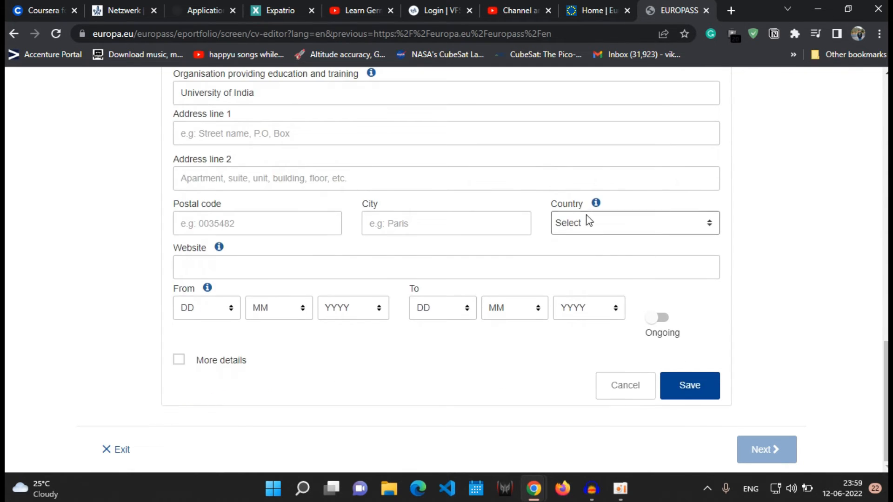
pyautogui.click(634, 223)
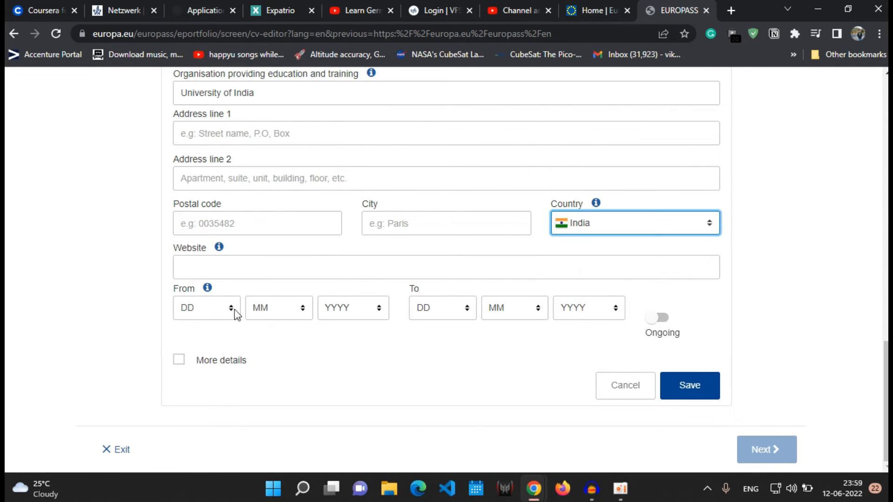
pyautogui.click(353, 308)
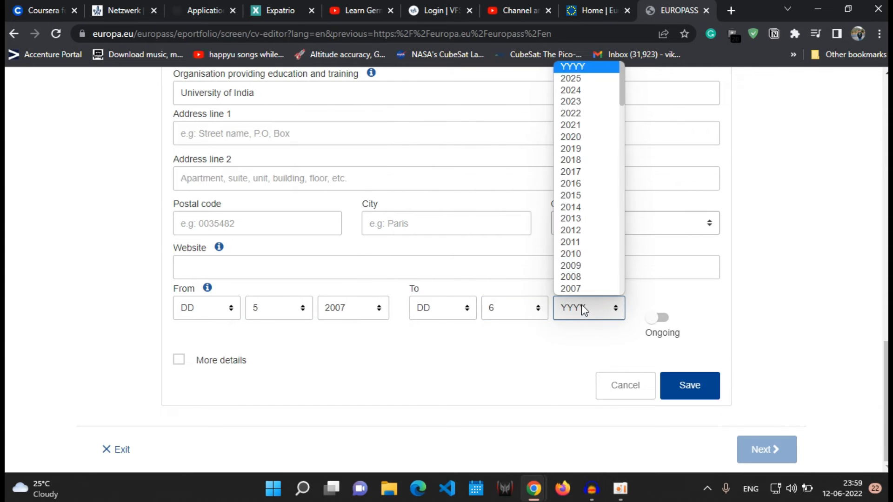
pyautogui.click(571, 206)
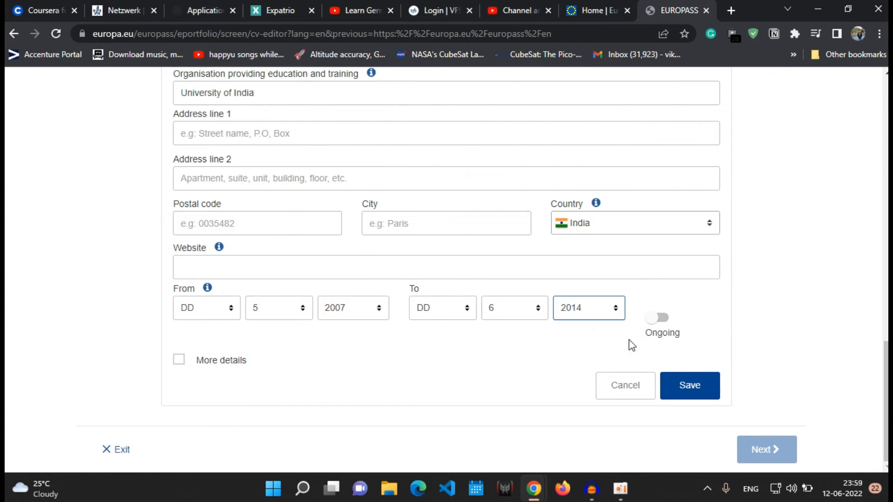
pyautogui.click(689, 385)
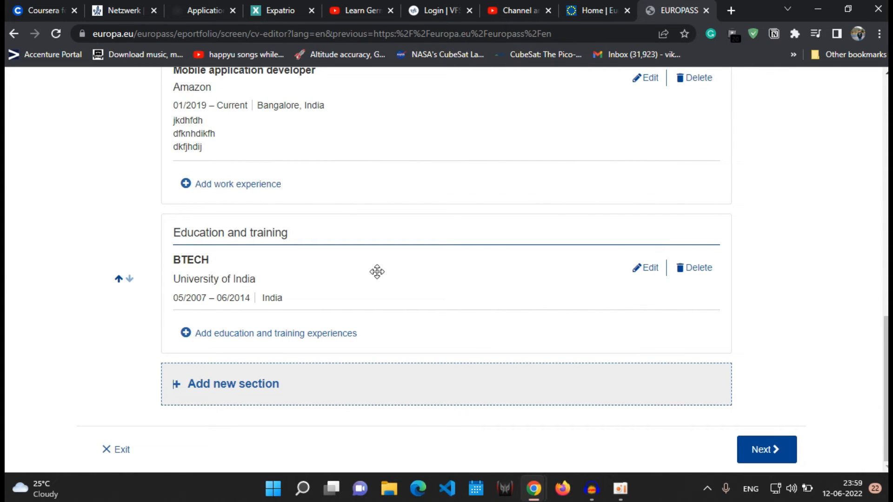
pyautogui.moveTo(61, 312)
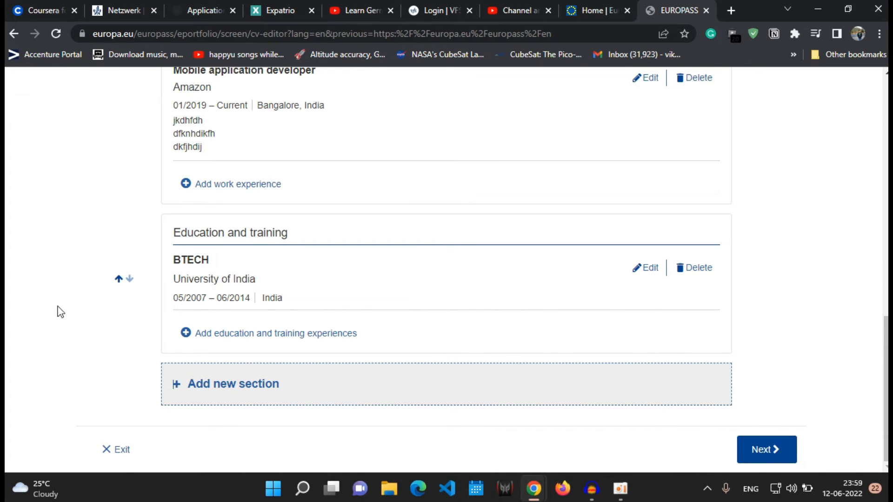
pyautogui.moveTo(376, 271)
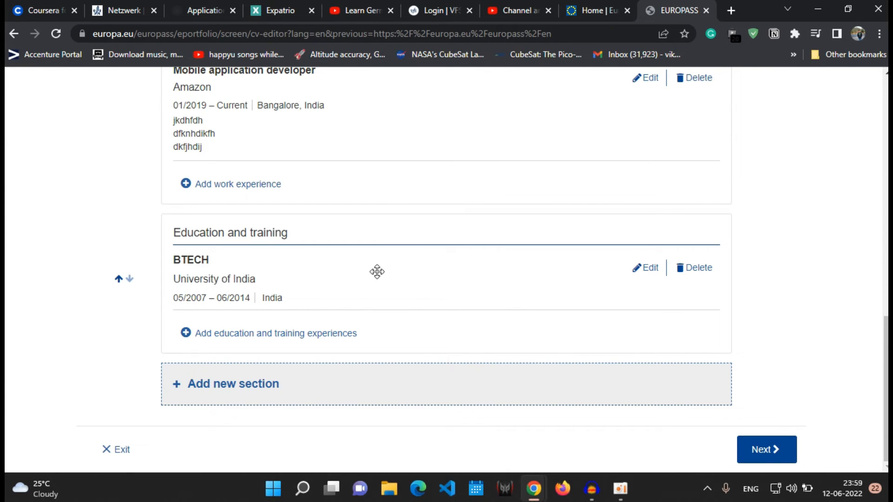
pyautogui.moveTo(436, 349)
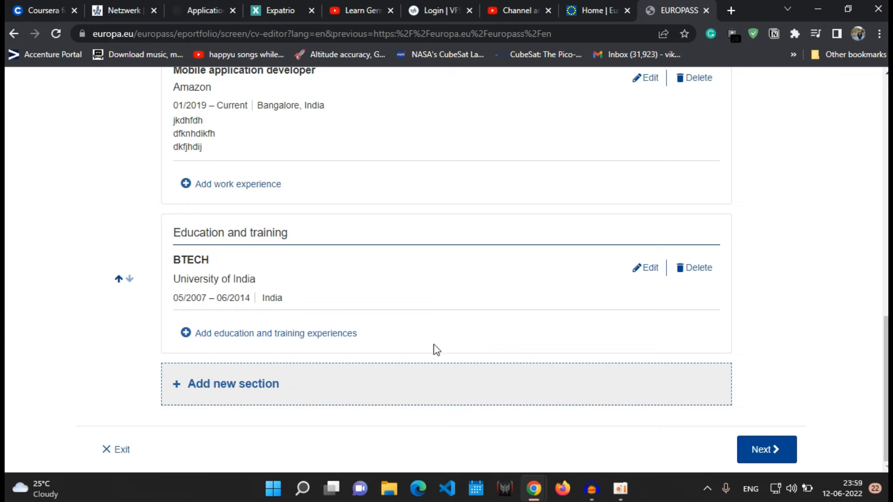
pyautogui.moveTo(377, 271)
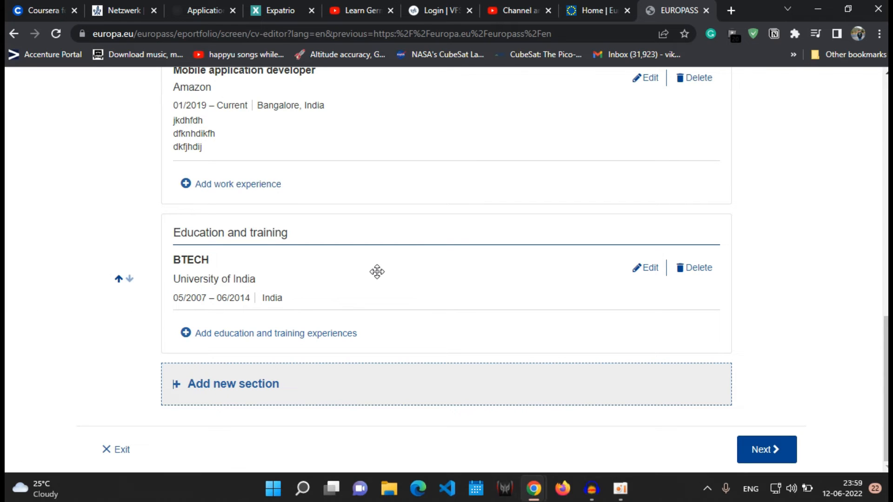
pyautogui.moveTo(96, 311)
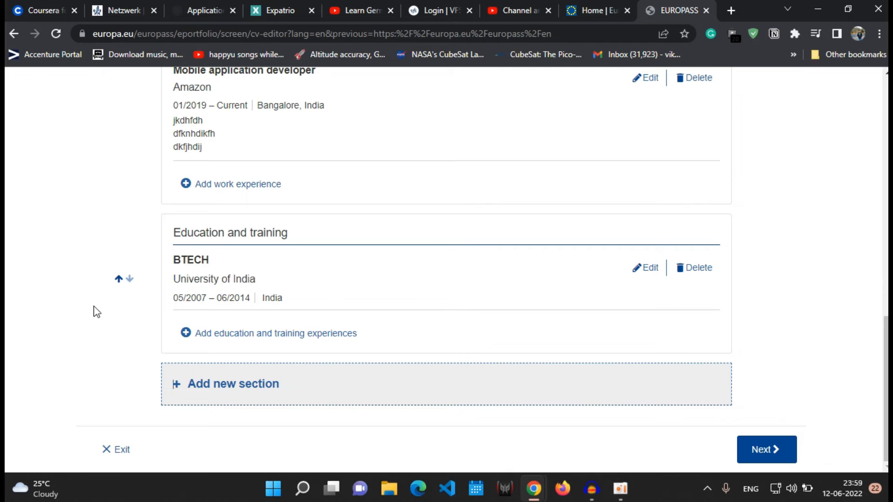
pyautogui.moveTo(376, 271)
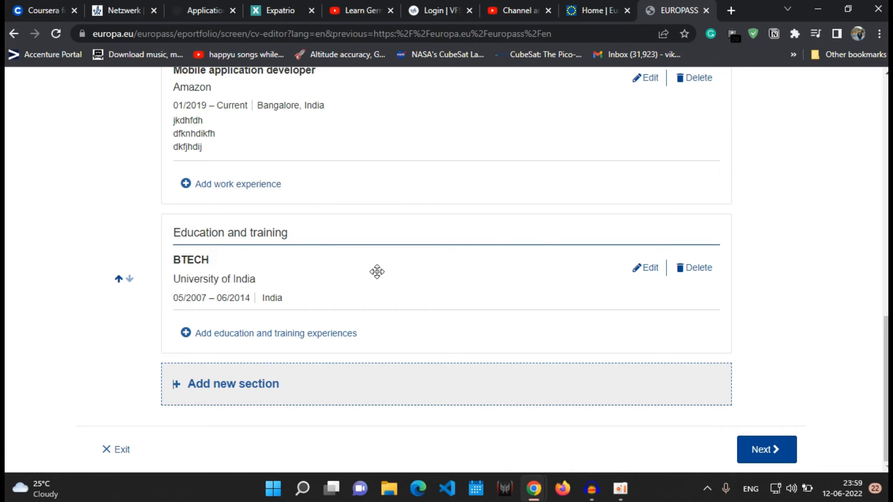
pyautogui.moveTo(32, 453)
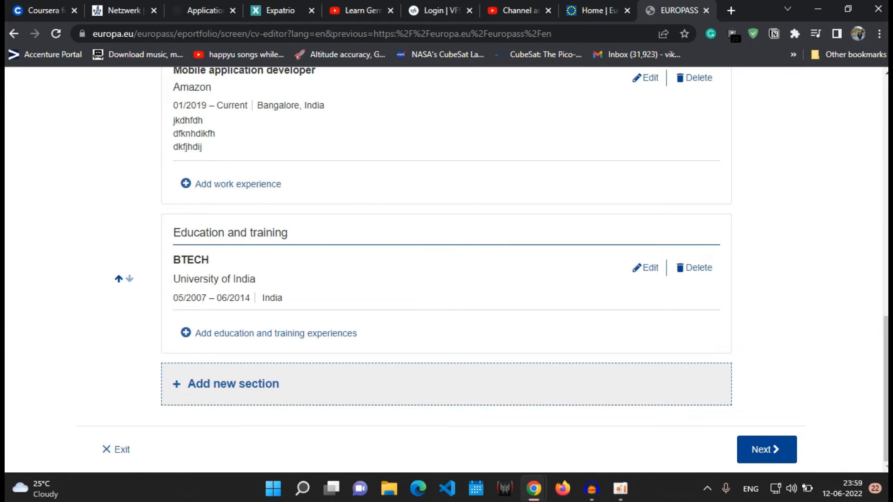
pyautogui.moveTo(468, 333)
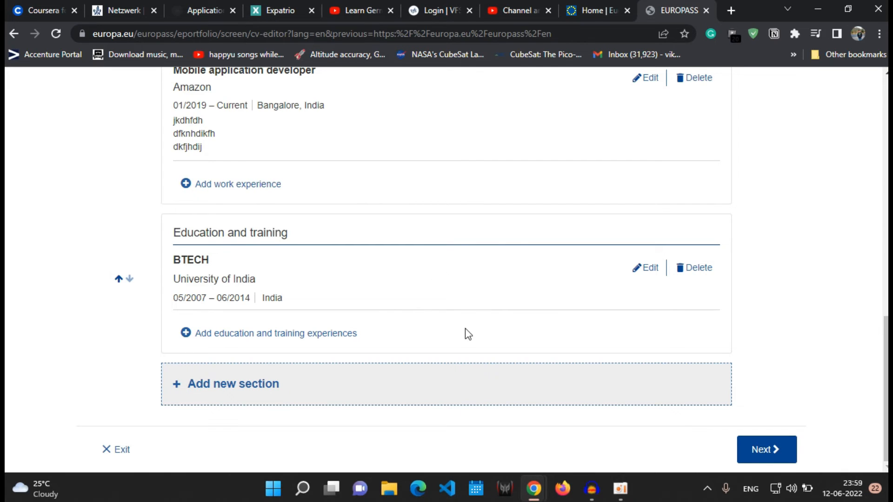
pyautogui.moveTo(200, 391)
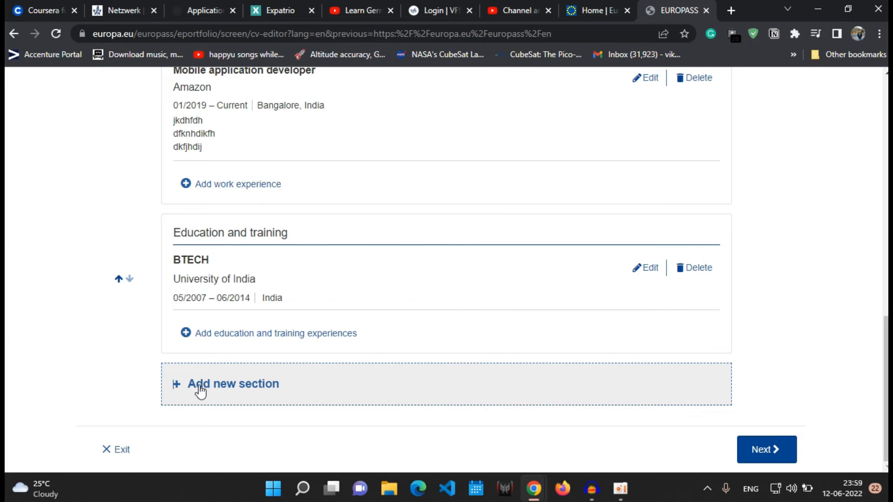
# Add a Projects section to the CV.
pyautogui.click(233, 383)
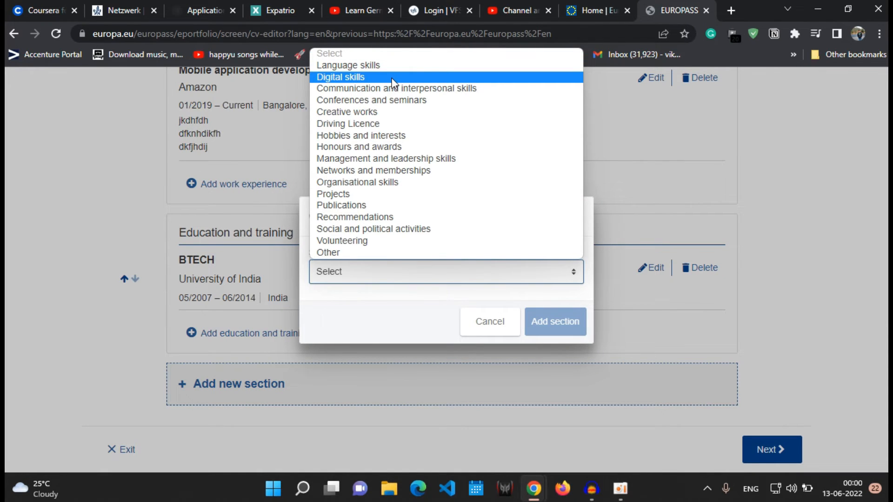
pyautogui.click(333, 194)
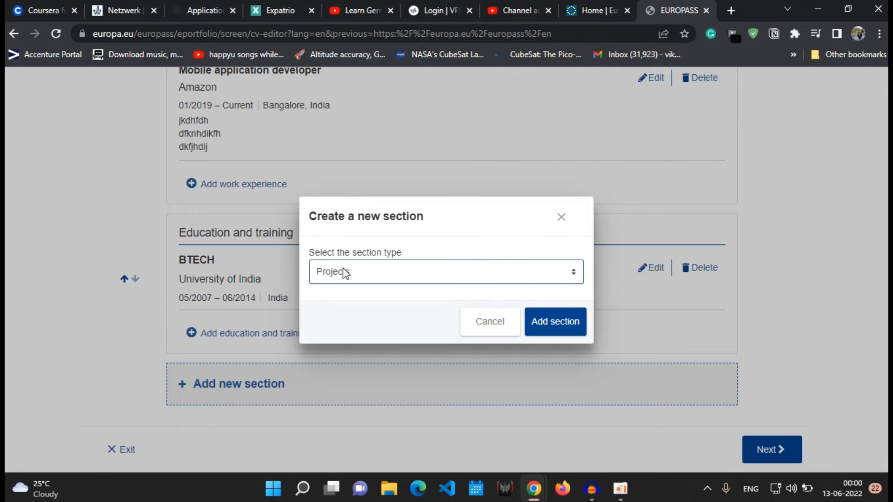
pyautogui.click(553, 322)
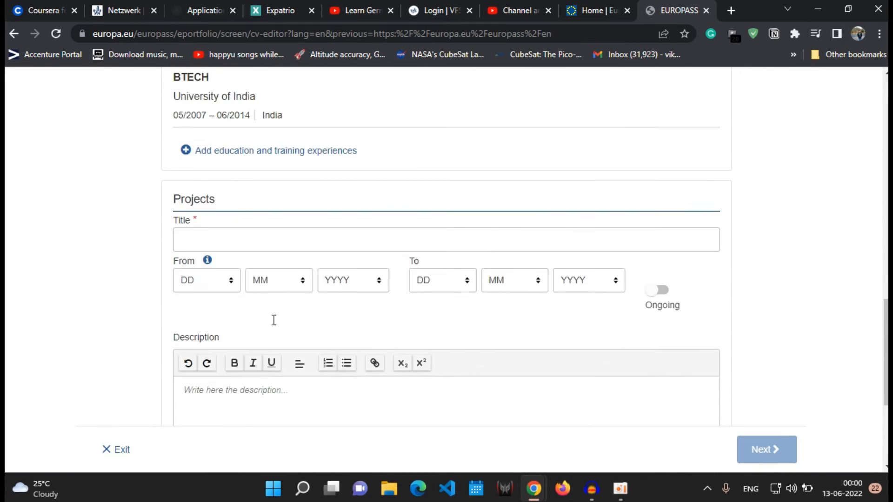
# Enter the Software project, 05/2014–06/2016, with a short description, and save it.
pyautogui.write('Softwa')
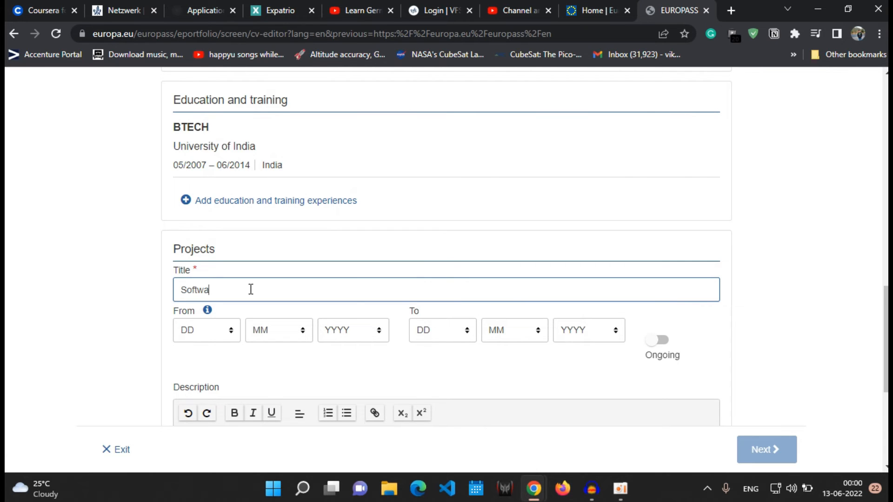
pyautogui.write('re')
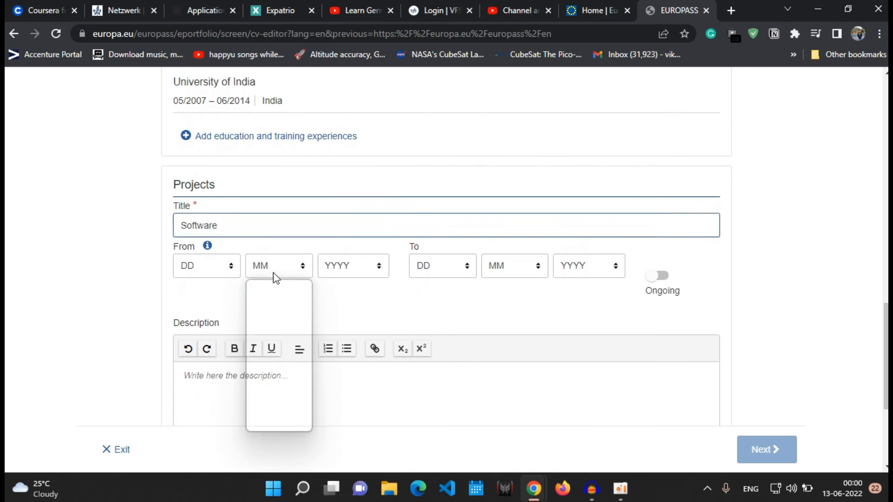
pyautogui.click(279, 302)
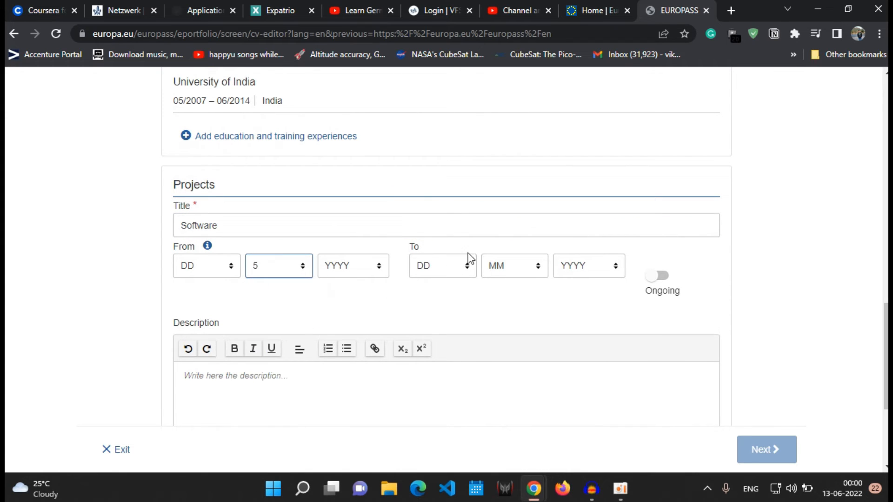
pyautogui.click(512, 266)
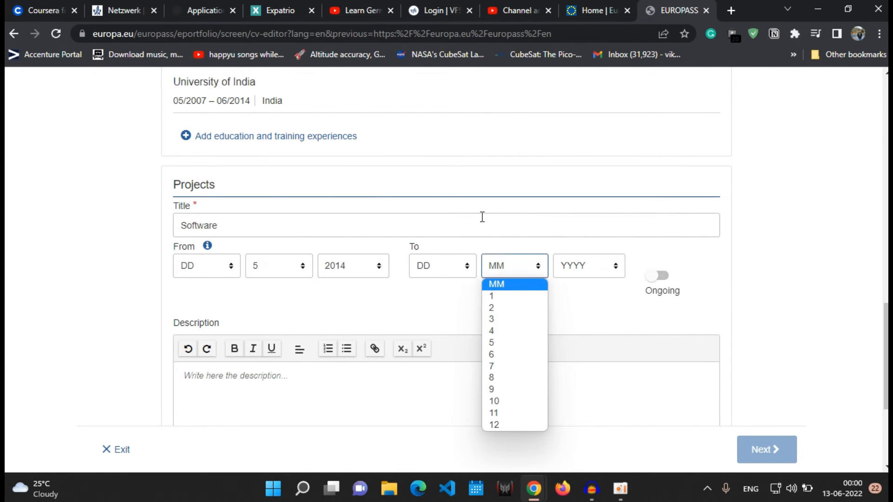
pyautogui.click(491, 354)
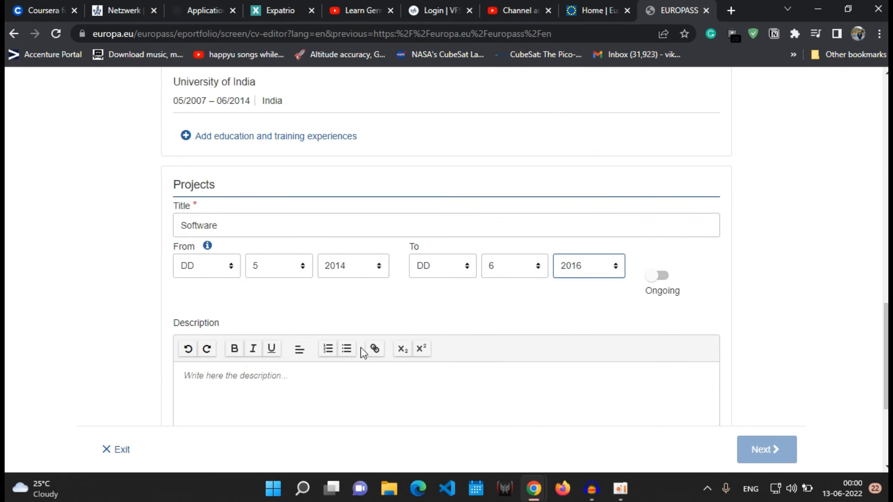
pyautogui.write('jfdhgdi')
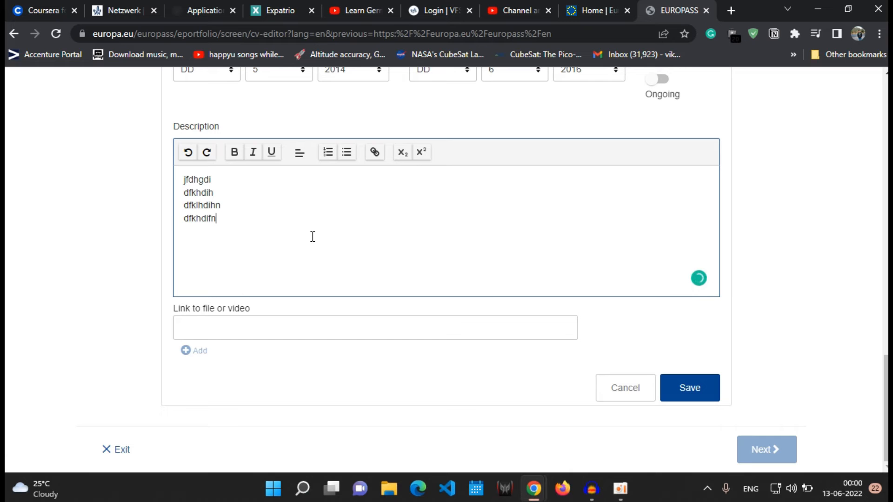
pyautogui.click(689, 387)
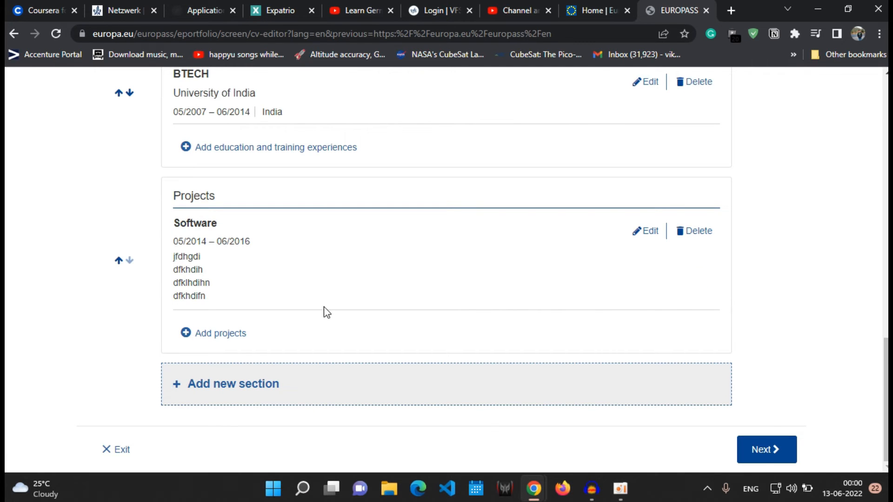
# Add a Language skills section with Marathi as mother tongue and start entering Hindi.
pyautogui.click(230, 383)
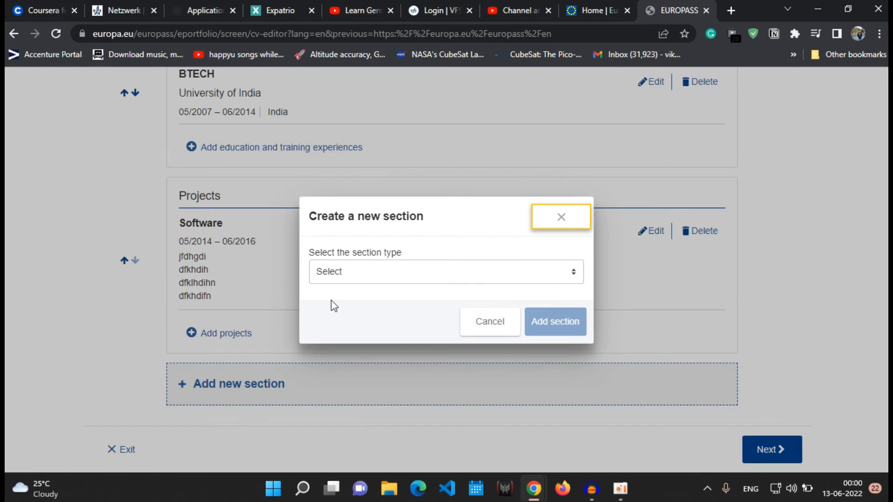
pyautogui.click(446, 272)
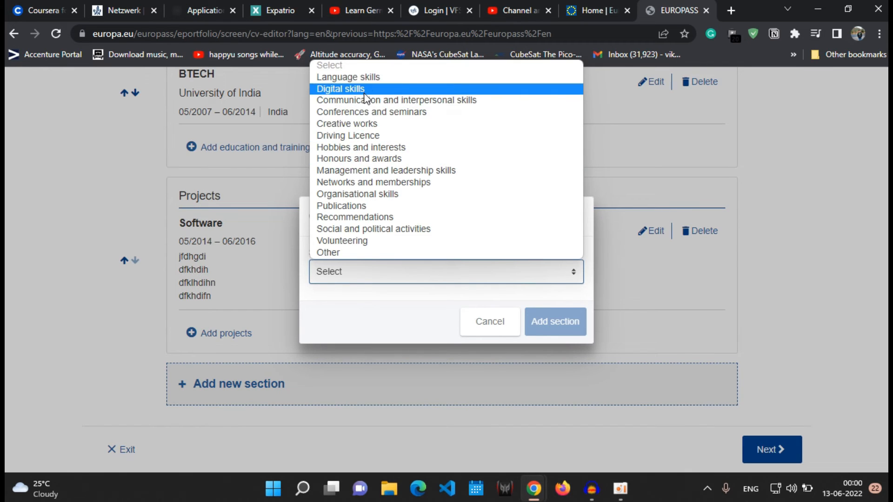
pyautogui.click(348, 77)
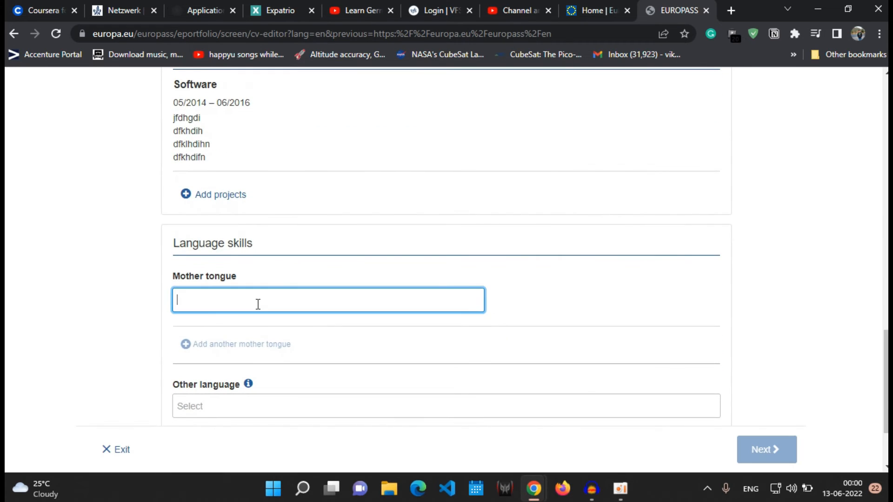
pyautogui.write('Mara')
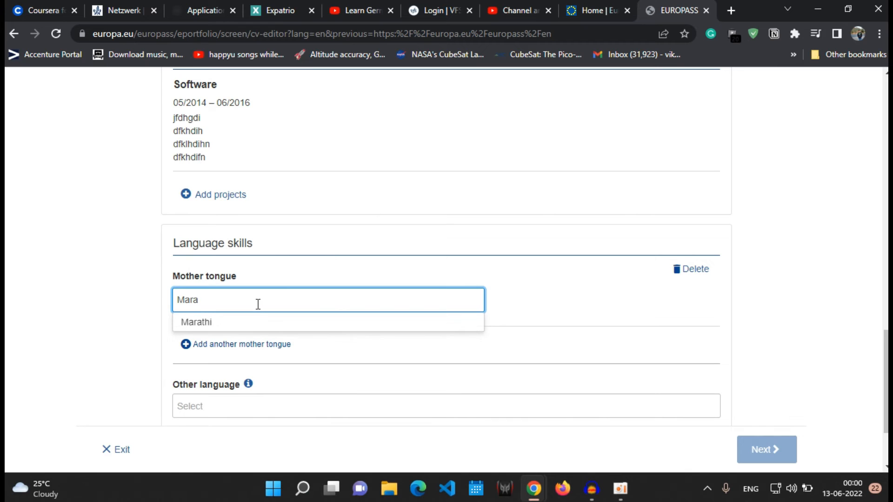
pyautogui.click(196, 323)
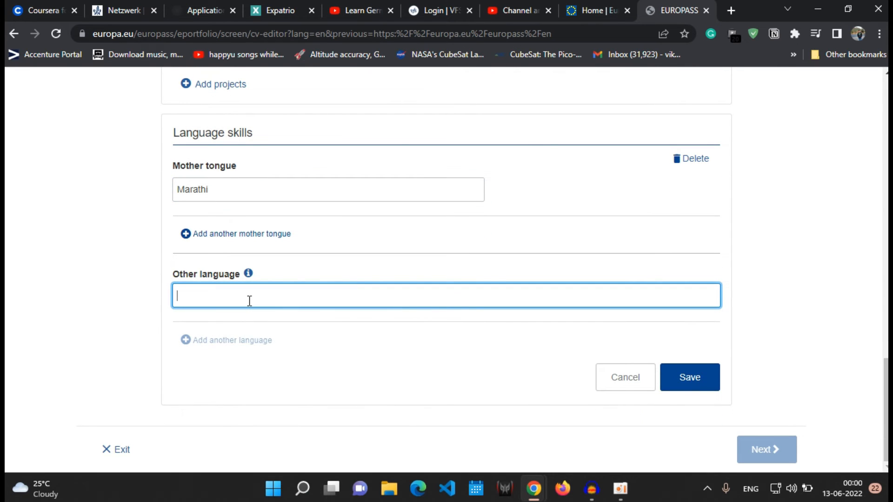
pyautogui.write('Hindi')
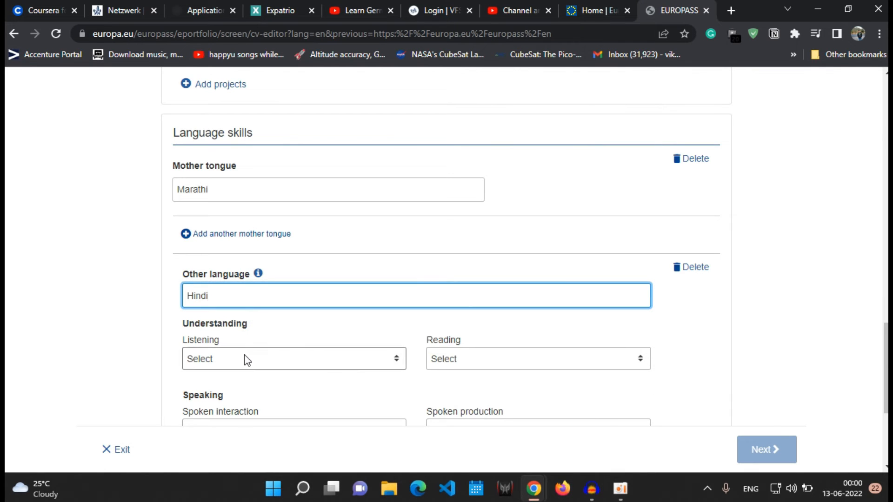
pyautogui.scroll(-3)
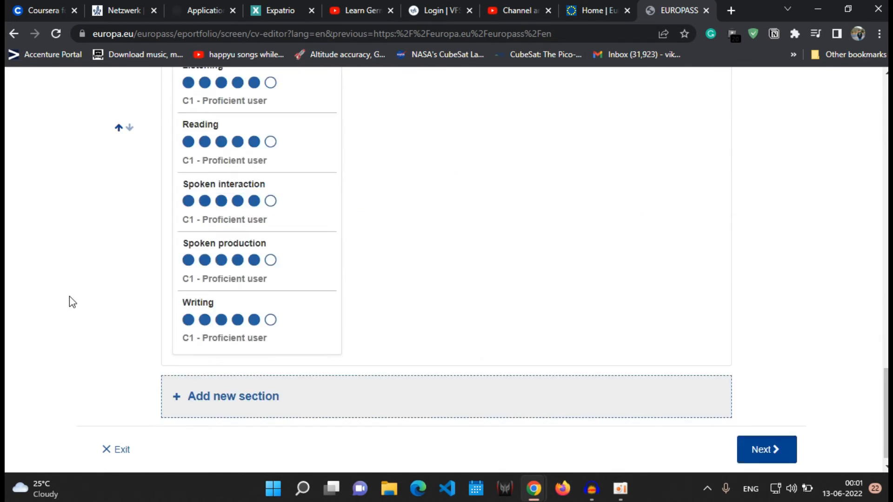
pyautogui.scroll(3)
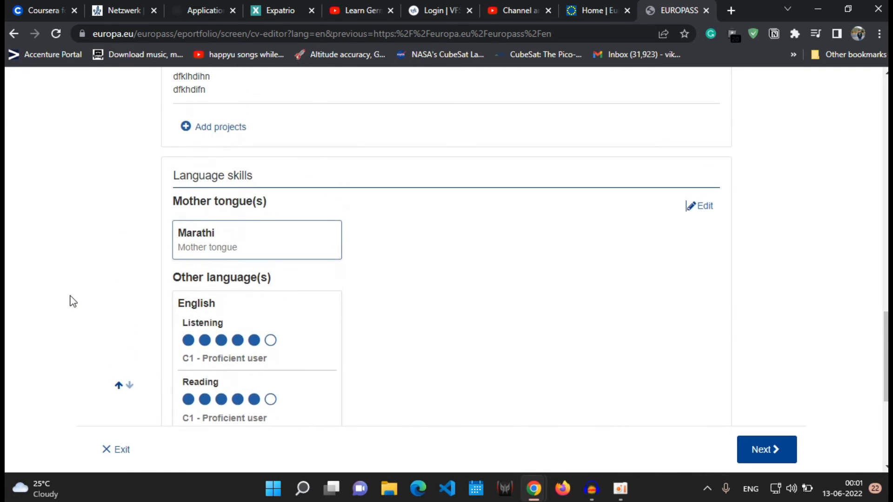
pyautogui.scroll(3)
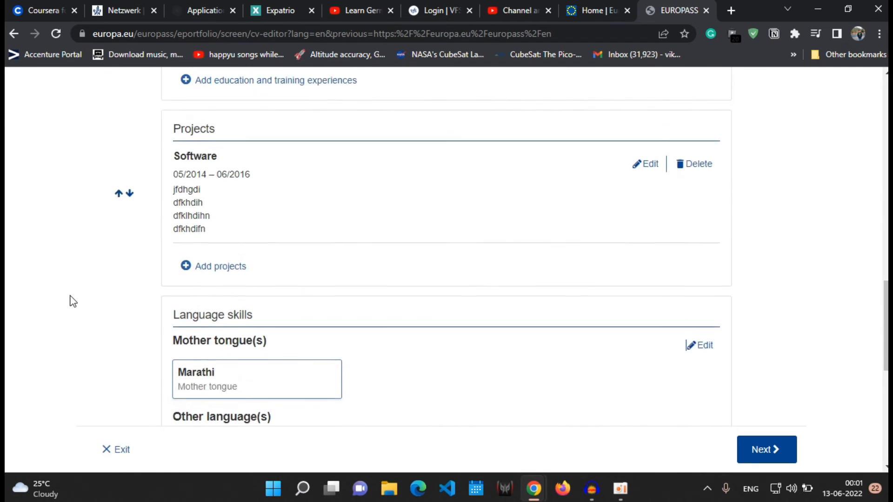
pyautogui.scroll(3)
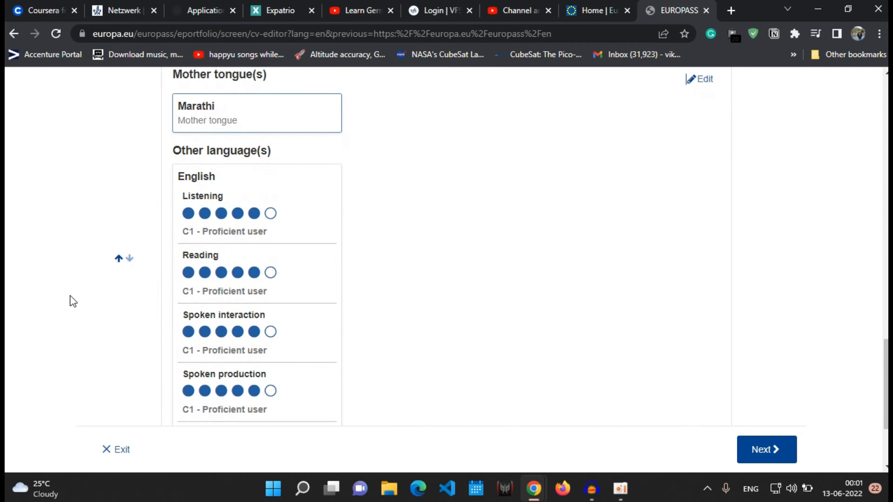
pyautogui.scroll(-3)
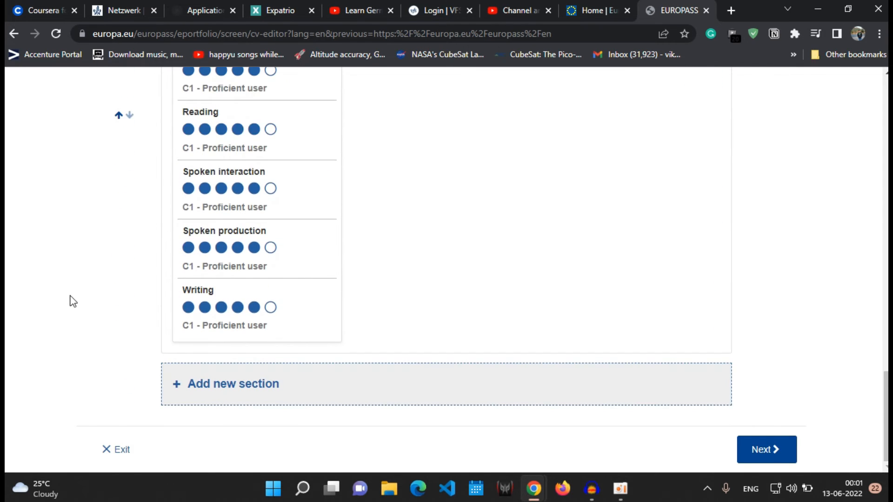
pyautogui.moveTo(84, 287)
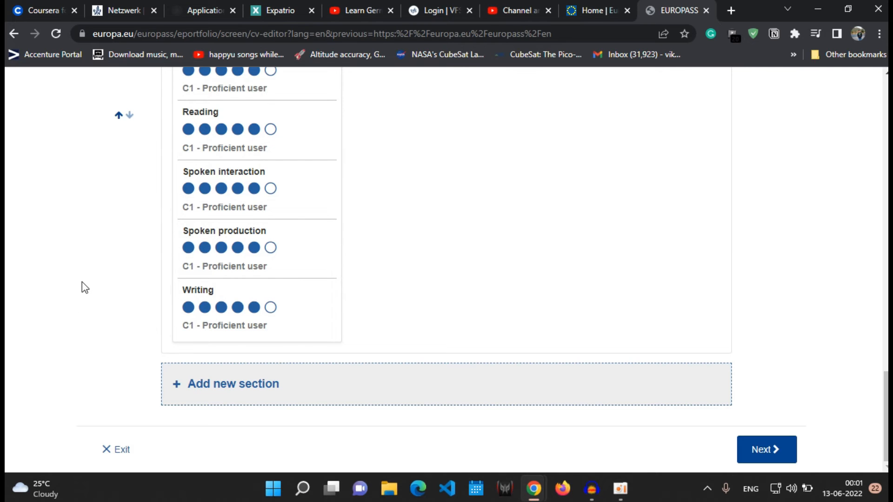
pyautogui.scroll(3)
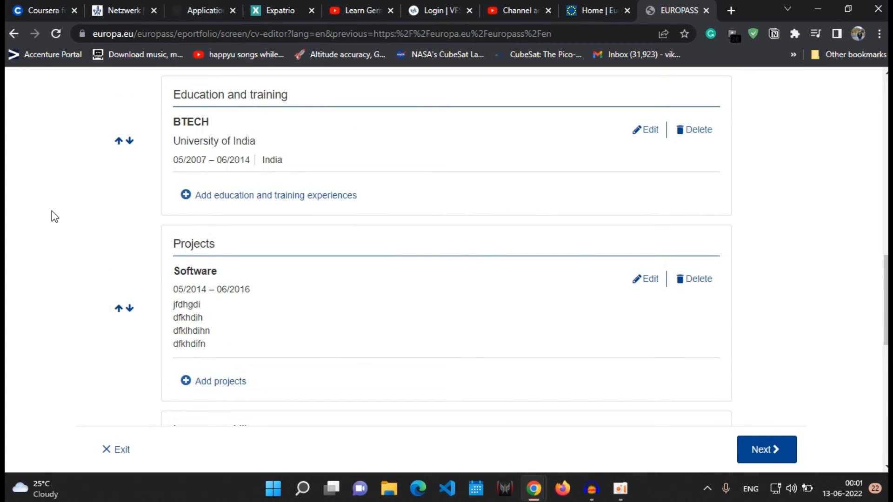
pyautogui.scroll(-3)
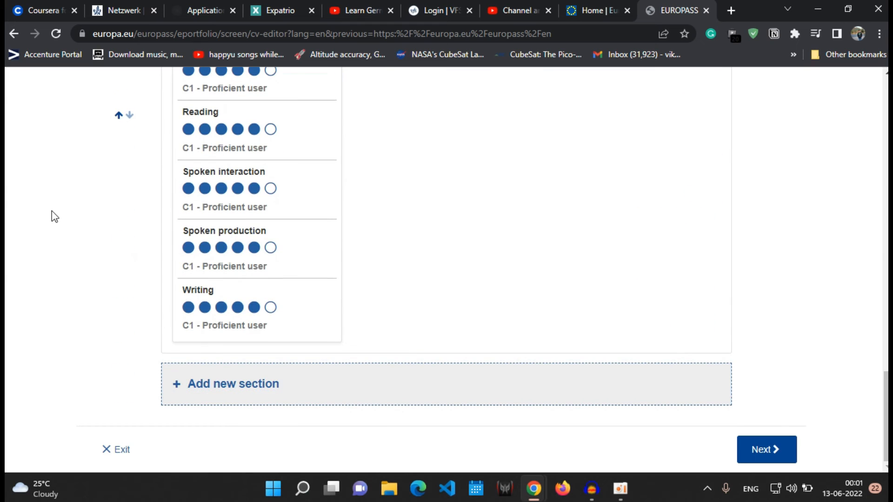
# Add a Hobbies and interests section with 'Reading' as the first hobby title.
pyautogui.click(233, 383)
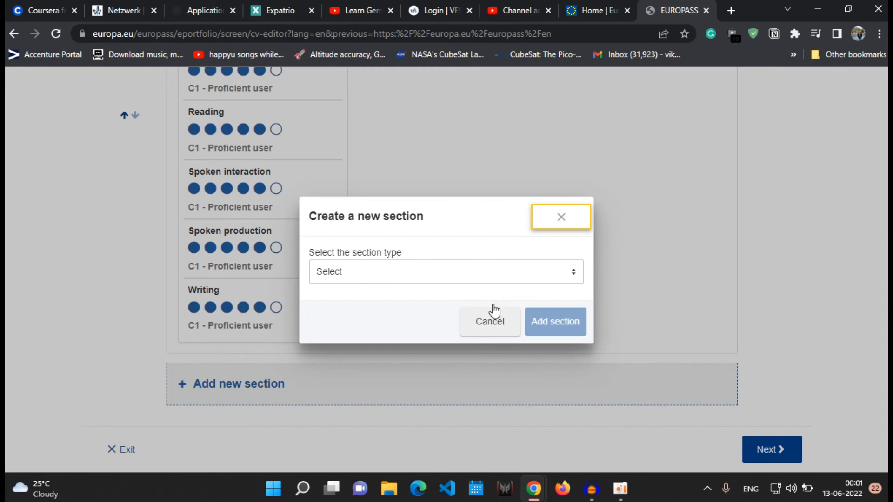
pyautogui.click(445, 271)
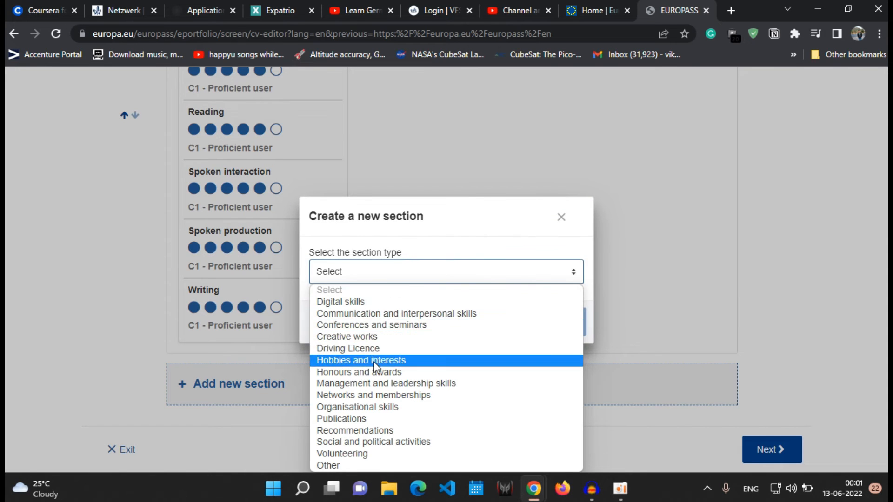
pyautogui.click(360, 360)
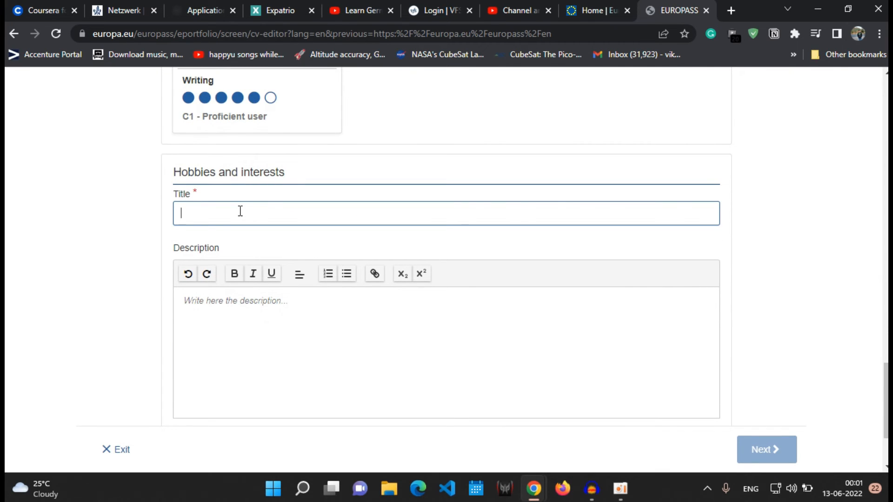
pyautogui.write('Reading')
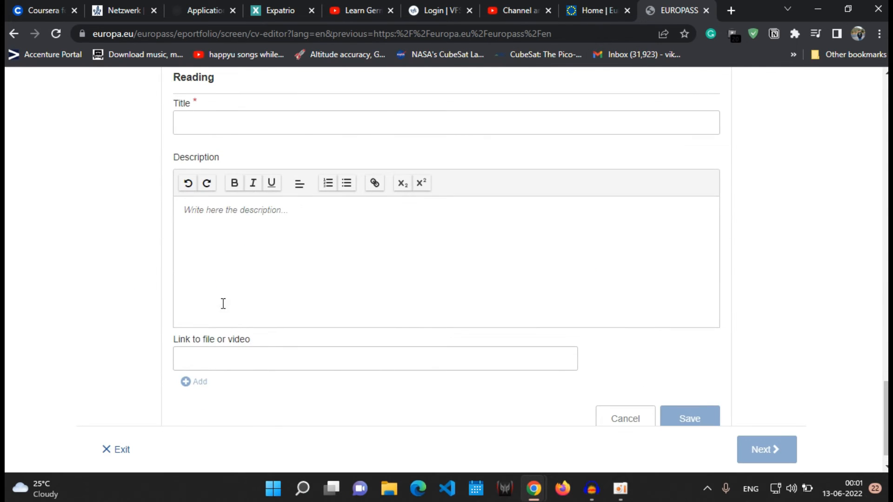
pyautogui.write('Br')
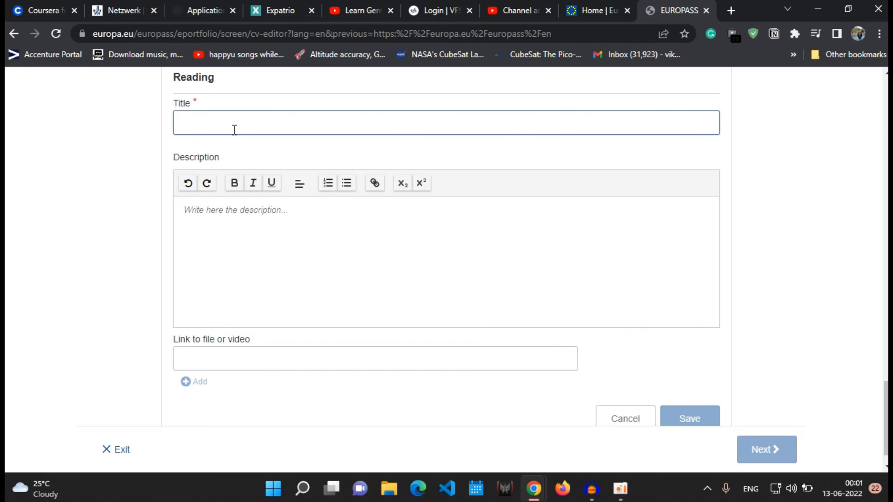
pyautogui.click(625, 418)
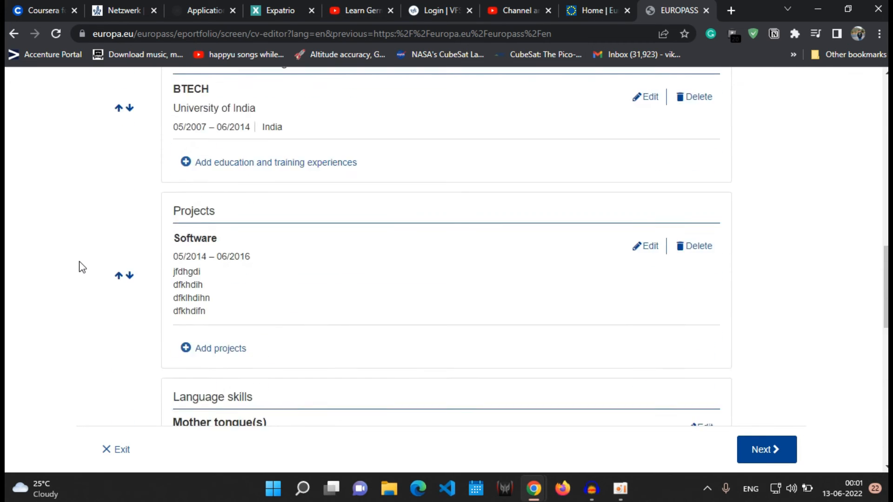
# Scroll to review the Reading and Surfing Internet hobby entries.
pyautogui.scroll(3)
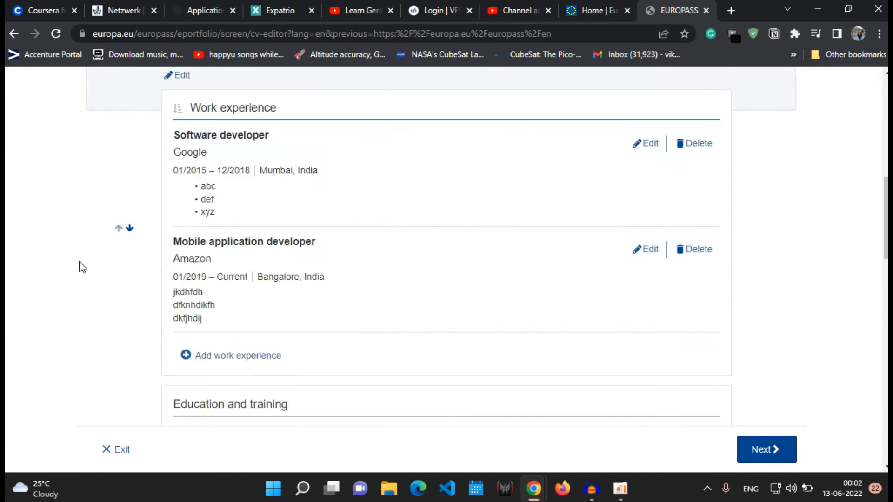
pyautogui.scroll(-3)
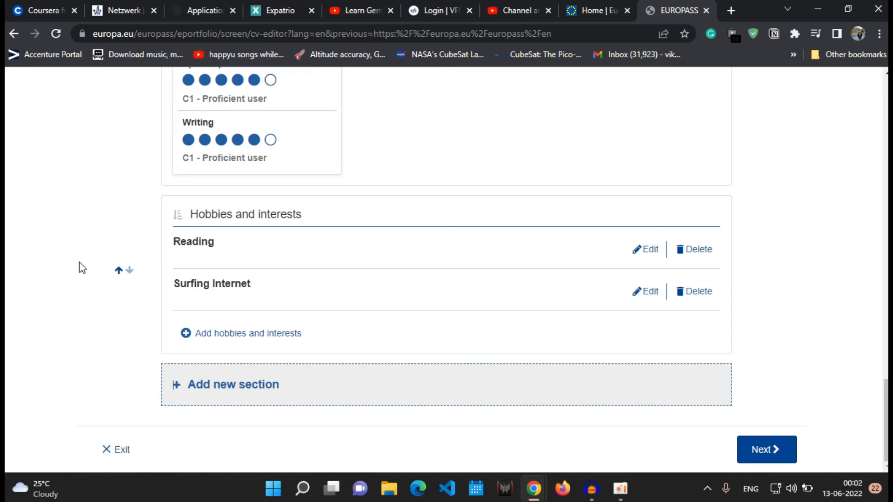
pyautogui.moveTo(84, 247)
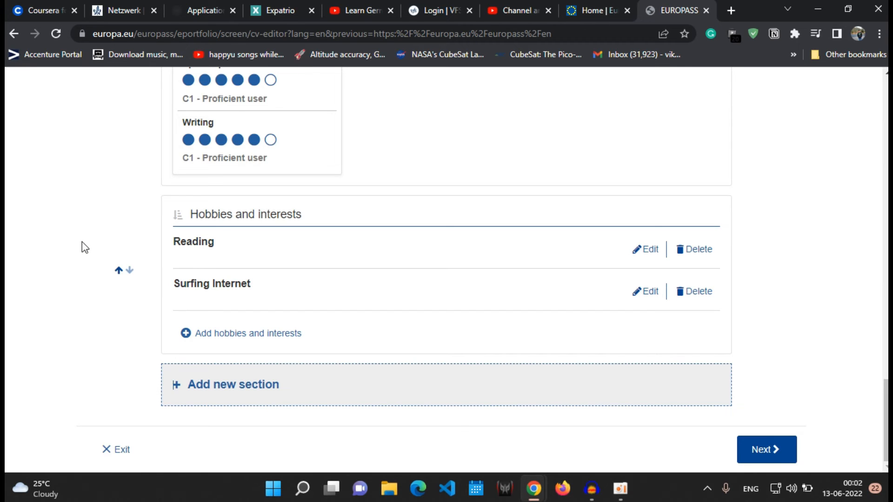
pyautogui.moveTo(278, 424)
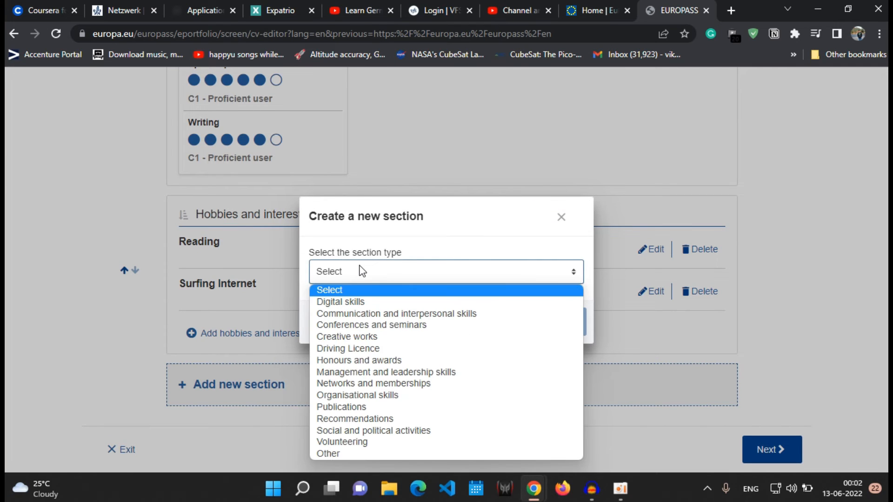
pyautogui.moveTo(373, 383)
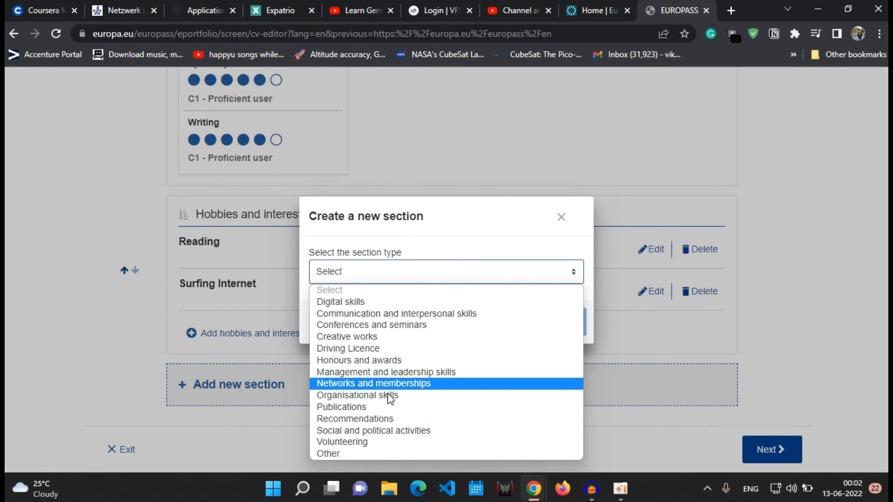
pyautogui.moveTo(384, 410)
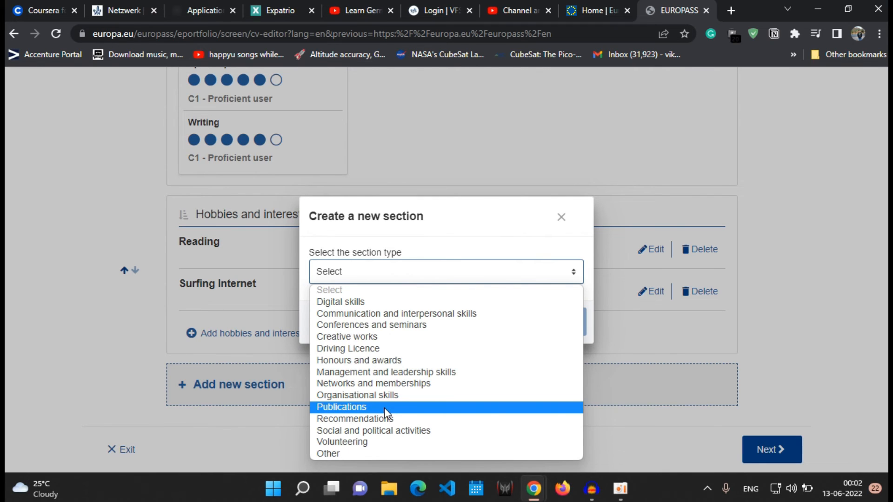
pyautogui.moveTo(354, 418)
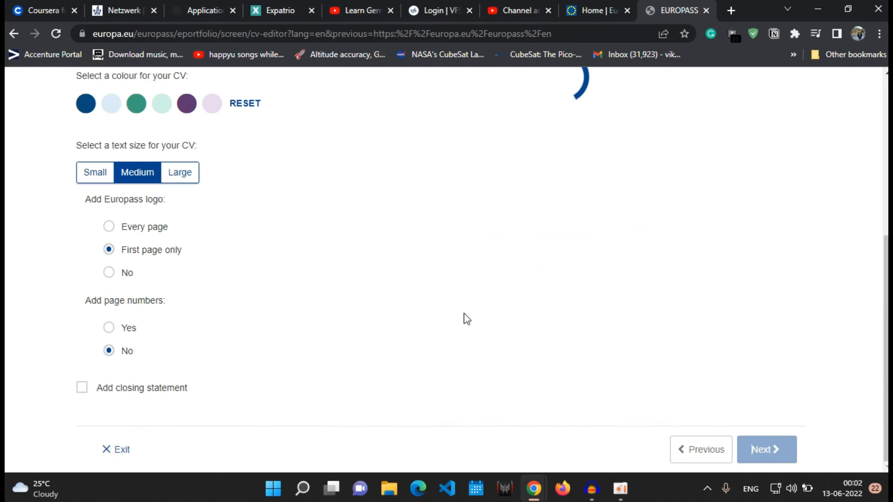
# Apply the two-column template to the CV preview.
pyautogui.scroll(3)
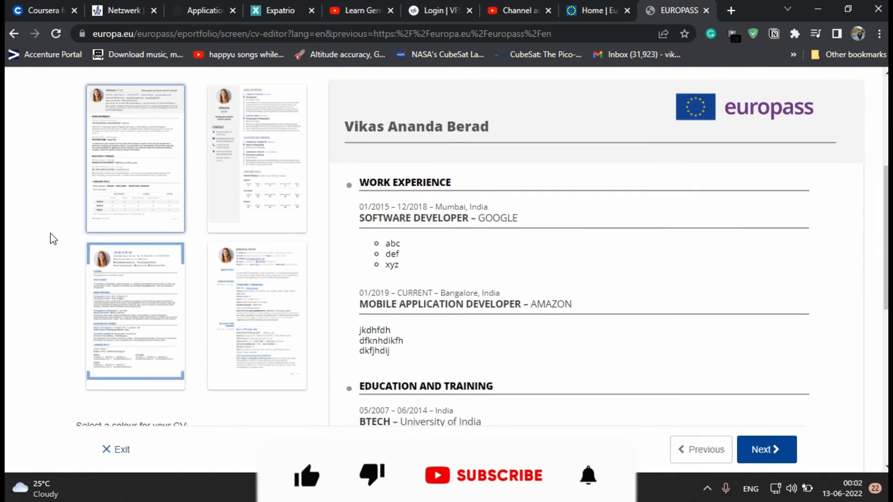
pyautogui.scroll(3)
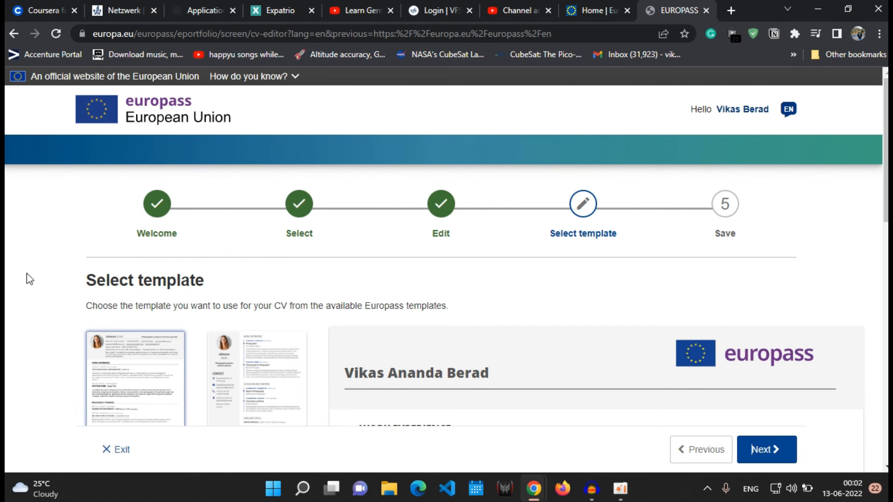
pyautogui.scroll(-3)
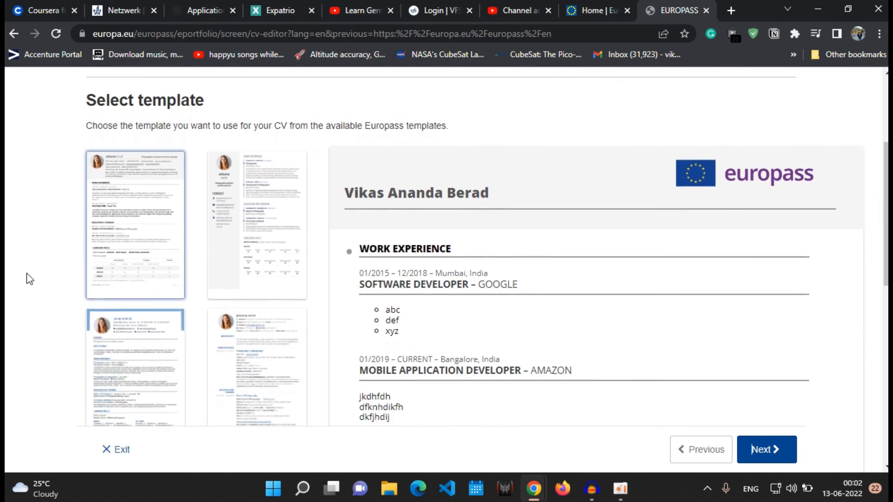
pyautogui.scroll(-3)
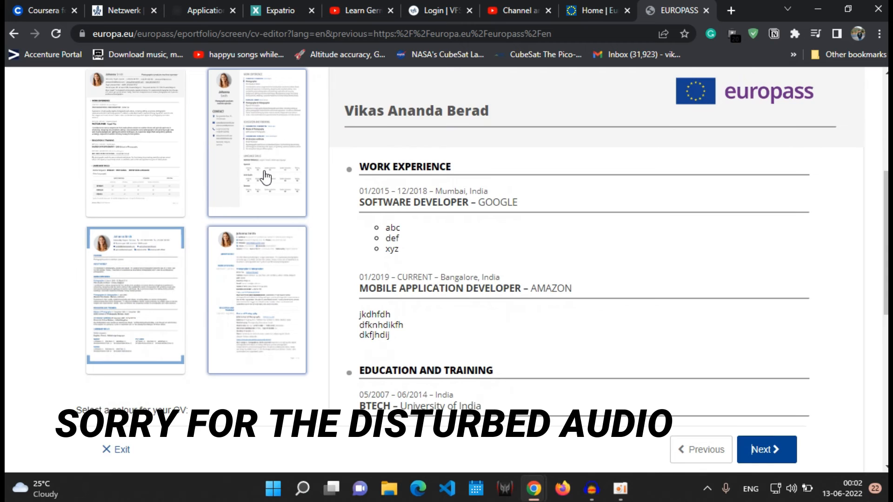
pyautogui.click(256, 141)
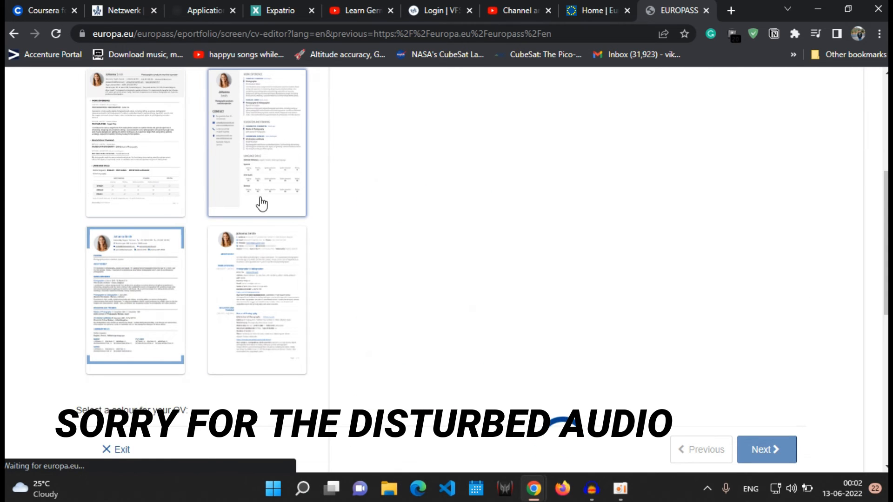
pyautogui.click(135, 142)
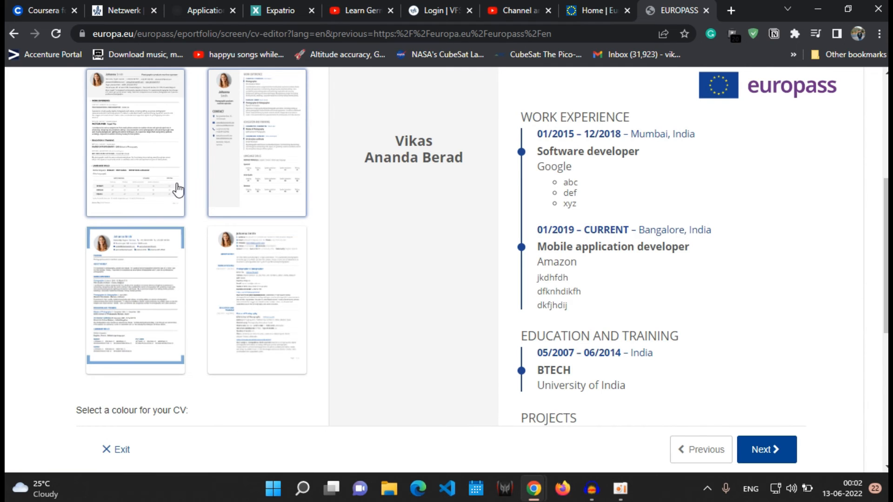
pyautogui.moveTo(68, 234)
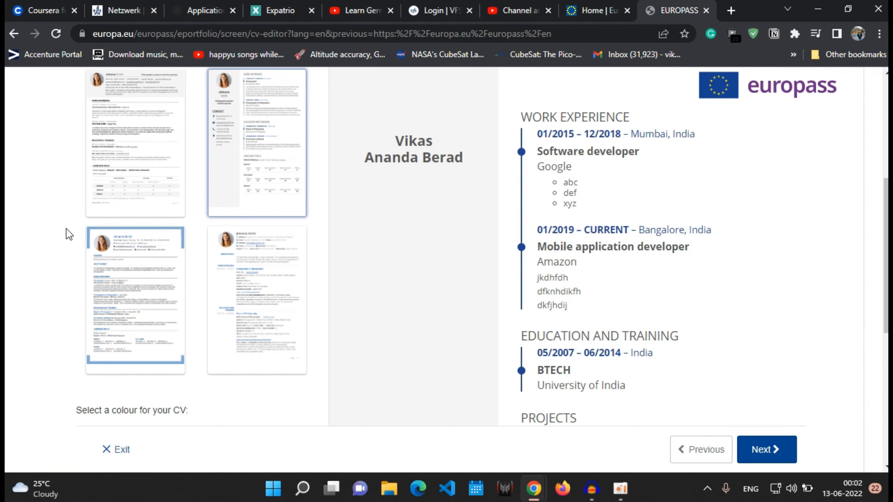
pyautogui.scroll(-3)
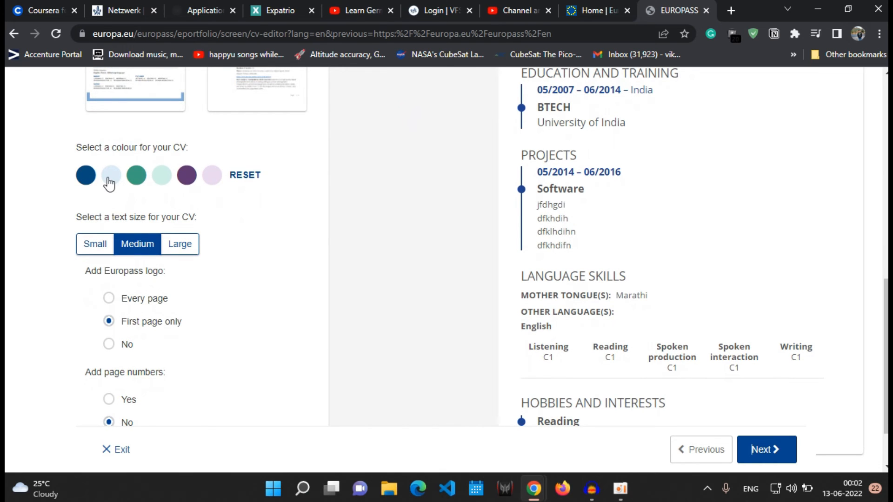
# Give the CV the light blue colour and medium text size.
pyautogui.click(110, 175)
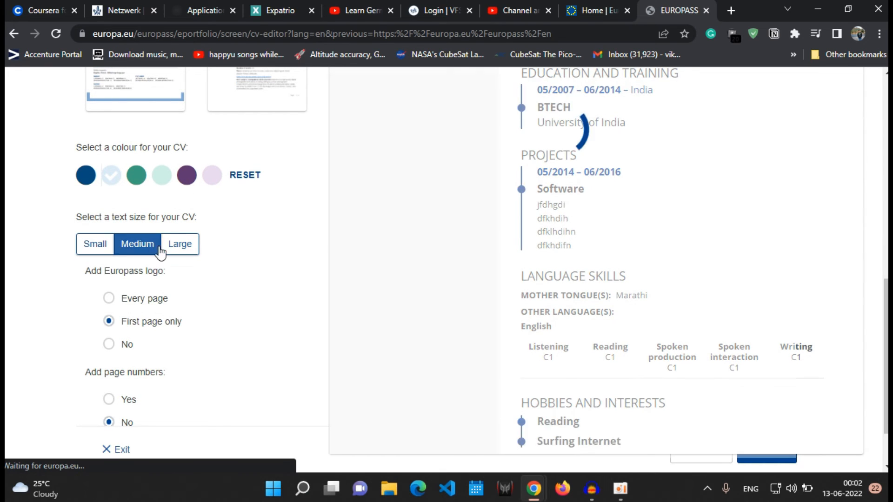
pyautogui.click(137, 244)
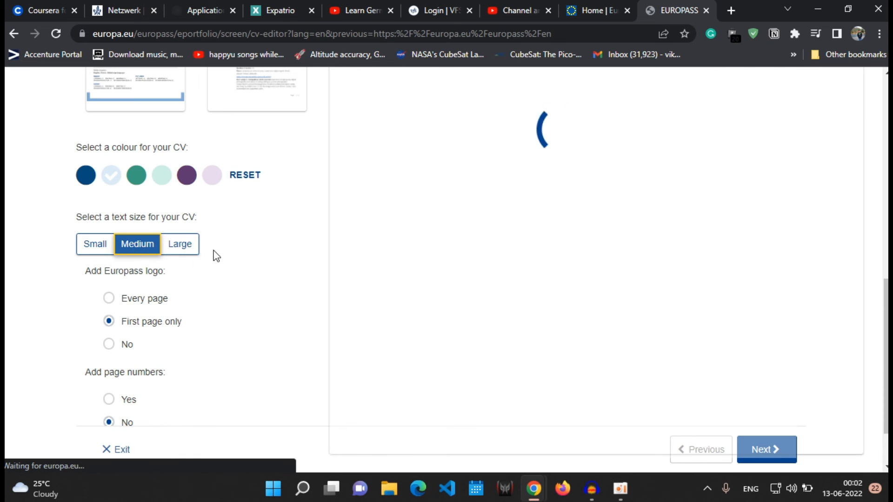
pyautogui.scroll(-3)
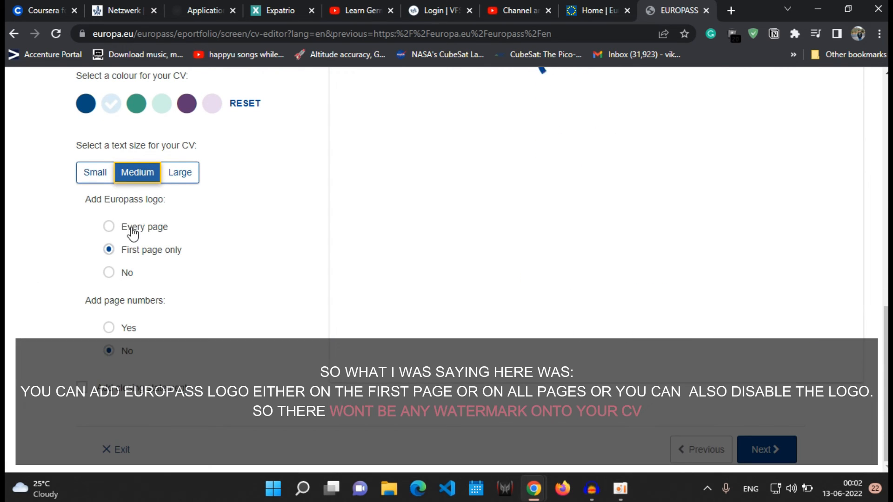
pyautogui.scroll(3)
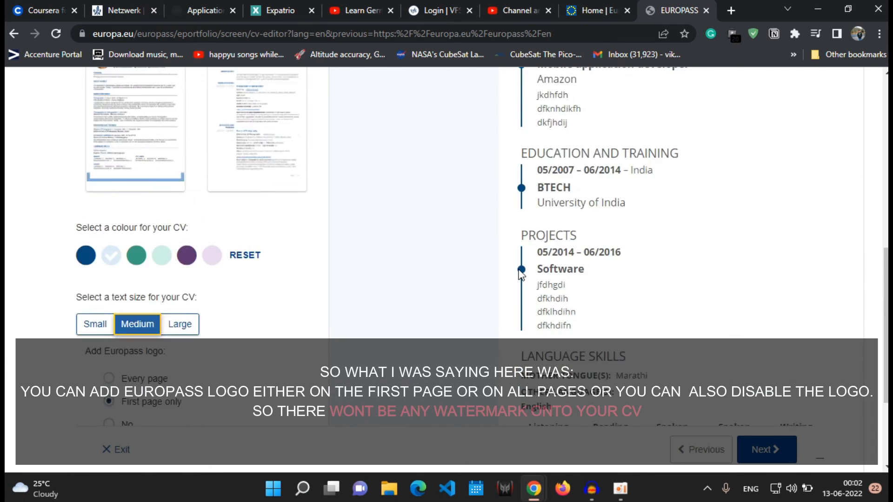
pyautogui.scroll(-3)
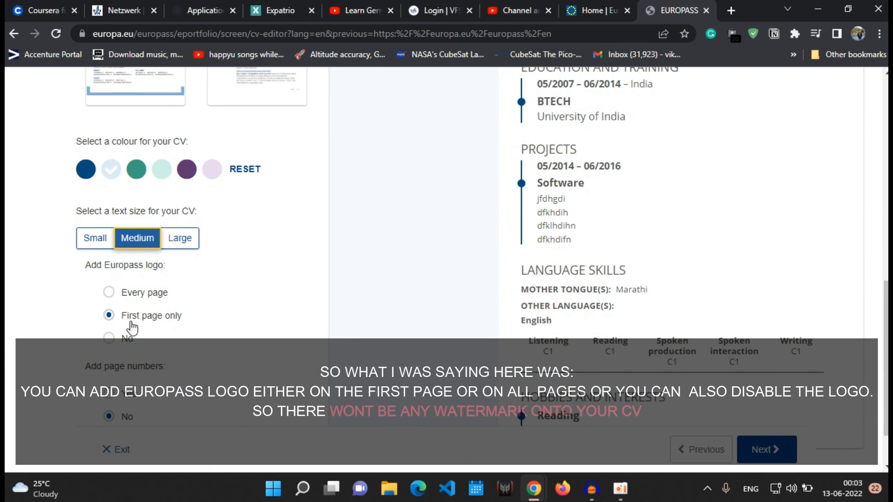
pyautogui.moveTo(147, 309)
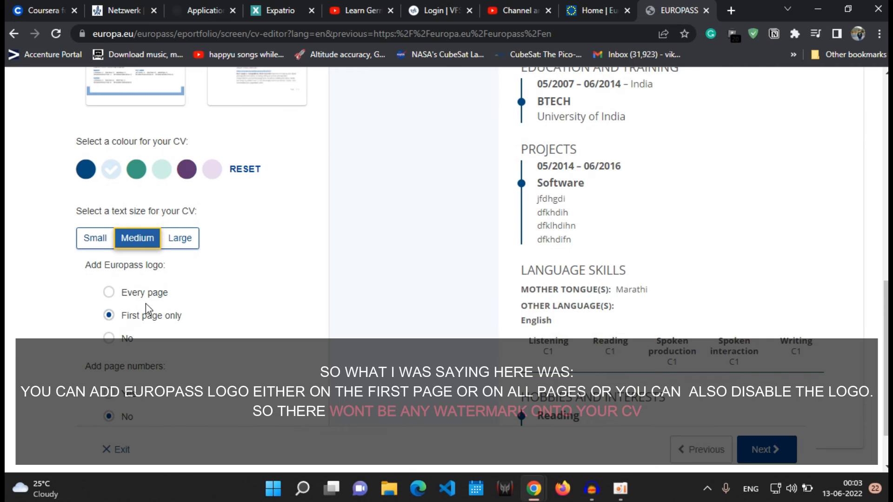
pyautogui.moveTo(157, 319)
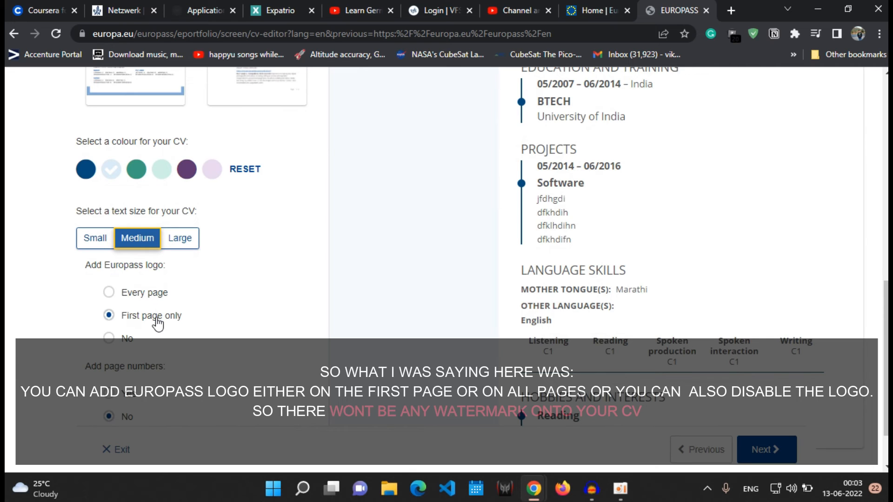
pyautogui.moveTo(37, 317)
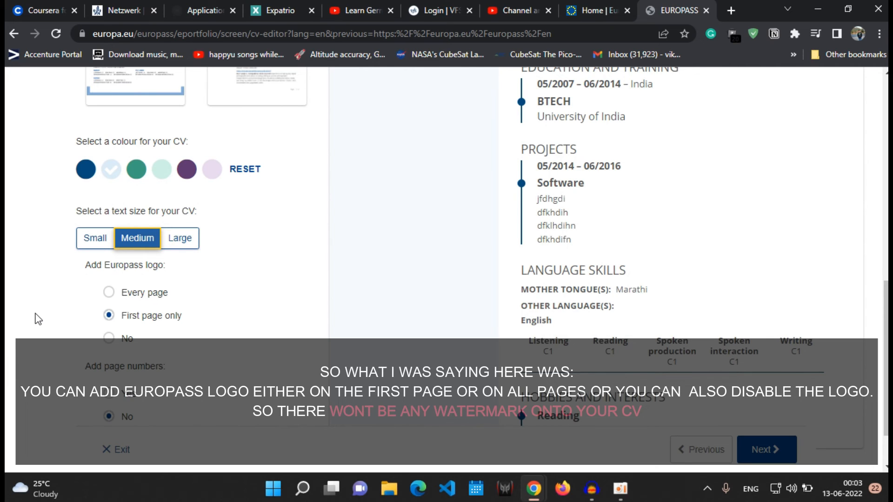
# Show the Europass logo on every page and add page numbers.
pyautogui.click(108, 337)
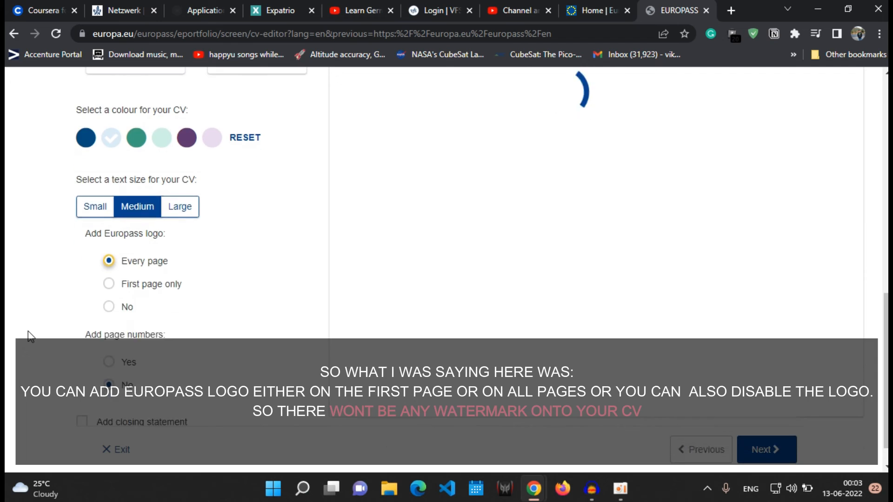
pyautogui.scroll(-3)
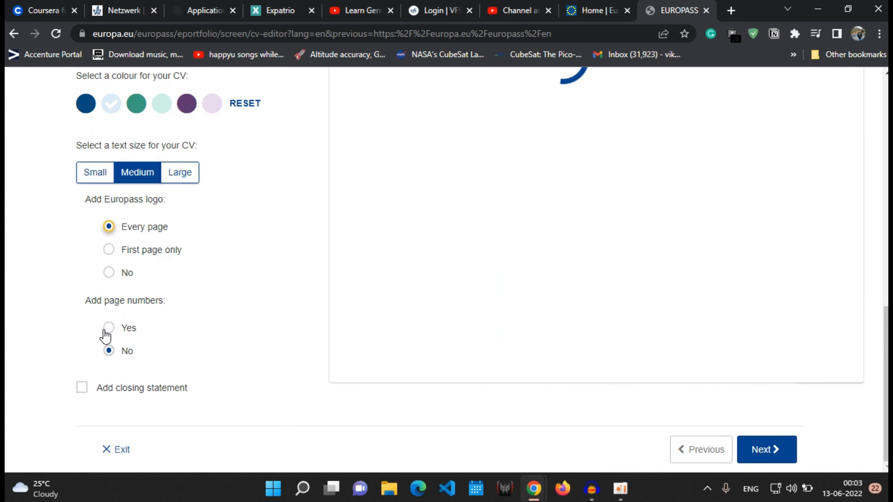
pyautogui.click(108, 328)
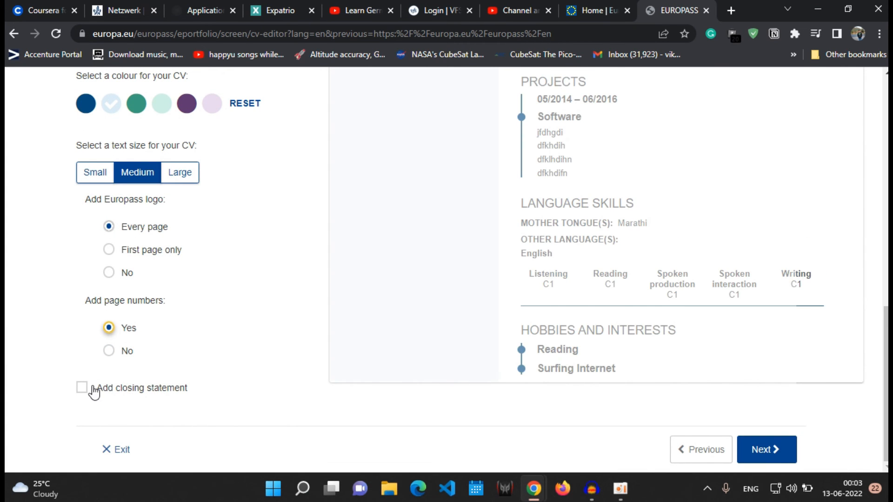
pyautogui.click(766, 450)
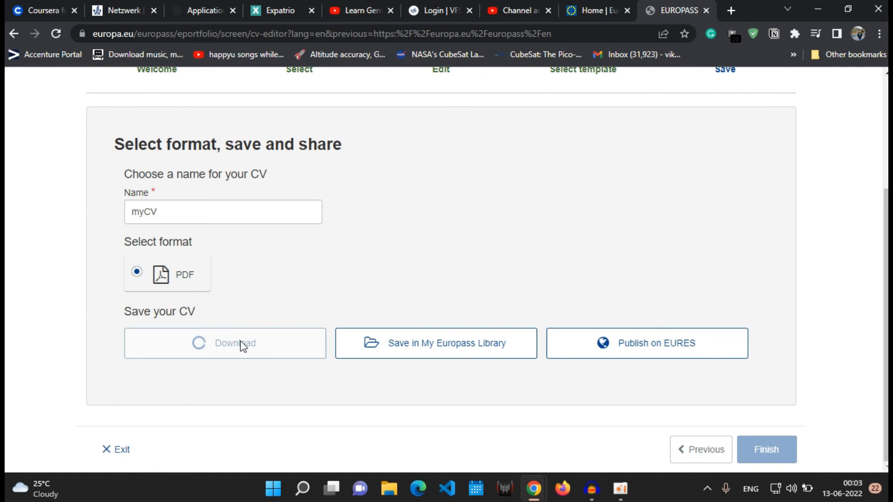
pyautogui.moveTo(287, 419)
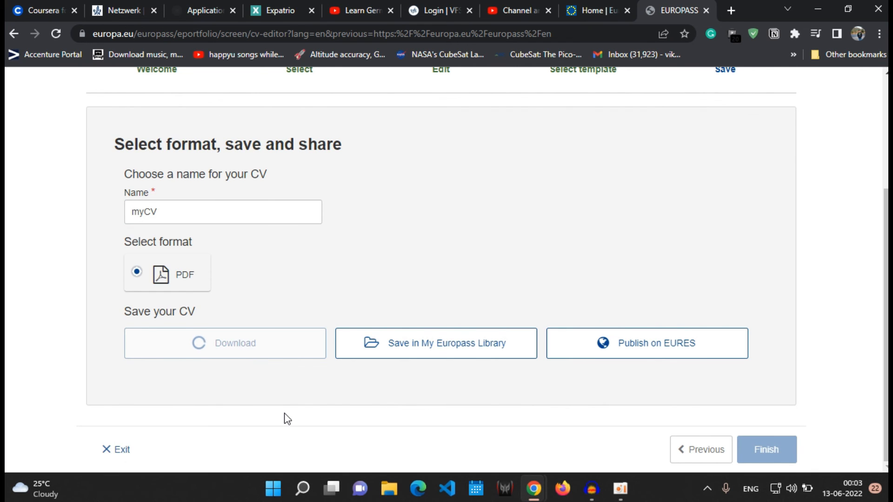
# Open the downloaded myCV.pdf to view the finished CV.
pyautogui.click(224, 342)
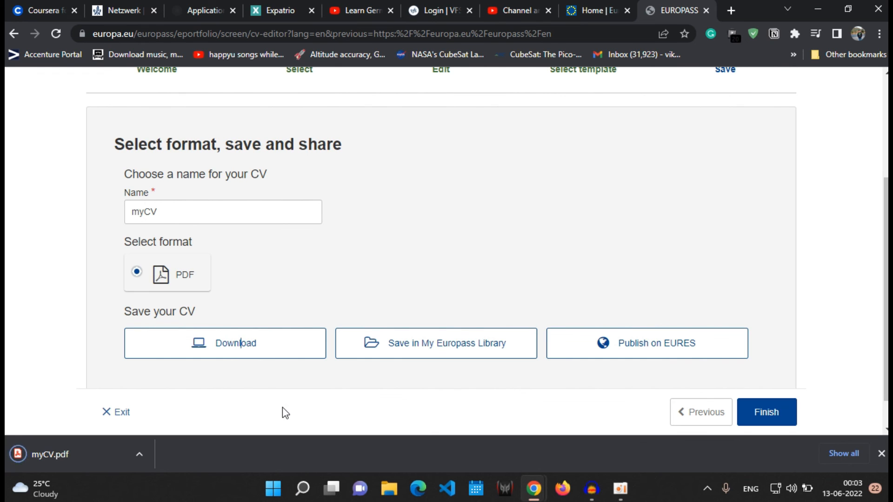
pyautogui.click(224, 343)
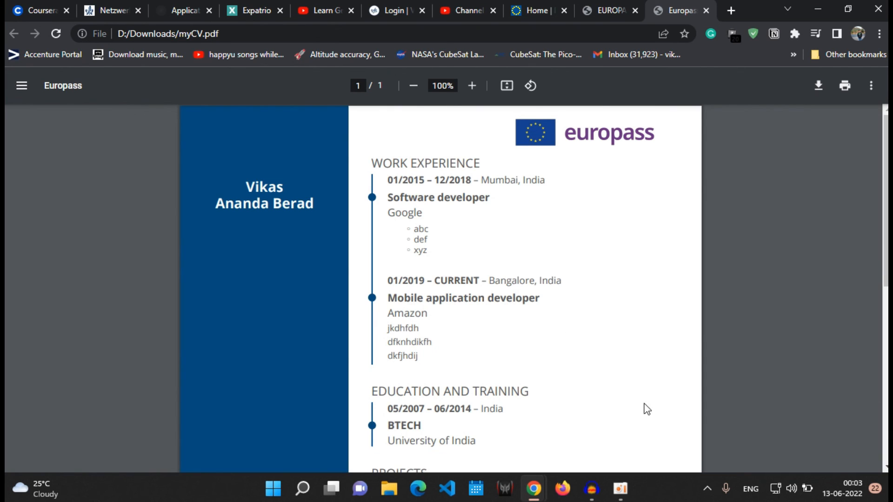
pyautogui.scroll(-3)
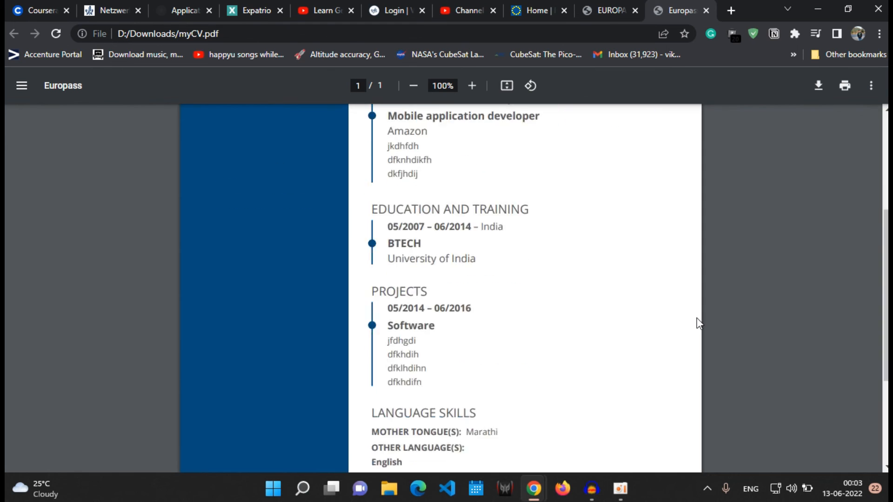
pyautogui.scroll(-3)
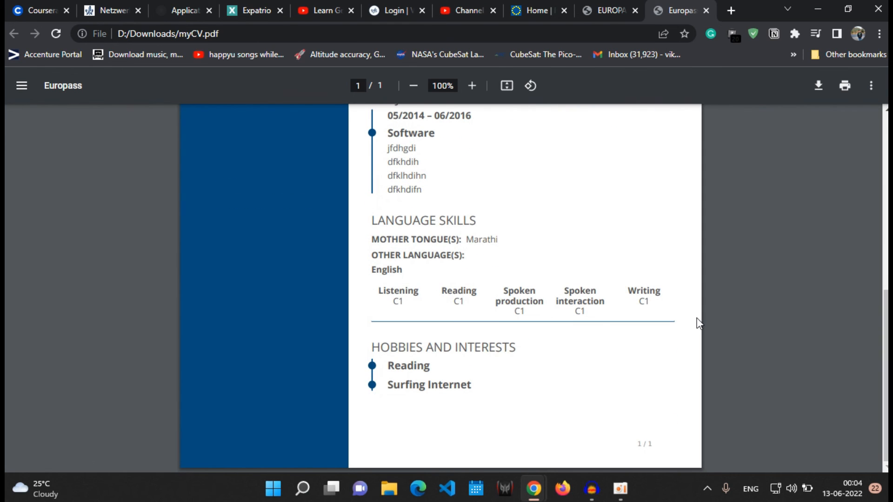
pyautogui.scroll(3)
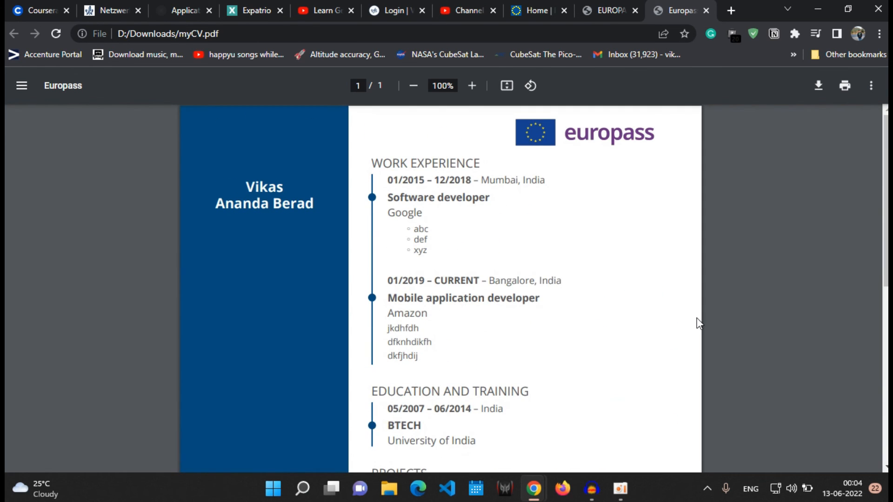
pyautogui.moveTo(697, 261)
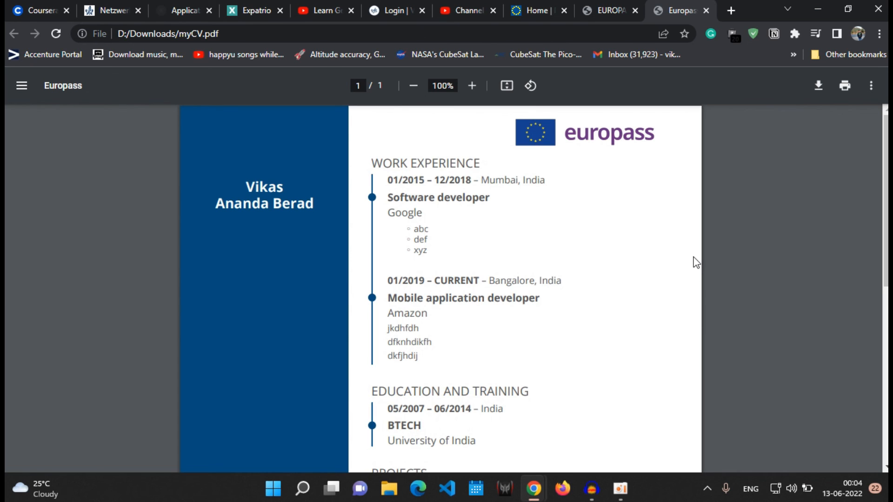
pyautogui.moveTo(706, 306)
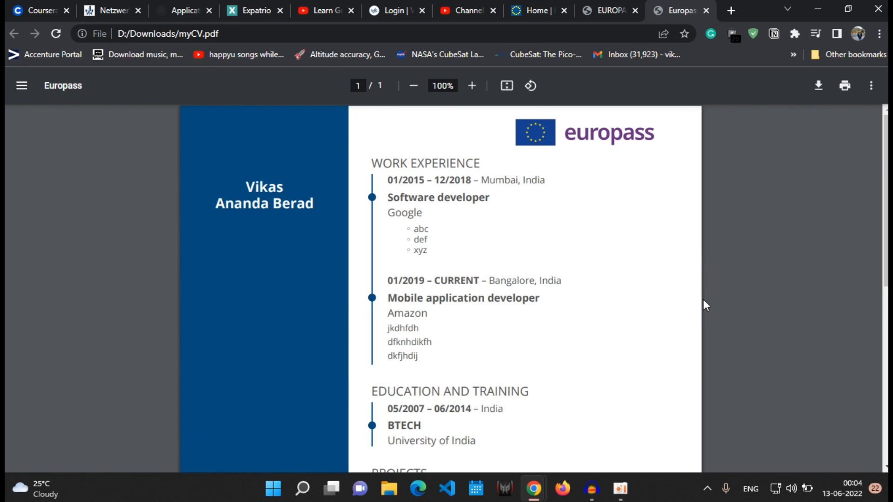
pyautogui.moveTo(693, 260)
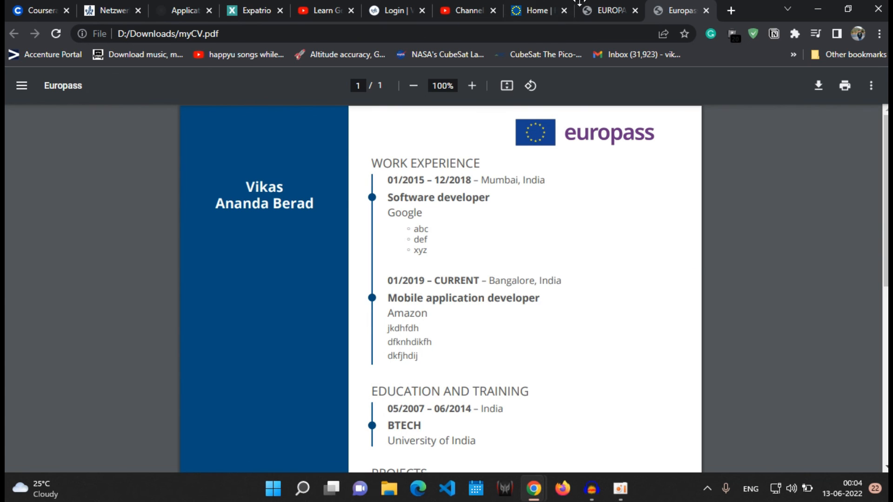
pyautogui.moveTo(611, 10)
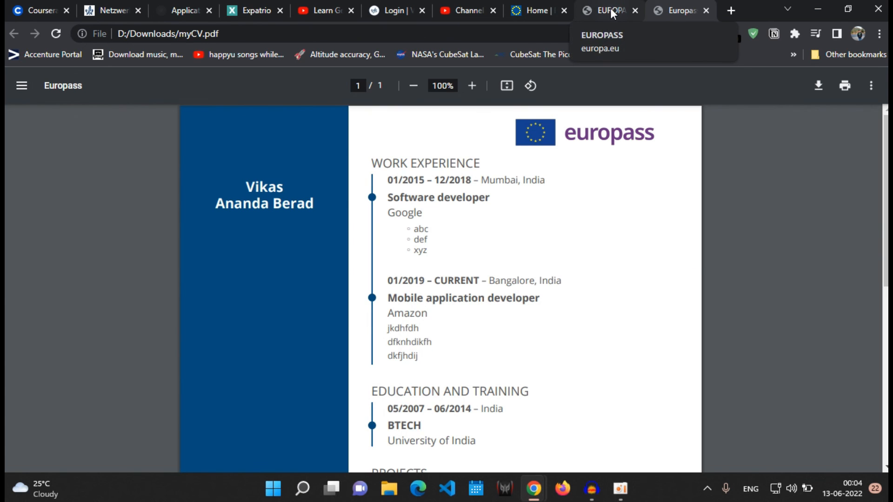
pyautogui.scroll(-3)
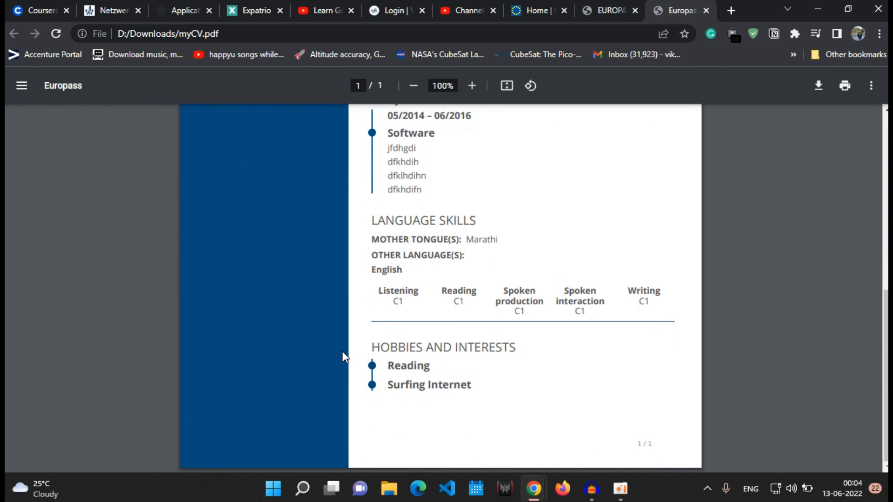
pyautogui.scroll(3)
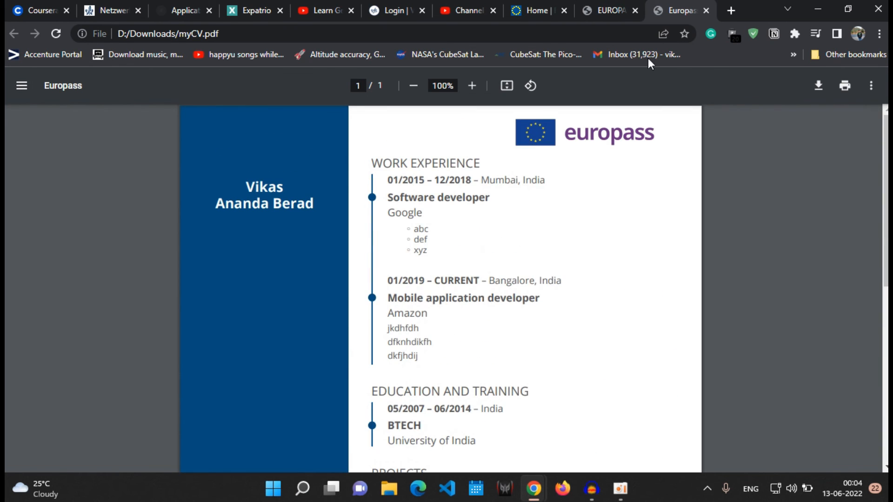